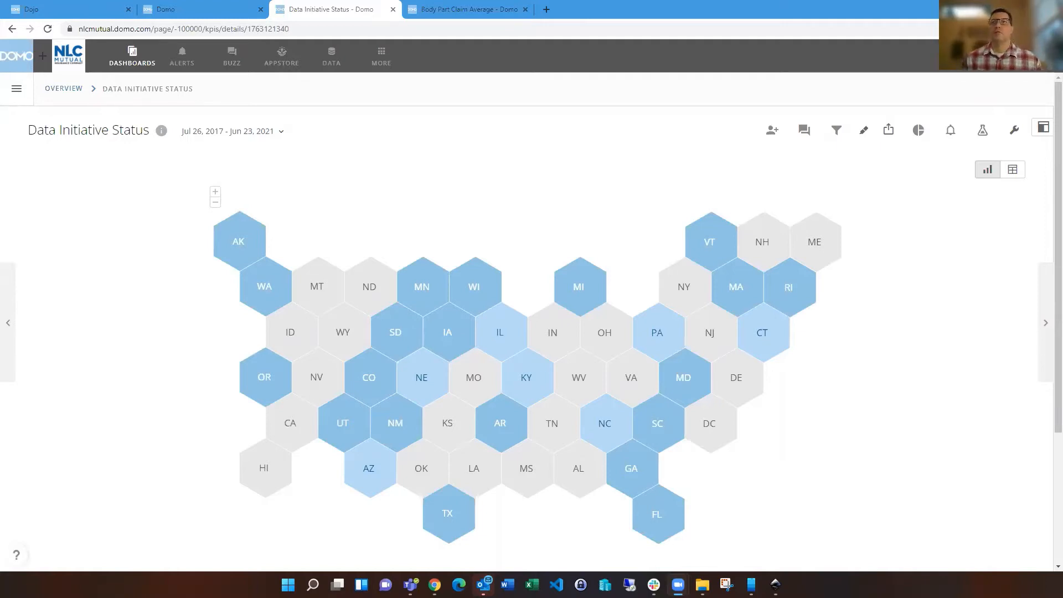
mouse_move(212, 314)
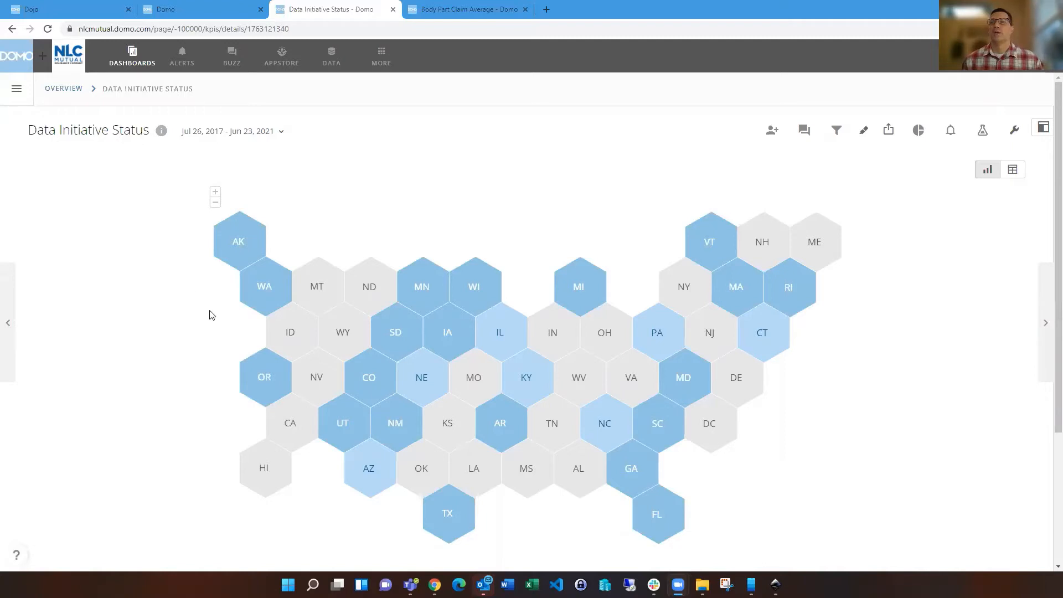
mouse_move(188, 344)
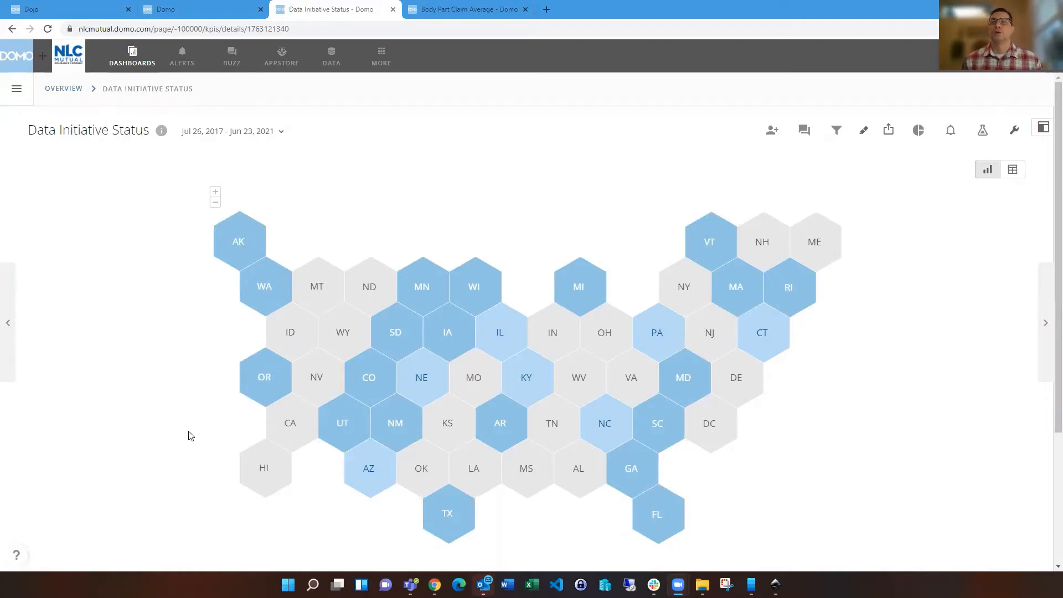
mouse_move(200, 495)
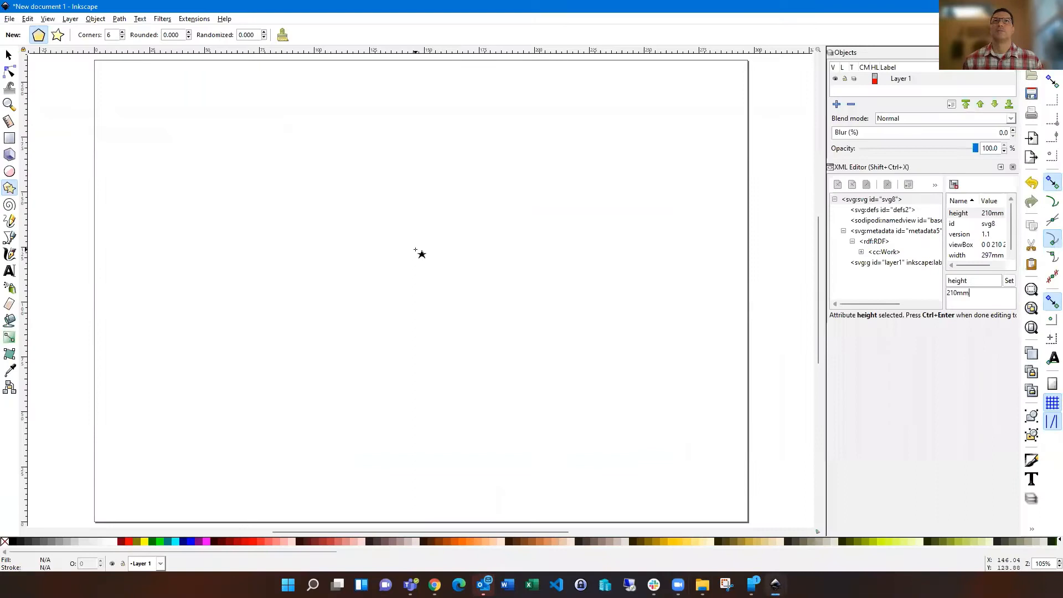
mouse_move(206, 259)
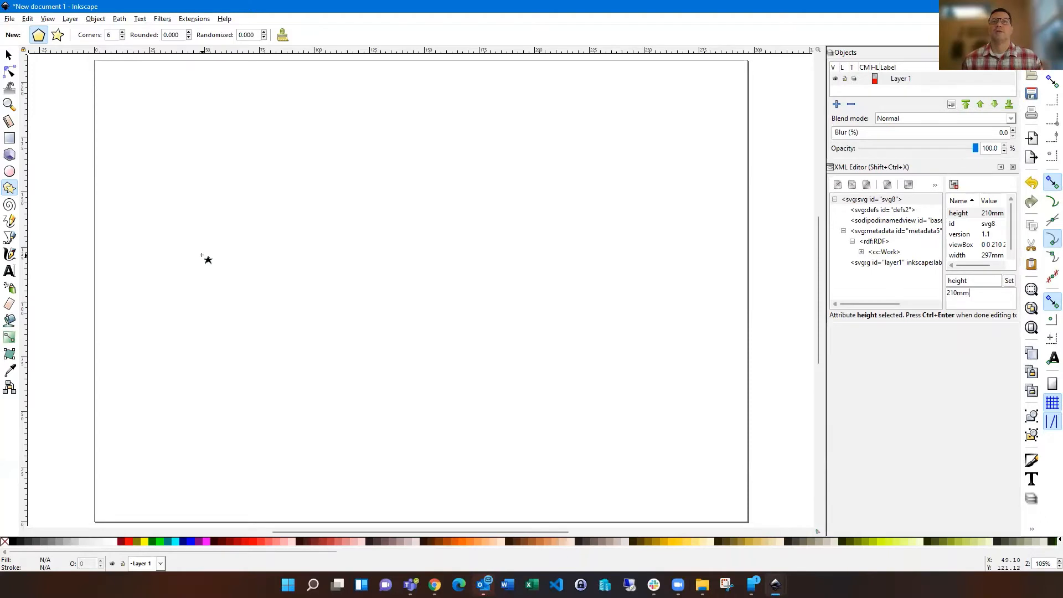
mouse_move(54, 198)
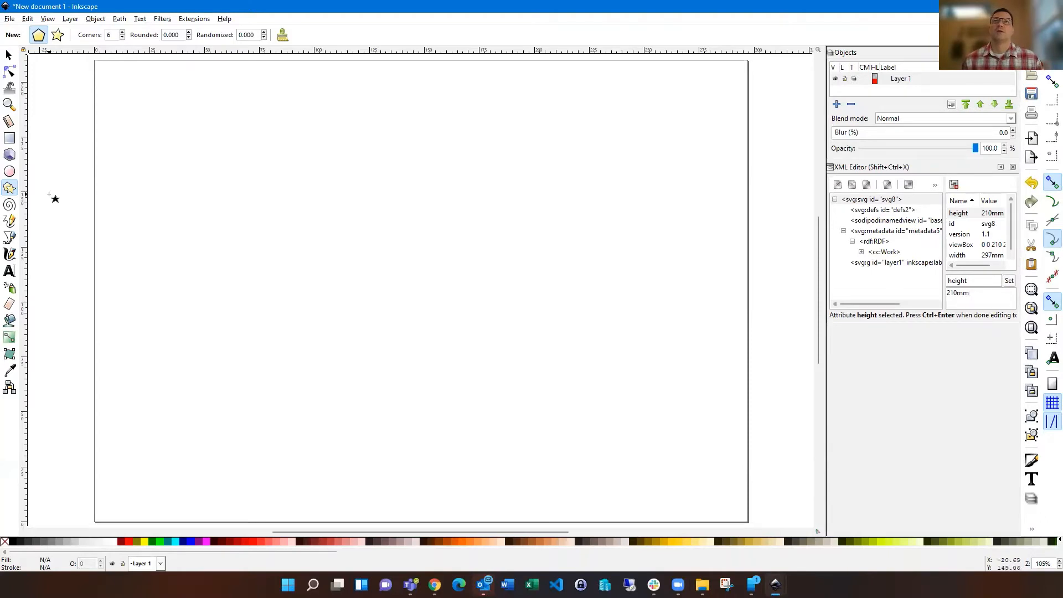
mouse_move(63, 197)
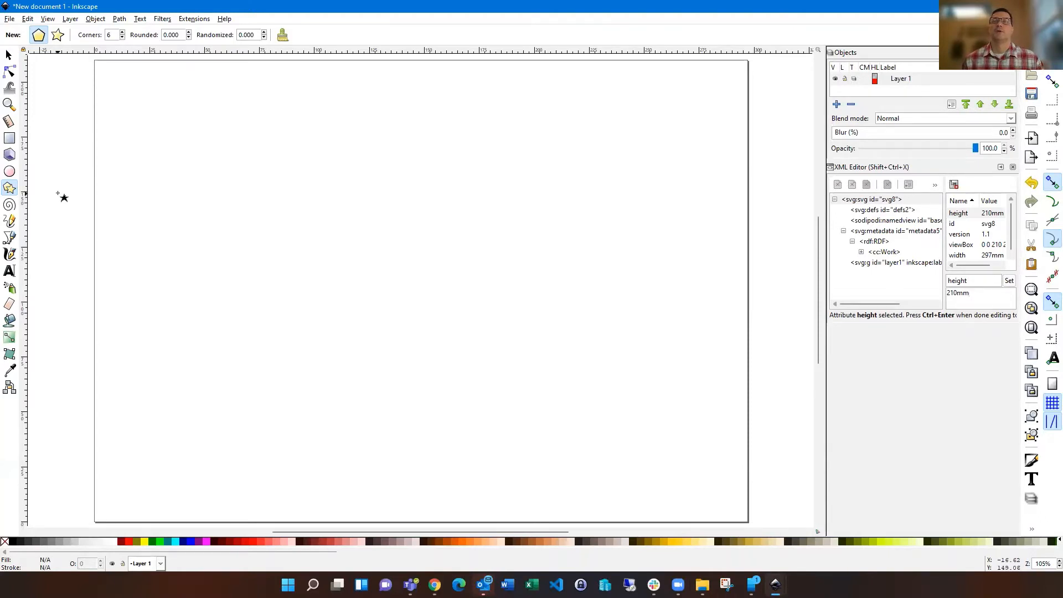
- Draw a hexagon near the page's top-left and set its style to fill:#ffffff with an outline
left_click(976, 292)
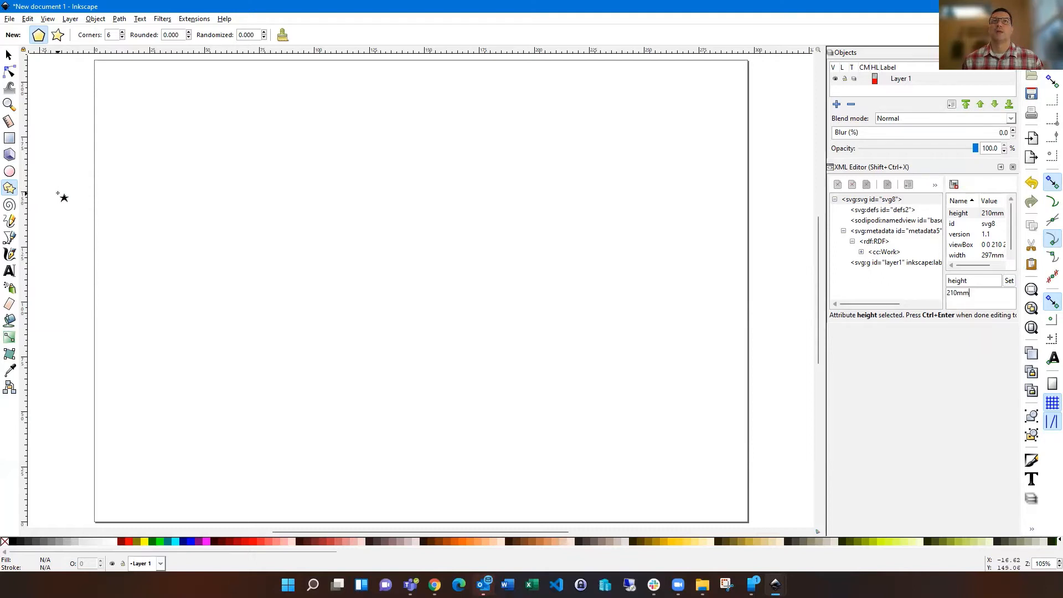
mouse_move(39, 197)
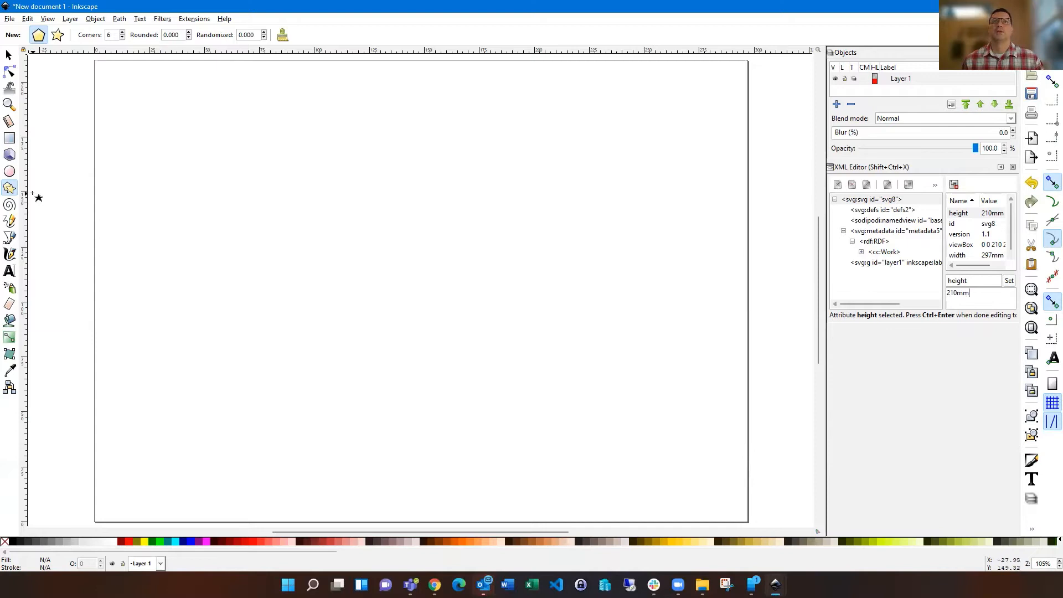
mouse_move(45, 191)
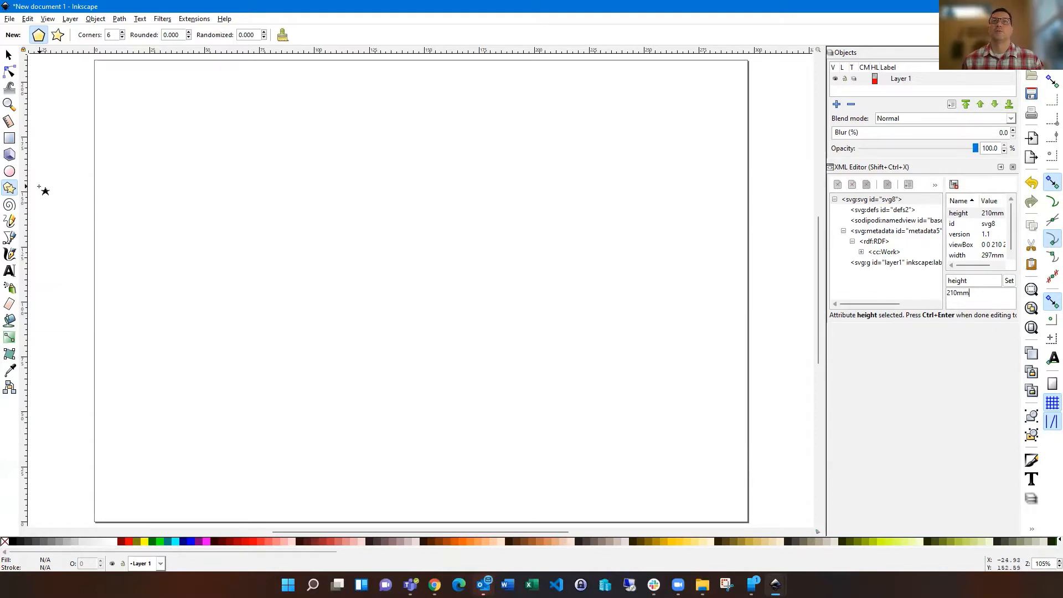
mouse_move(9, 188)
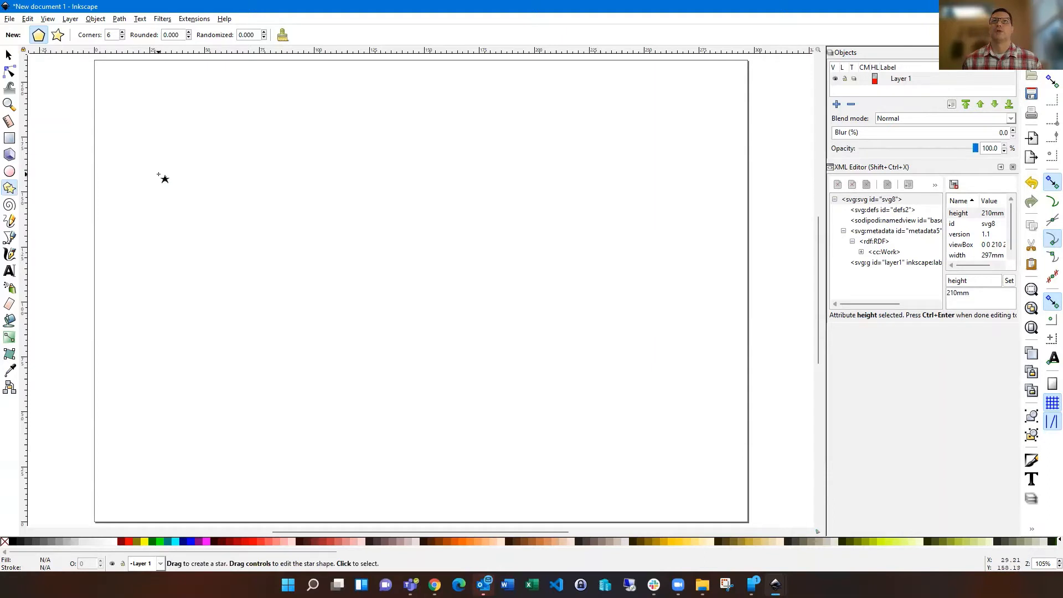
mouse_move(158, 183)
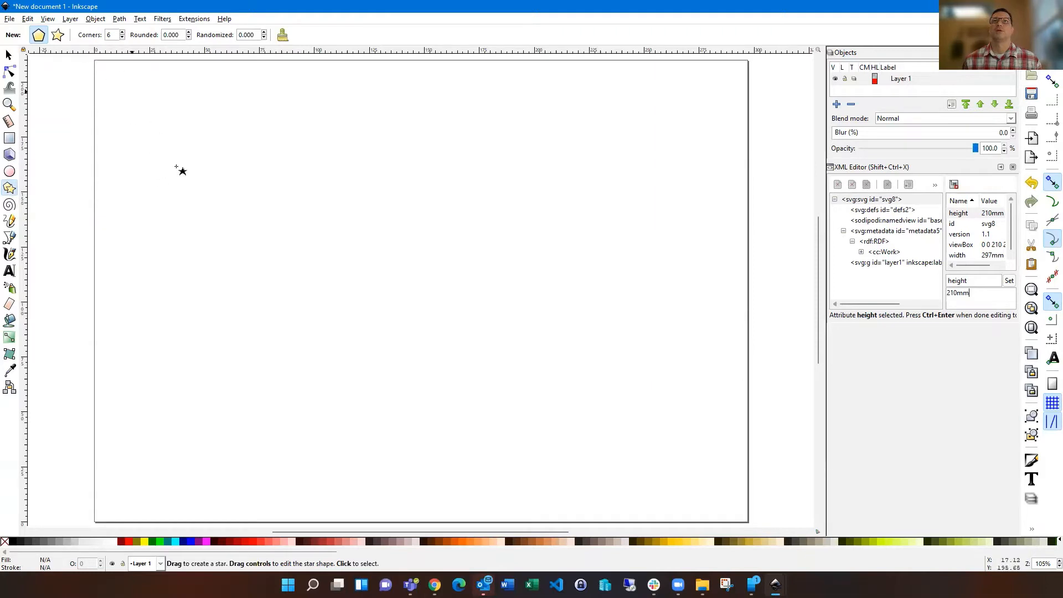
mouse_move(175, 174)
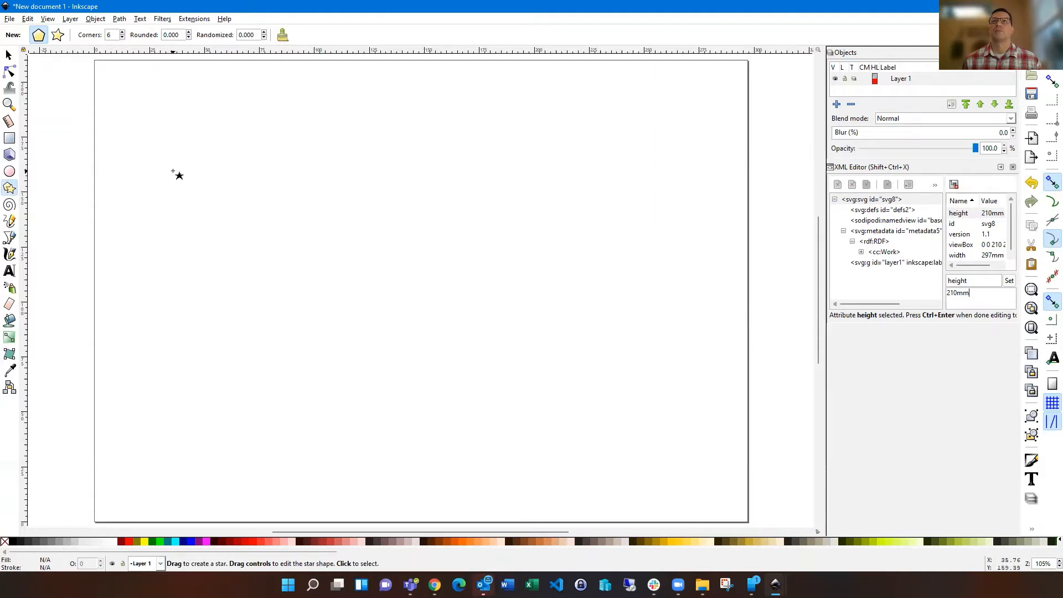
left_click_drag(172, 175, 190, 197)
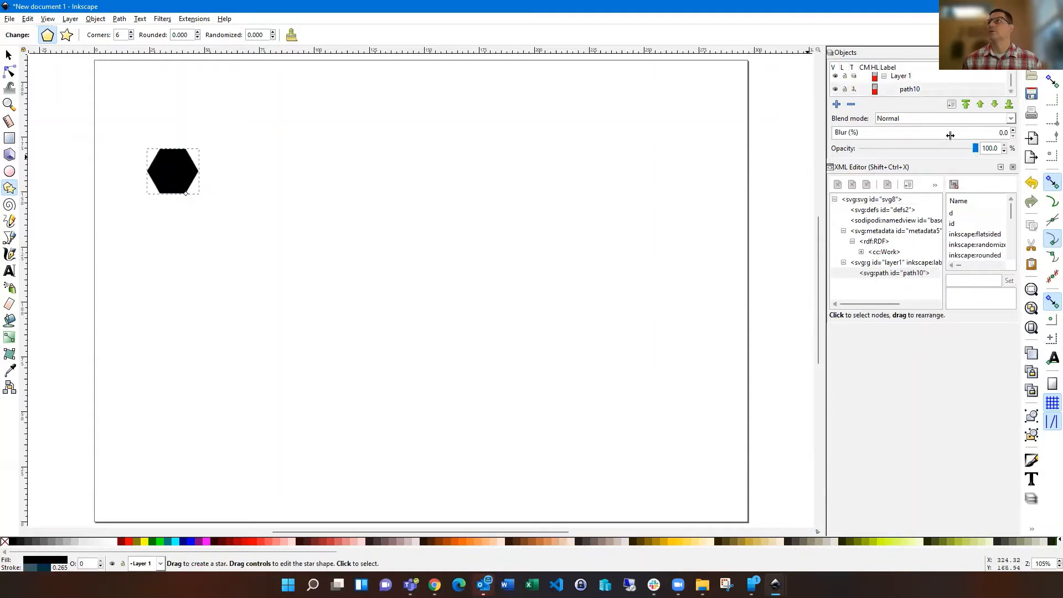
mouse_move(963, 162)
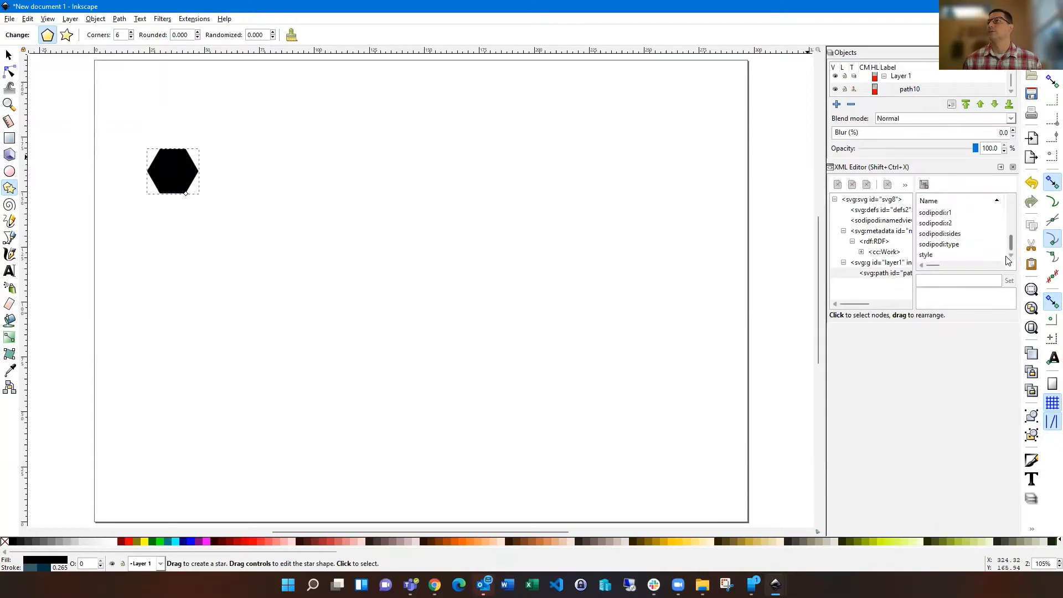
left_click(926, 254)
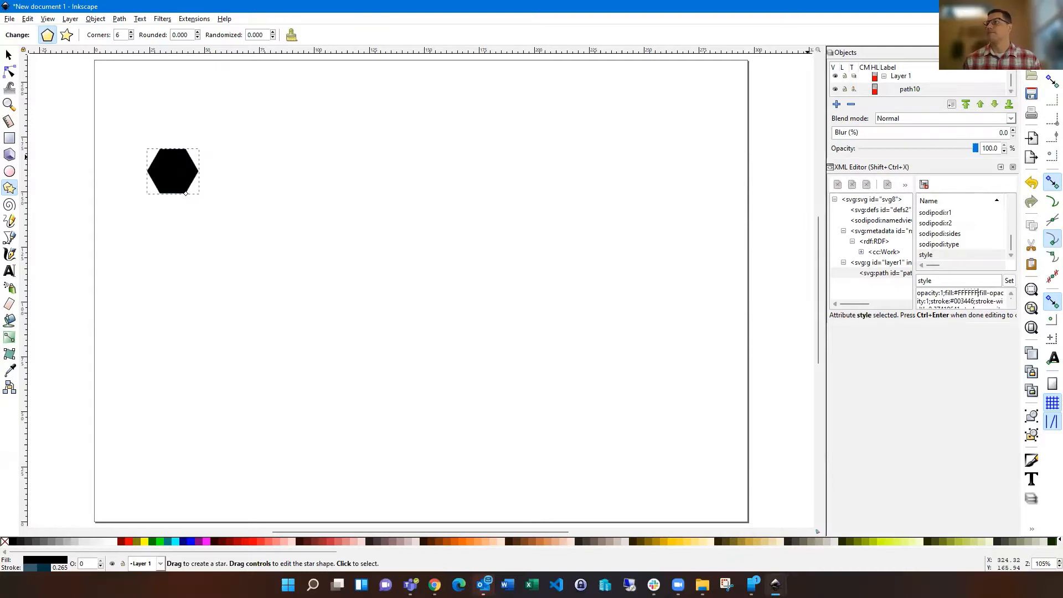
left_click(1007, 281)
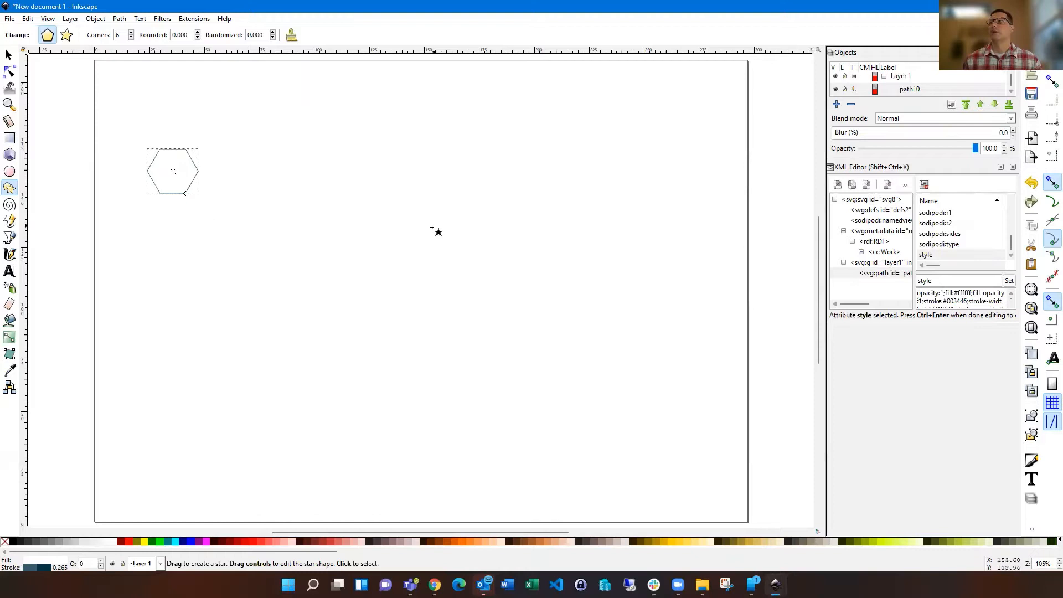
mouse_move(881, 296)
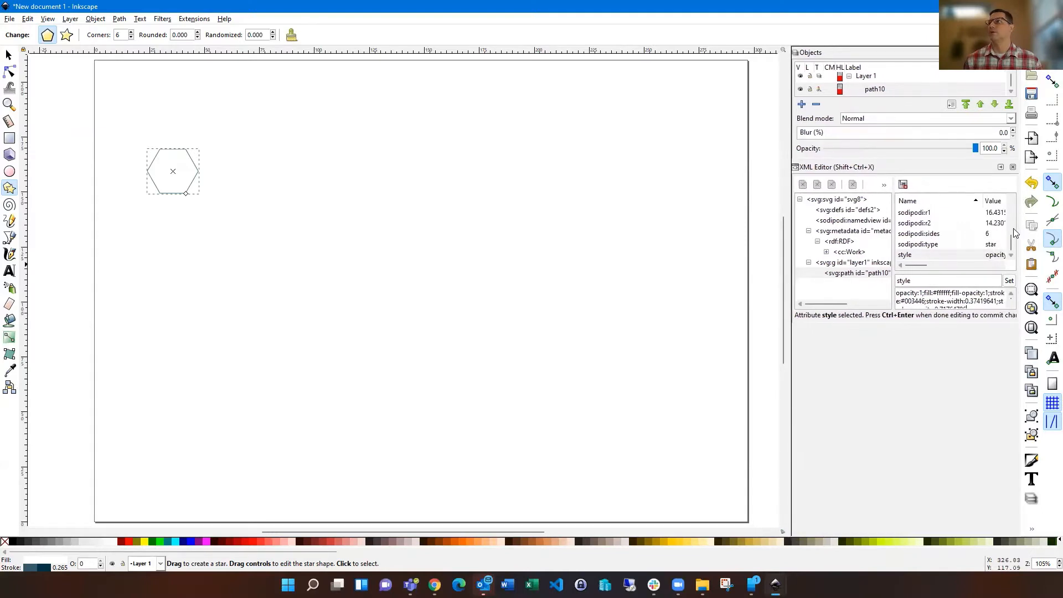
- Change the hexagon's id attribute from path10 to WA in the XML Editor
scroll("down", 3)
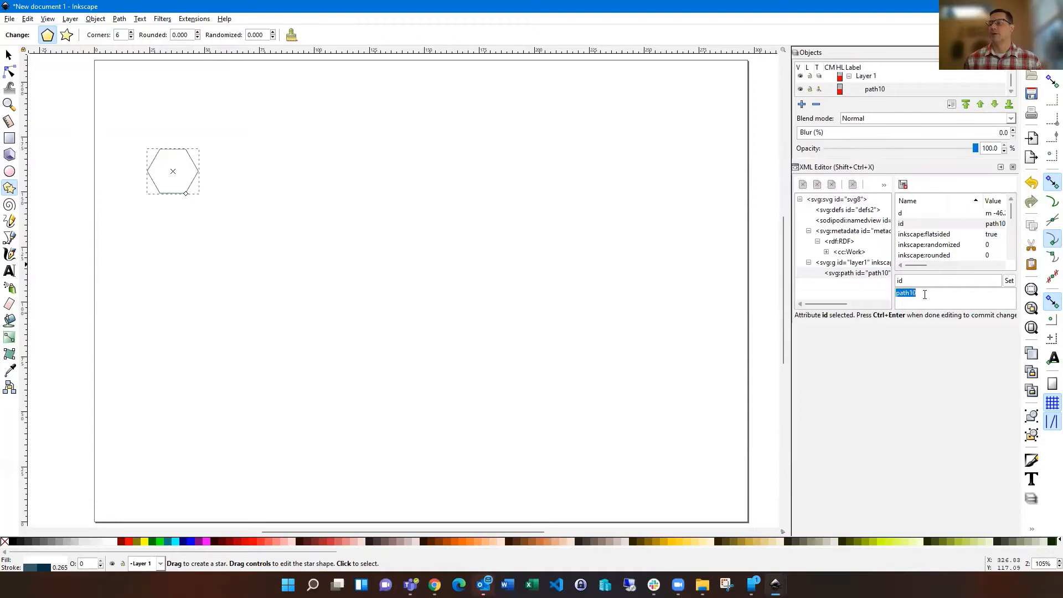
type("WA")
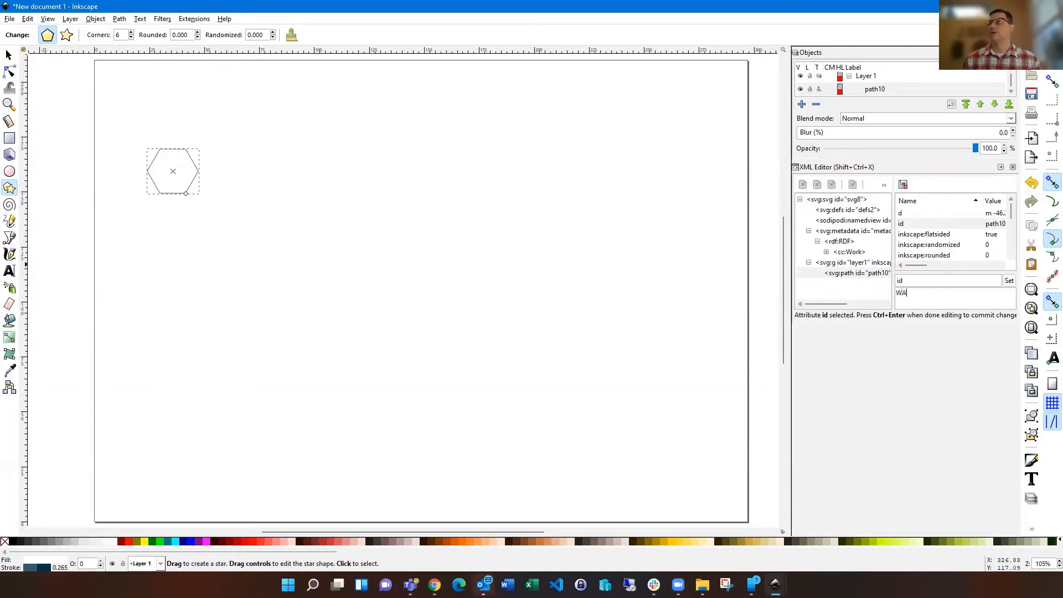
left_click(1008, 280)
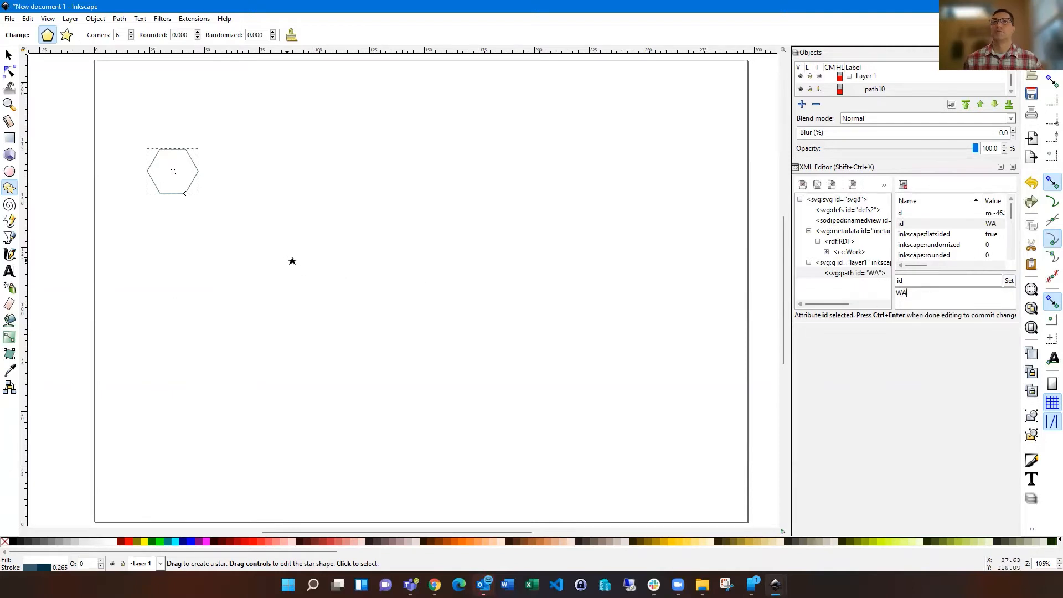
mouse_move(275, 246)
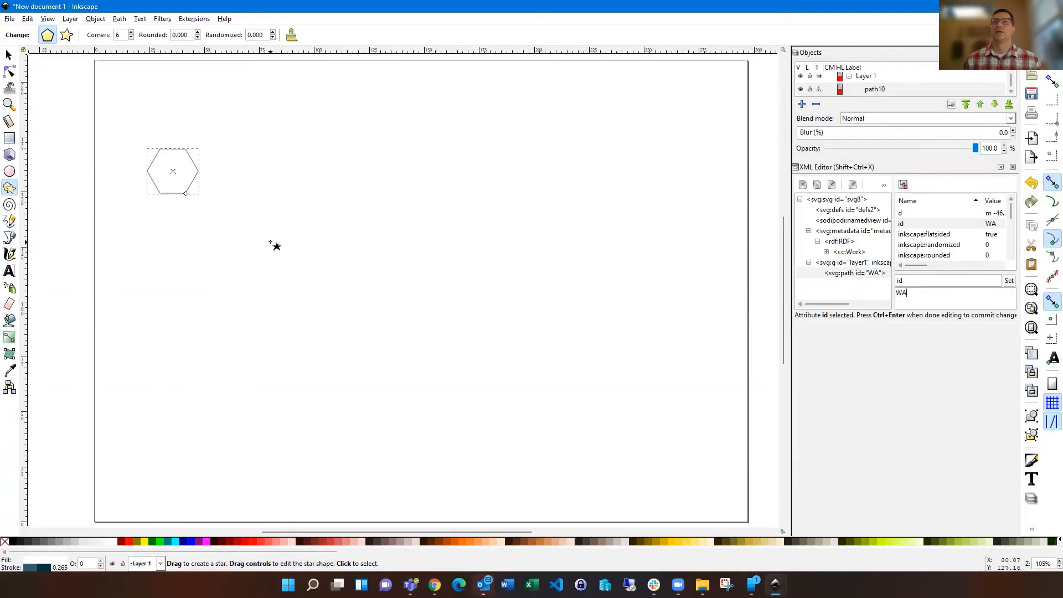
mouse_move(247, 235)
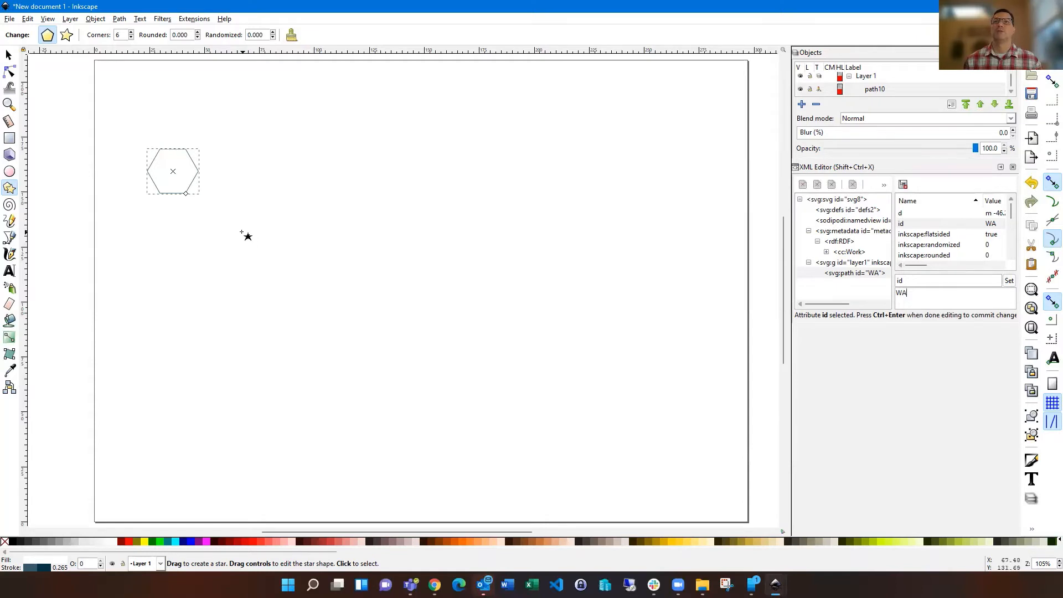
mouse_move(223, 224)
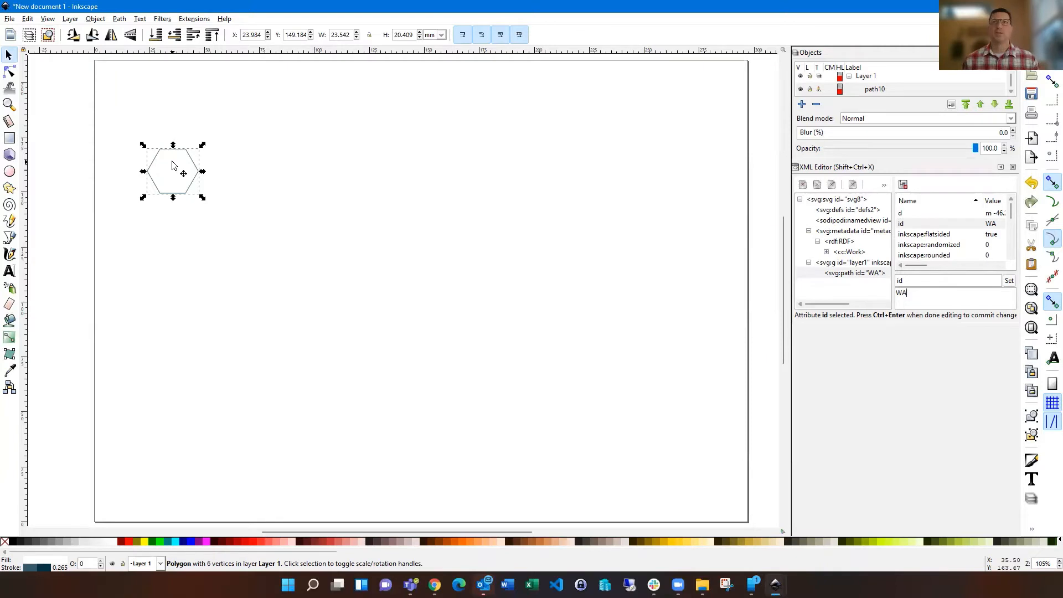
- Nestle a copy of the WA hexagon against its lower right and give it id ID
left_click(269, 196)
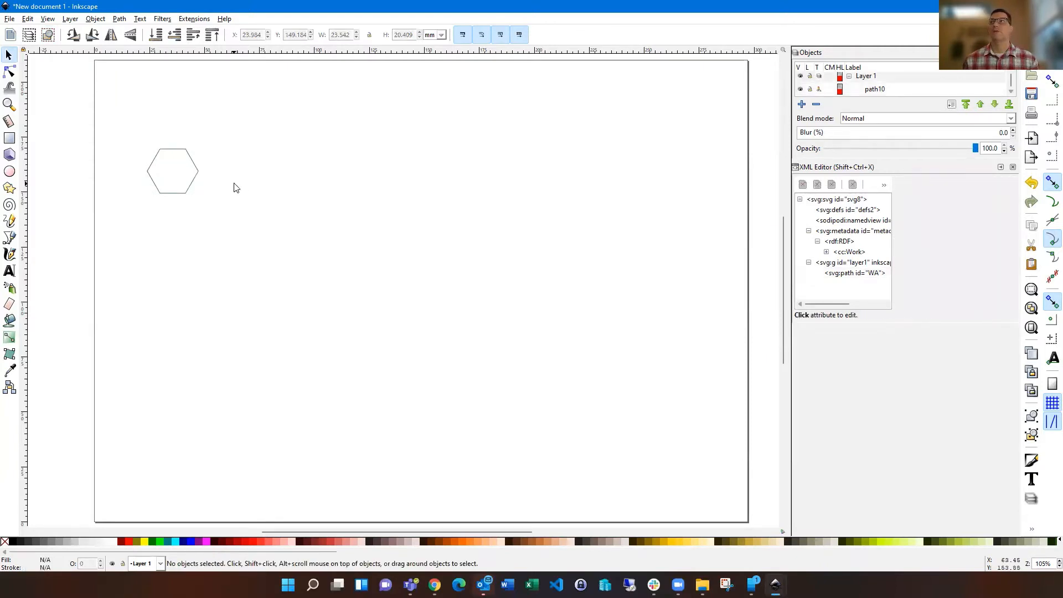
mouse_move(247, 242)
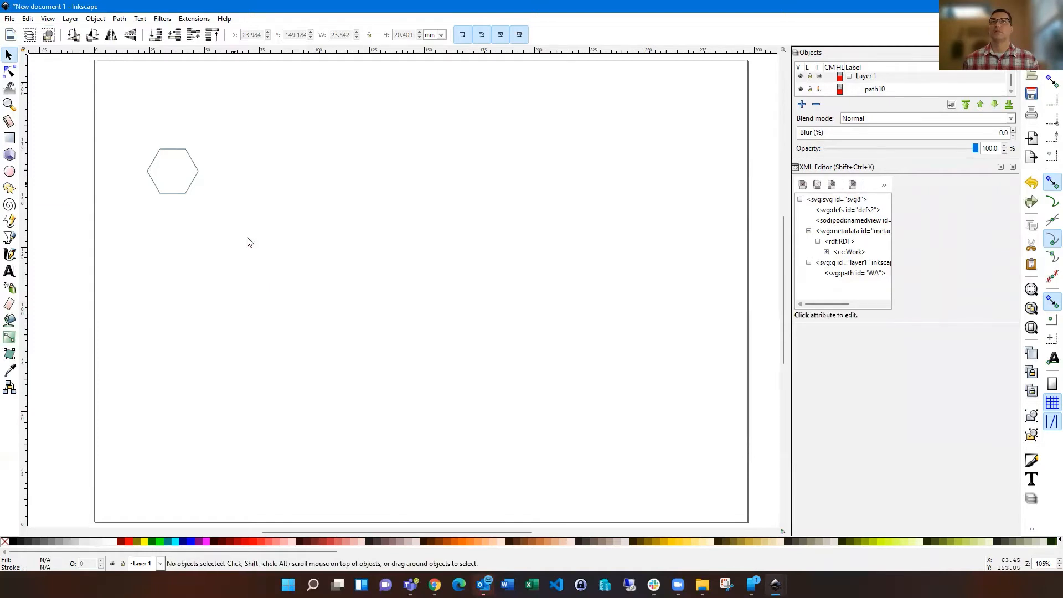
left_click(172, 171)
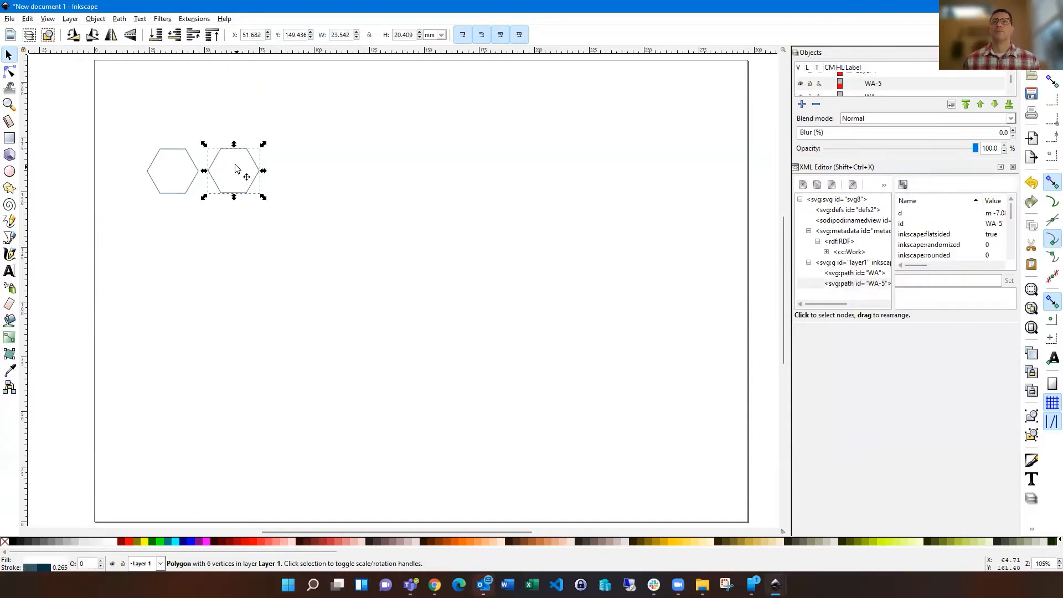
left_click_drag(233, 169, 217, 191)
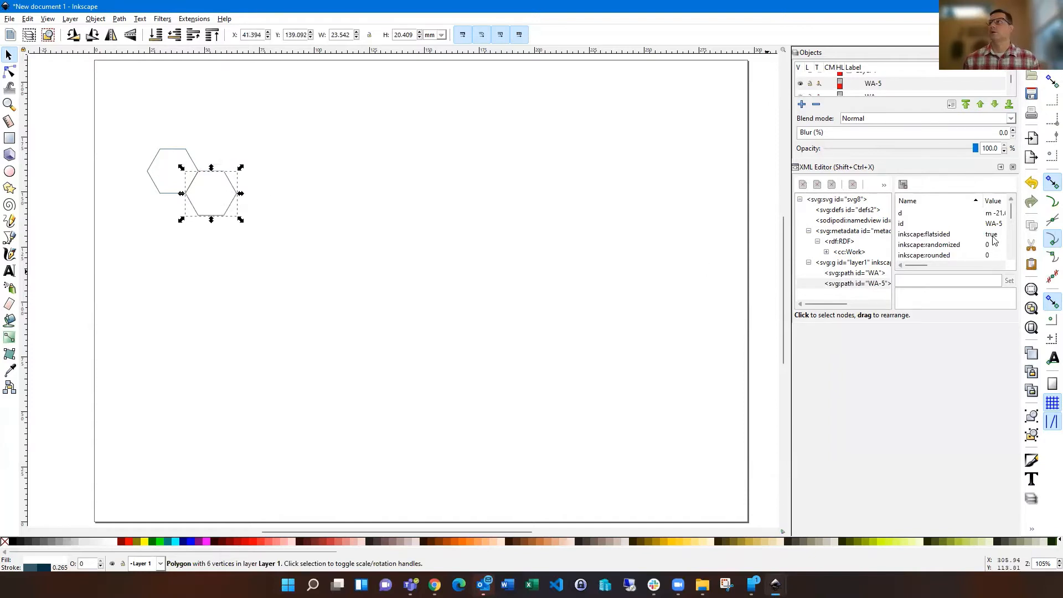
left_click(902, 223)
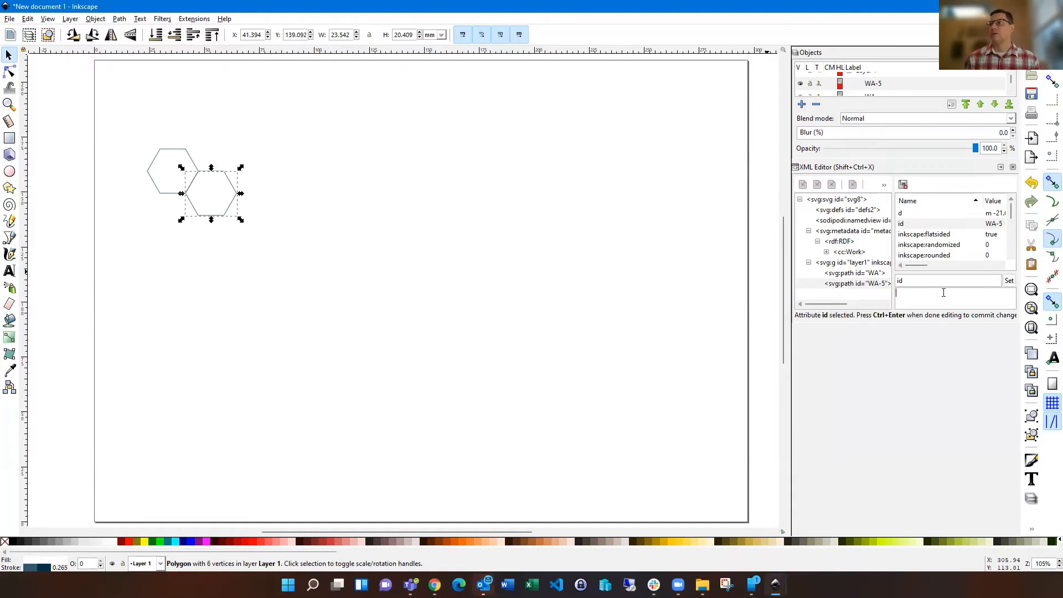
type("ID")
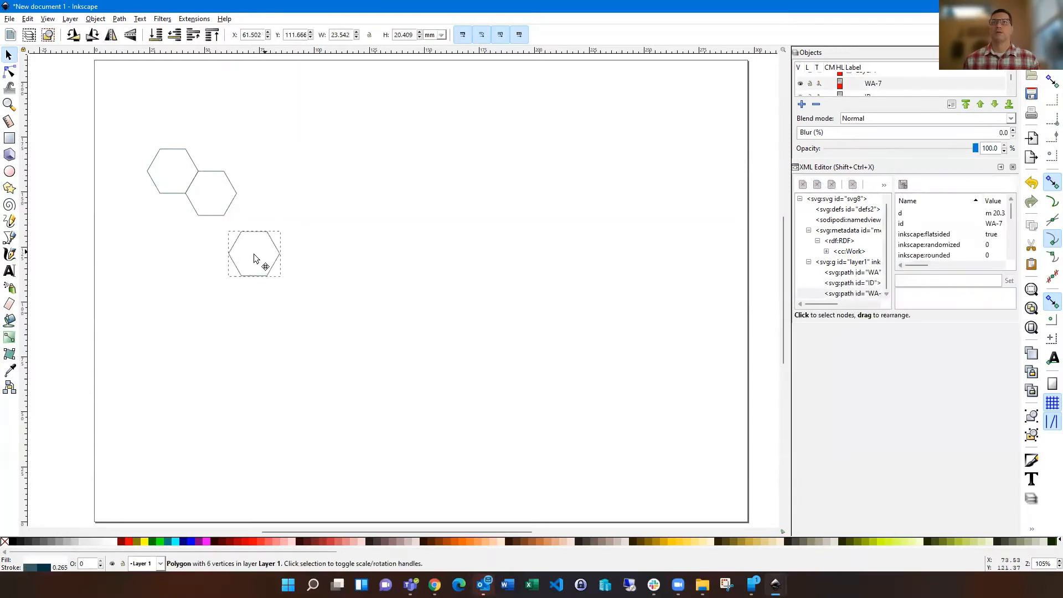
- Snap a third hexagon under the pair and replace its id WA-7 with OR
left_click_drag(255, 254, 175, 226)
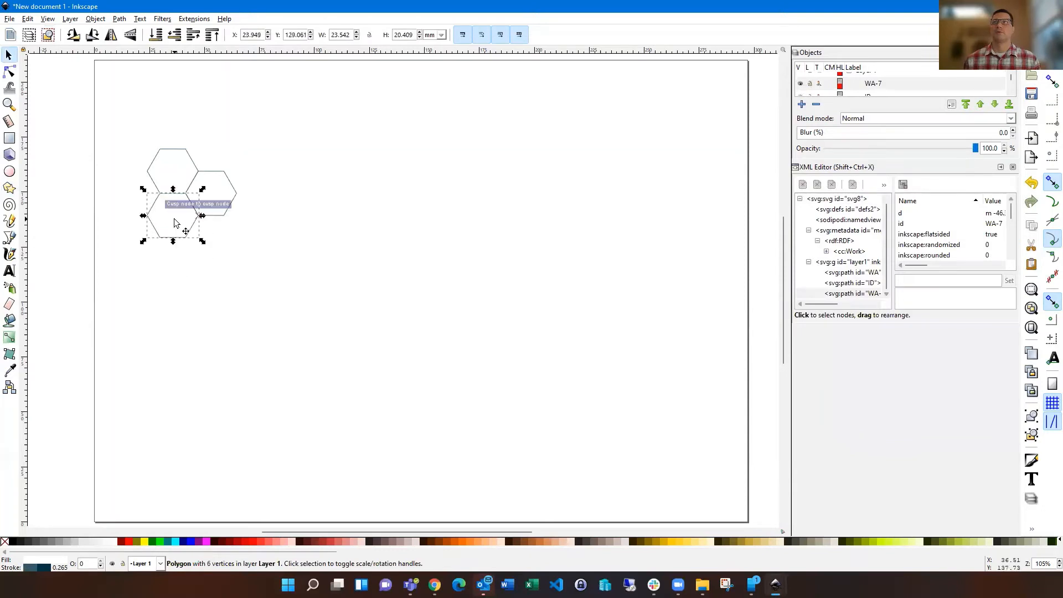
left_click(900, 223)
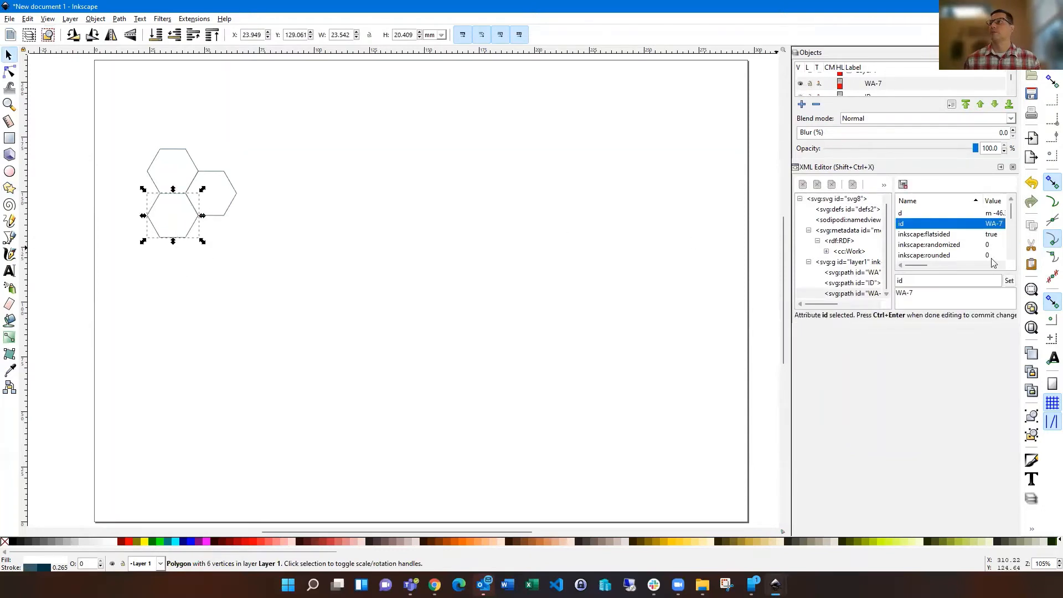
left_click(904, 293)
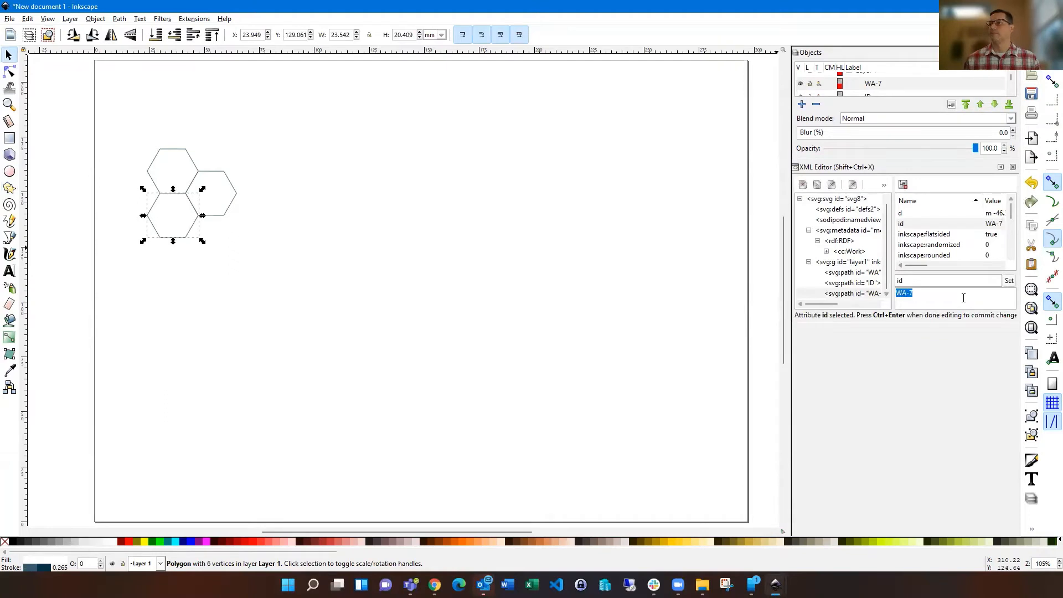
type("OR")
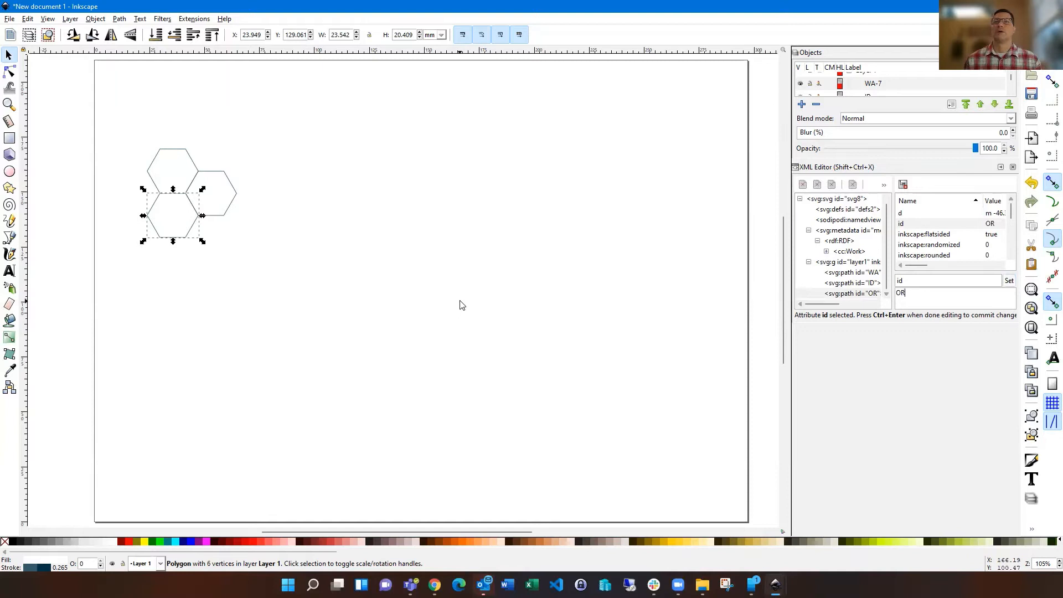
mouse_move(344, 293)
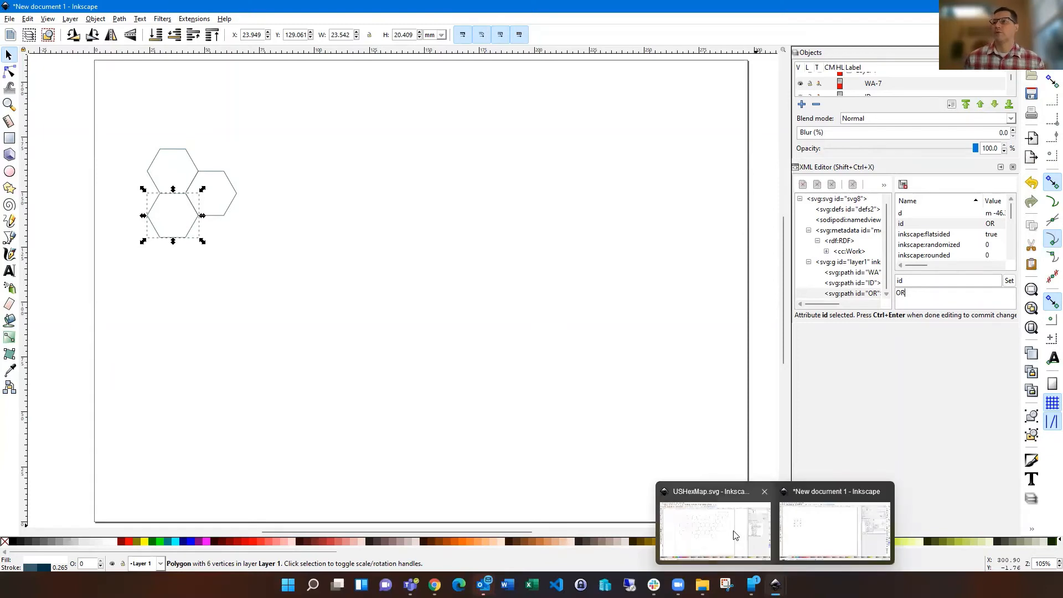
- Switch to USHexMap.svg and inspect the ID, AK and CA hexagons in the XML Editor
left_click(713, 530)
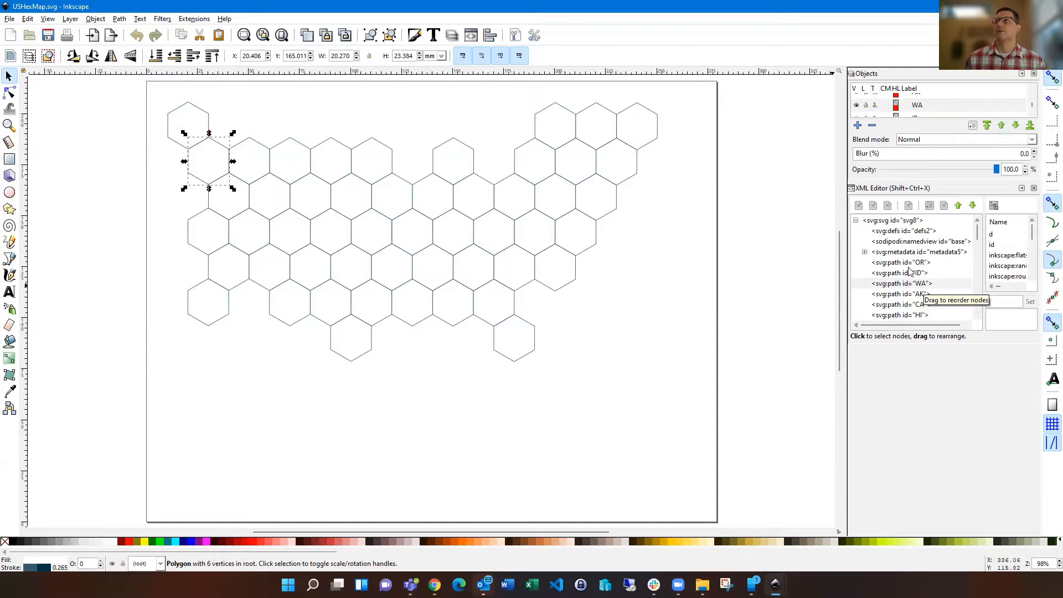
mouse_move(907, 273)
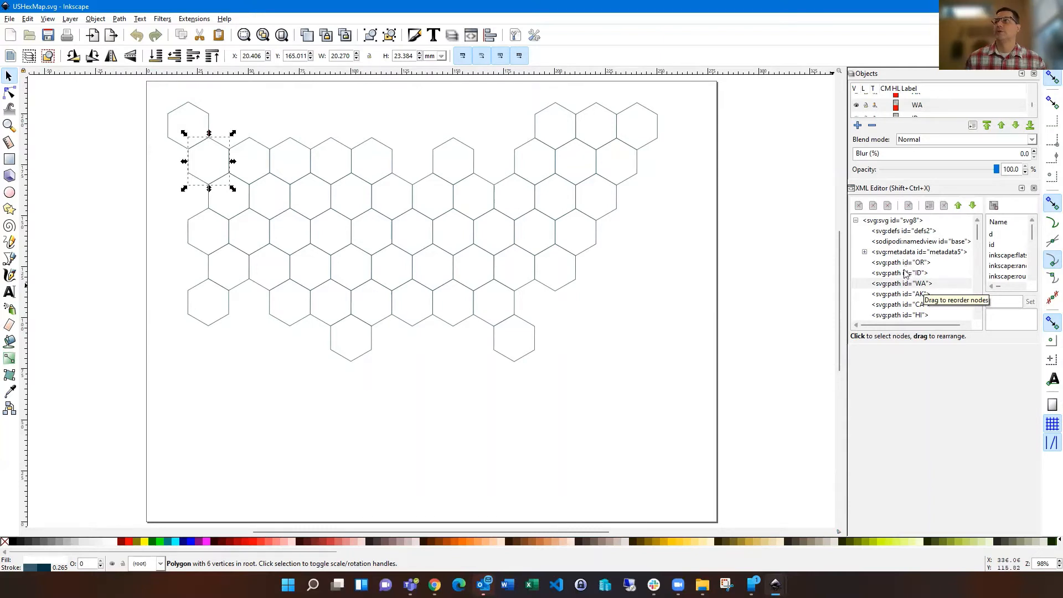
left_click(897, 273)
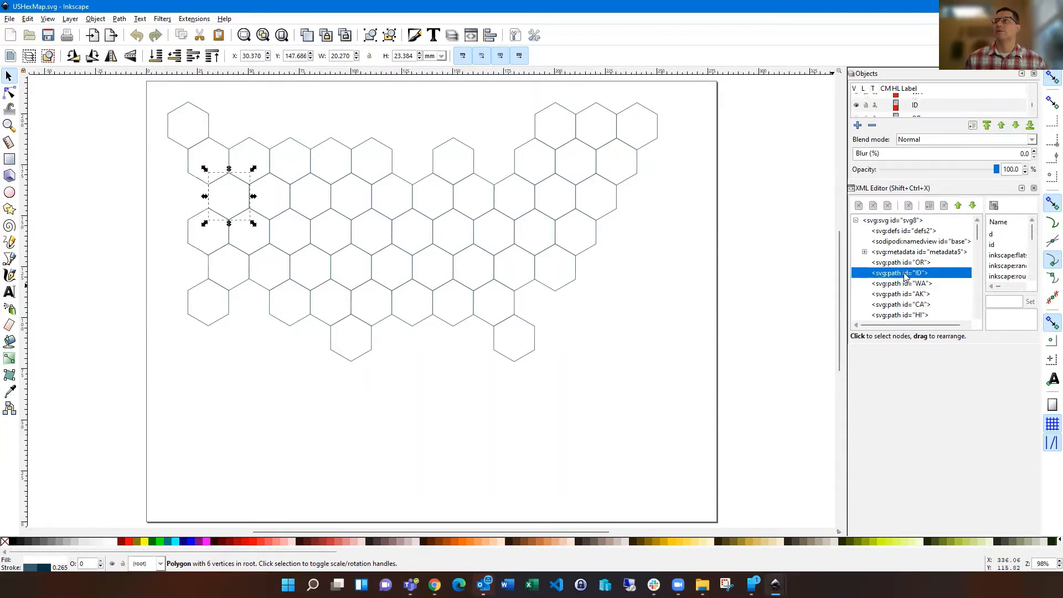
left_click(900, 293)
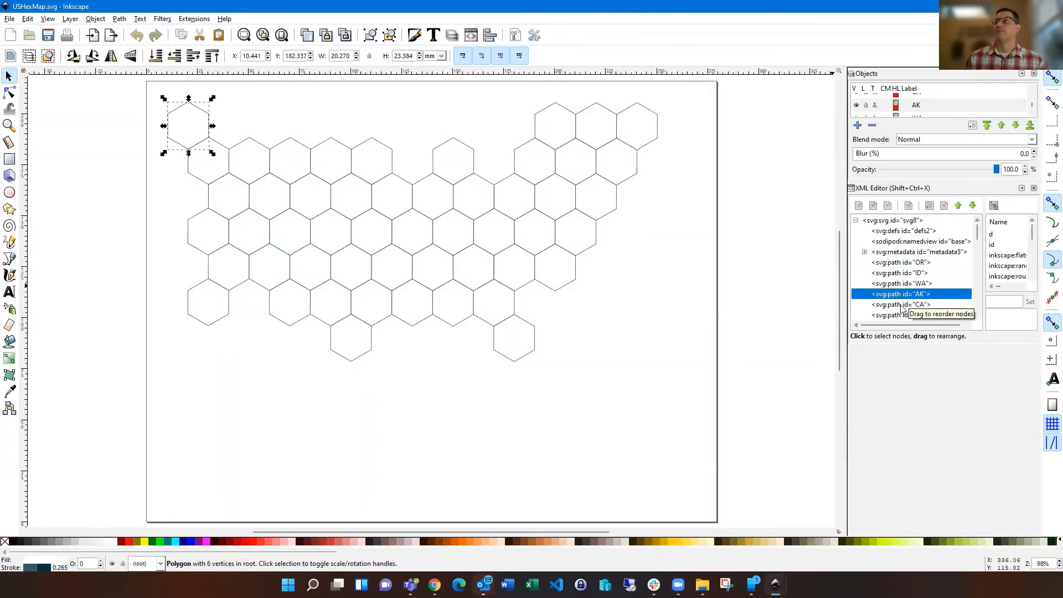
left_click(902, 305)
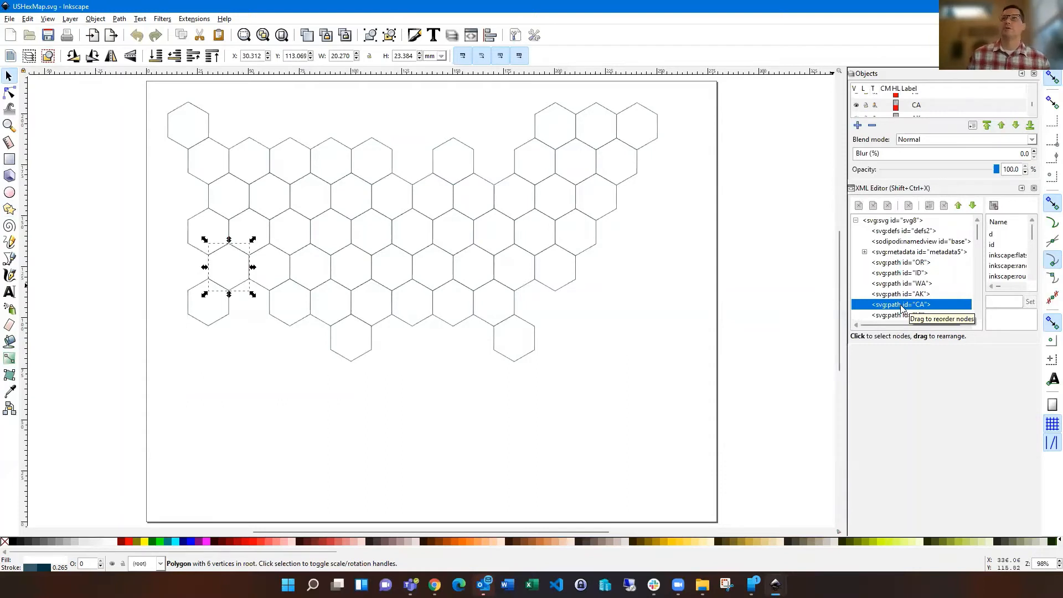
mouse_move(832, 294)
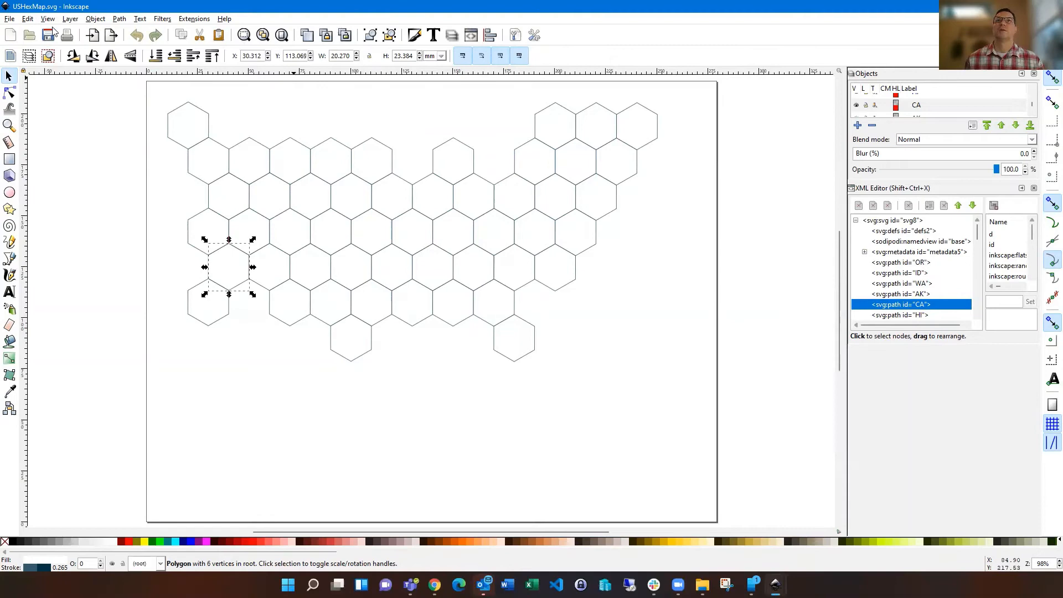
mouse_move(556, 500)
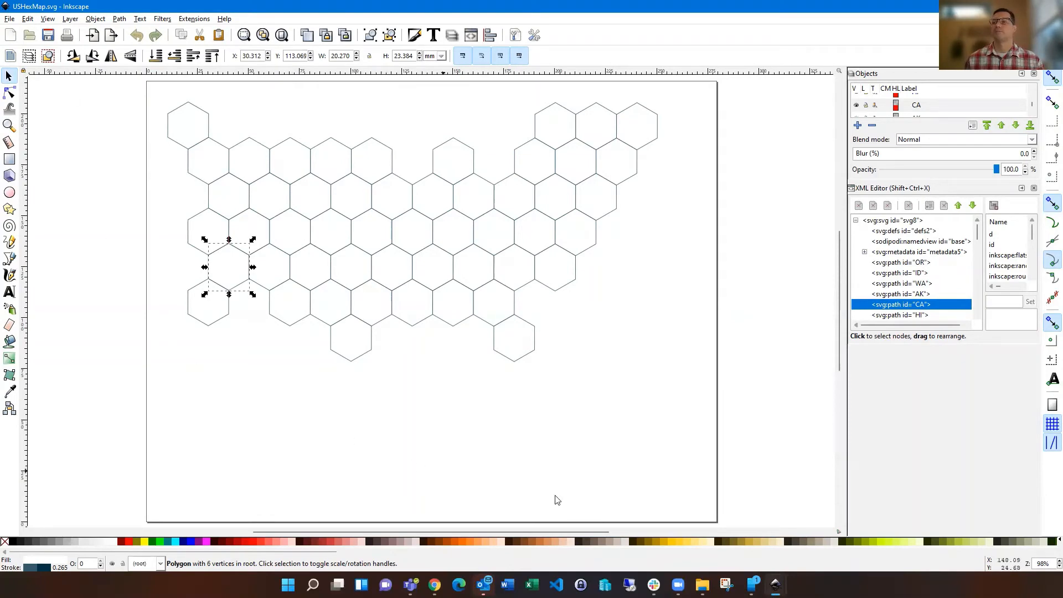
mouse_move(434, 584)
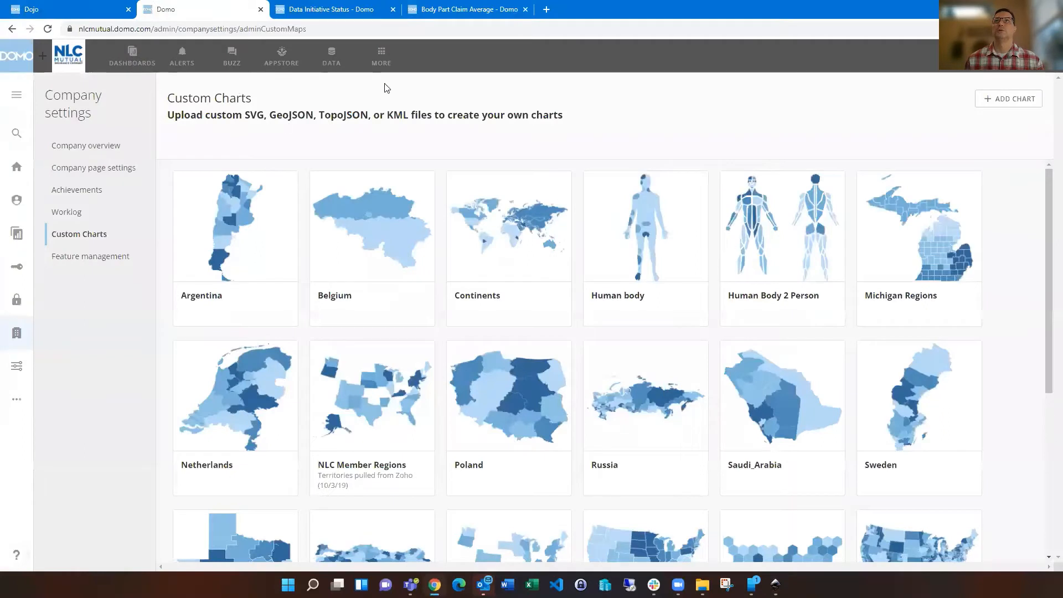
mouse_move(360, 77)
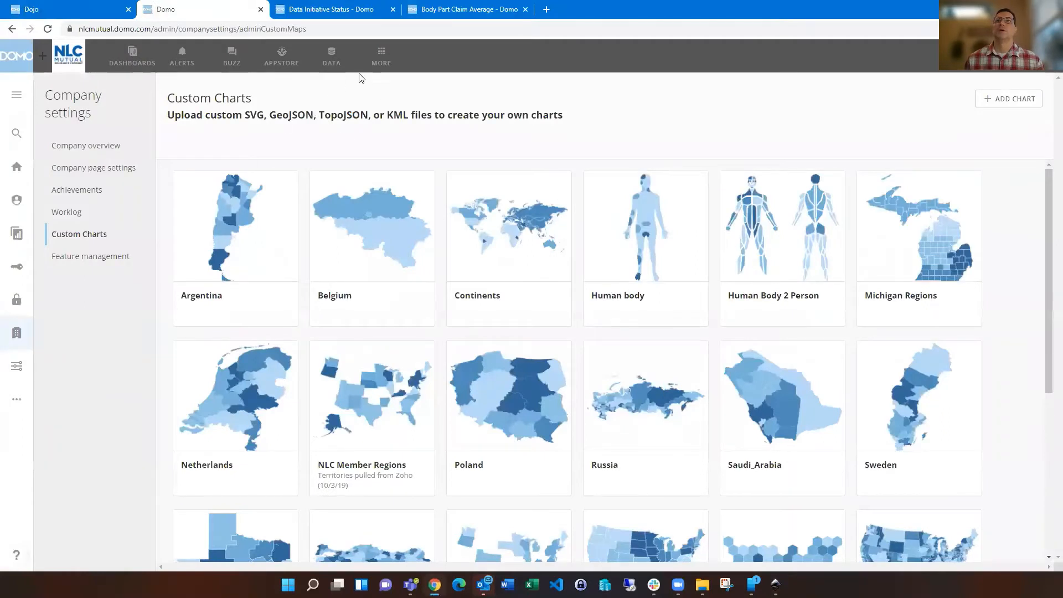
left_click(380, 56)
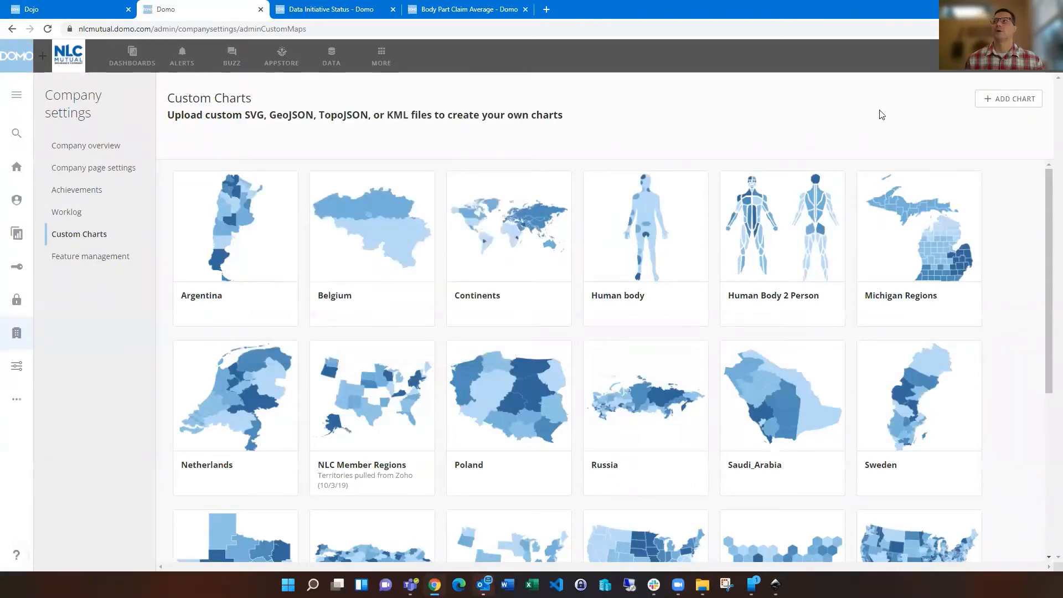
- Upload USHexMap.svg as a new chart, review its 51 state regions, then close the preview
left_click(1008, 99)
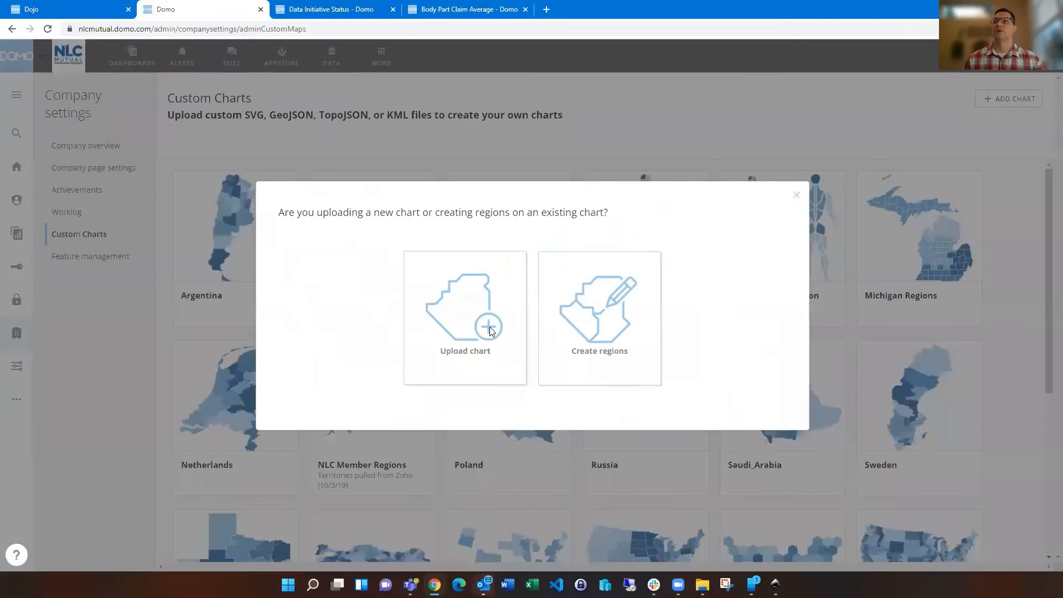
left_click(465, 317)
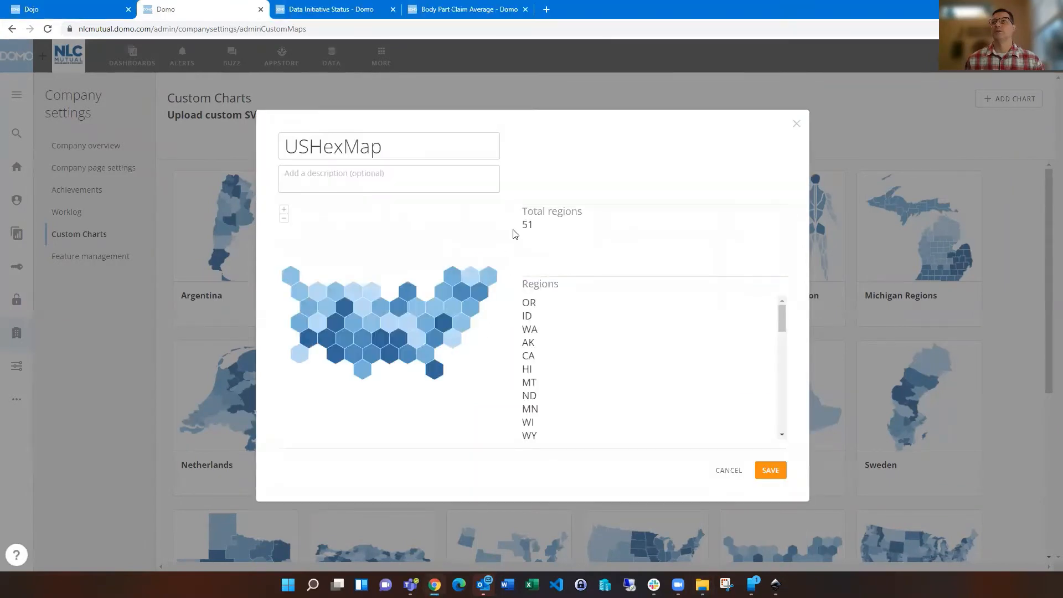
mouse_move(539, 371)
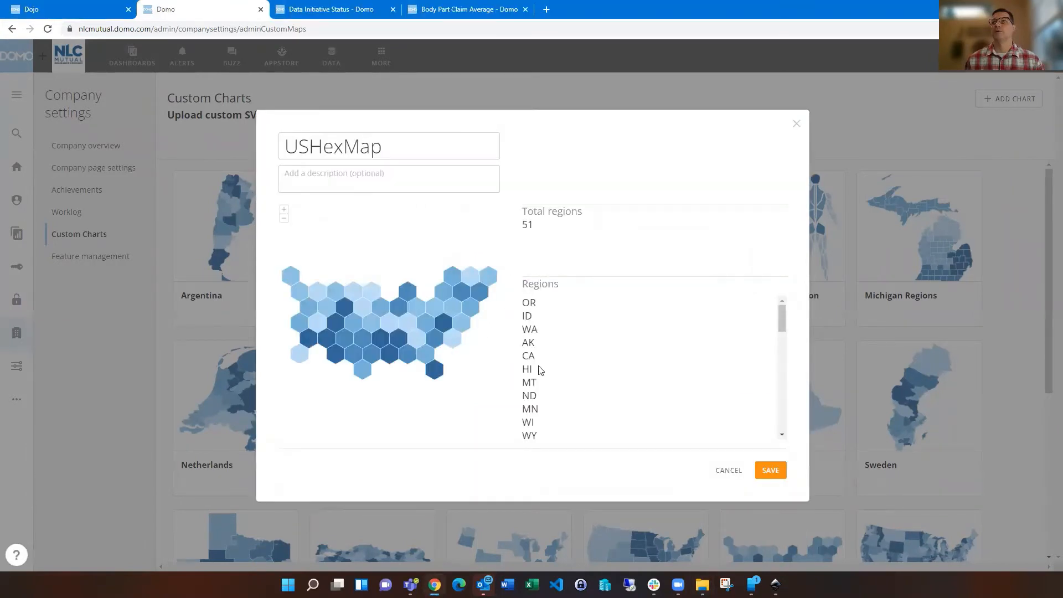
scroll("down", 3)
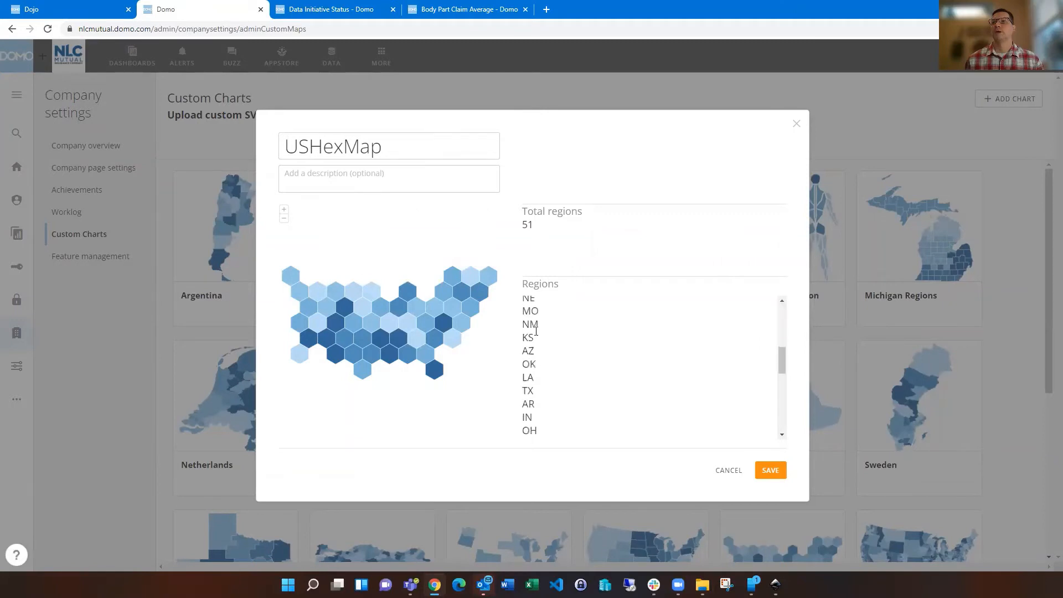
scroll("down", 3)
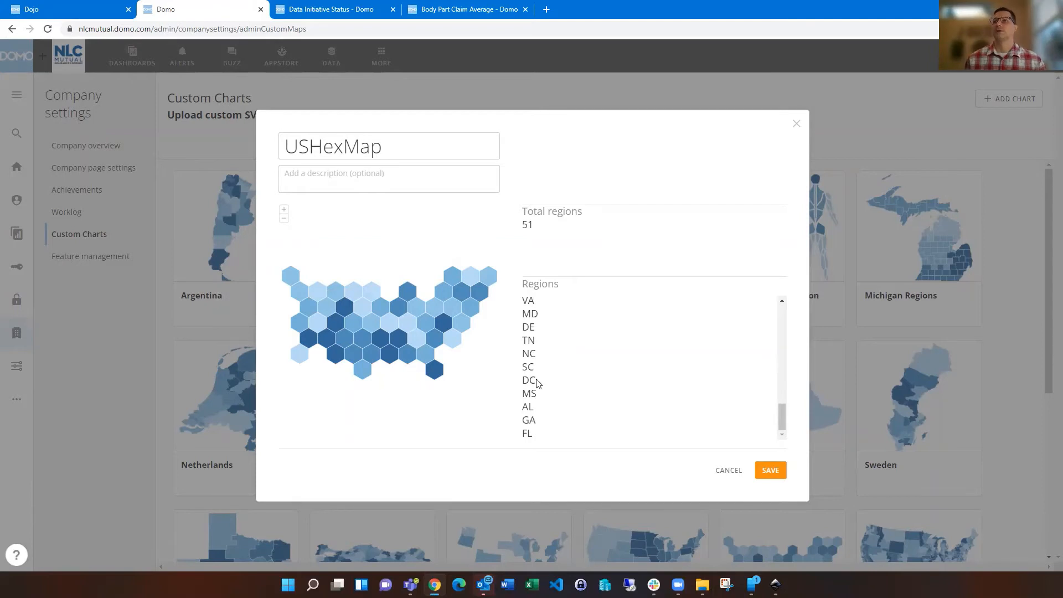
mouse_move(552, 378)
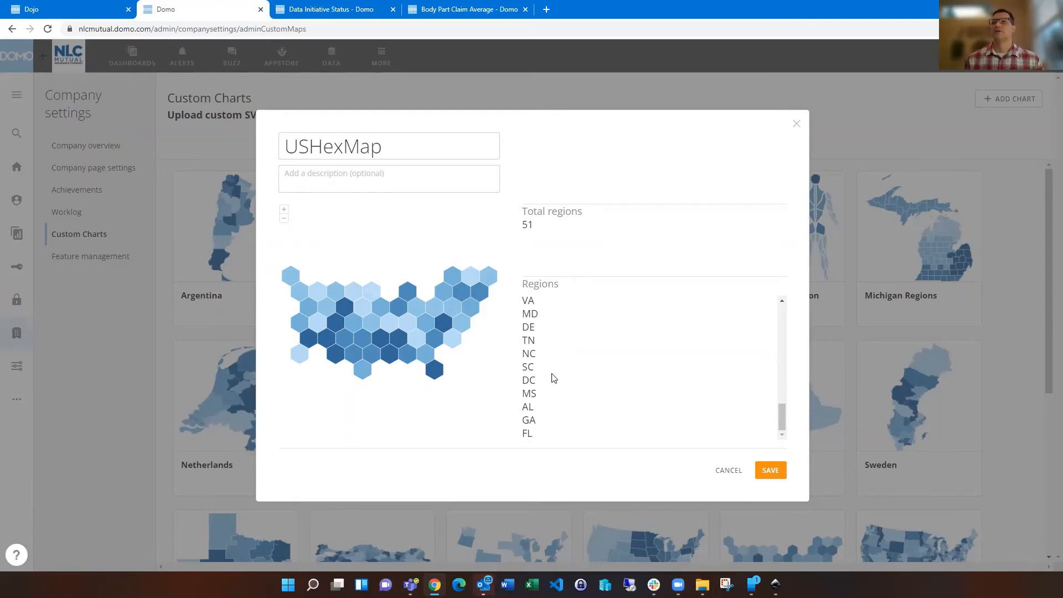
left_click(309, 145)
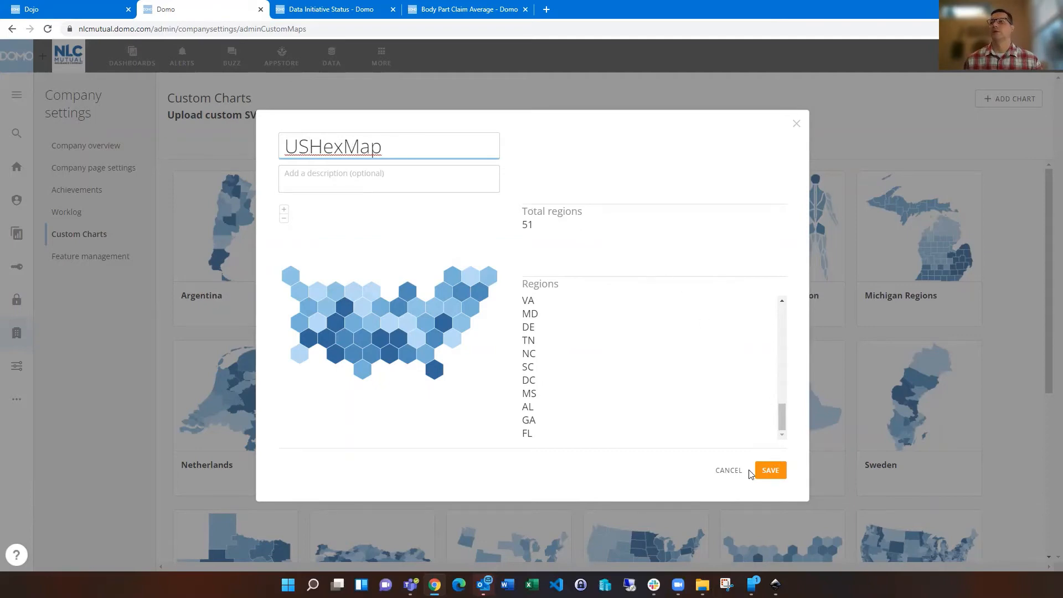
left_click(770, 470)
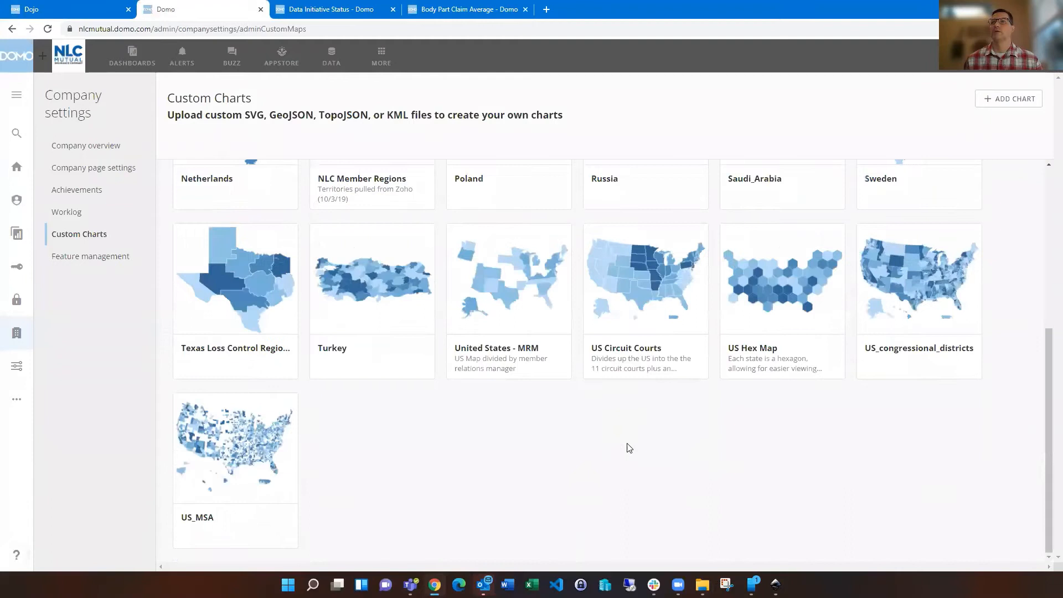
mouse_move(750, 398)
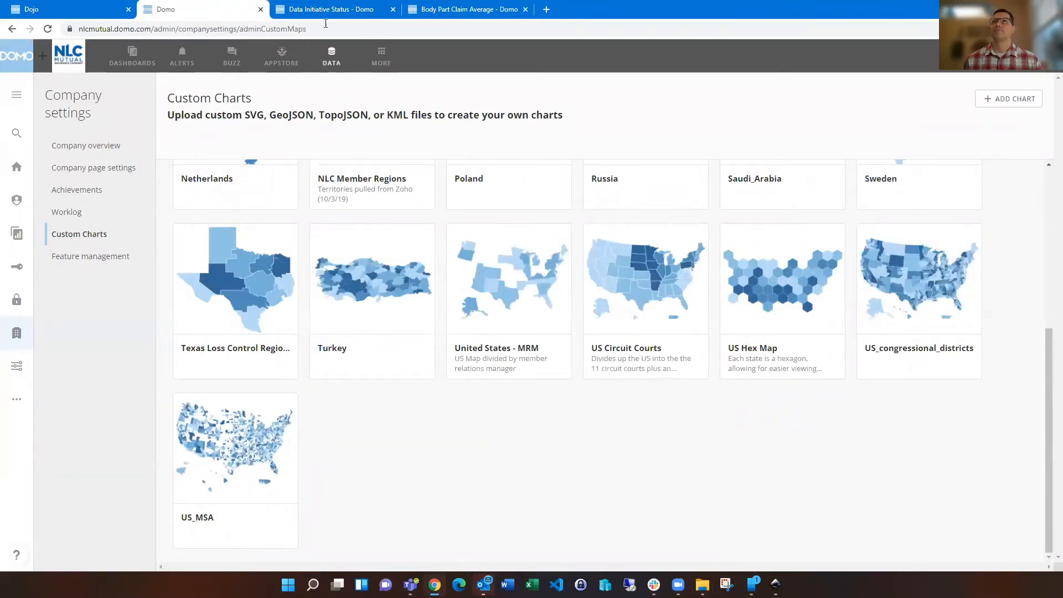
- Switch to the Data Initiative Status browser tab showing the hexagon map
left_click(331, 9)
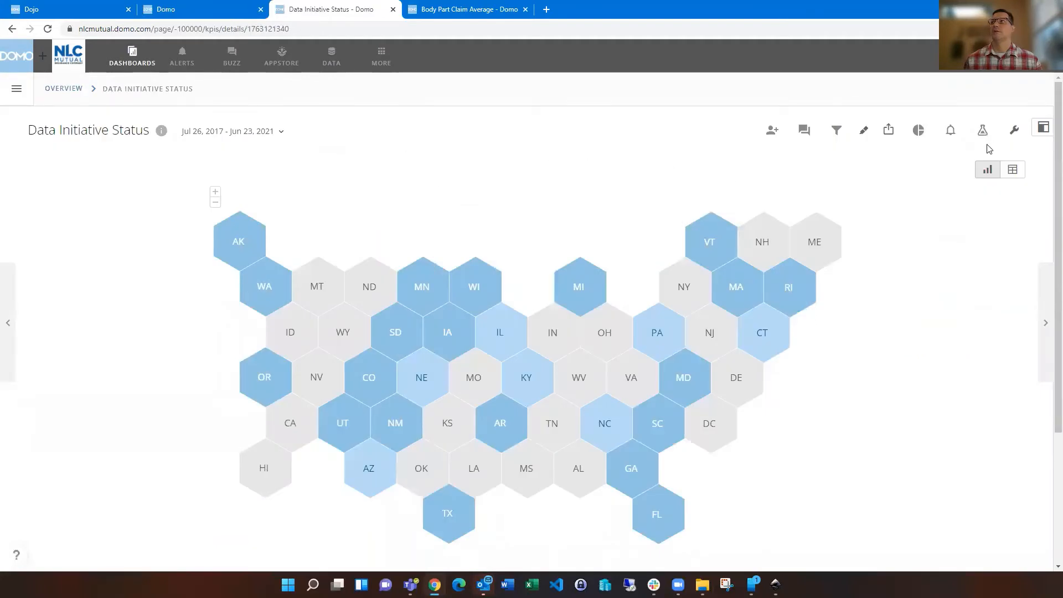
- Open the Data Initiative Status card in Analyzer to see its US Hex Map chart type
left_click(981, 130)
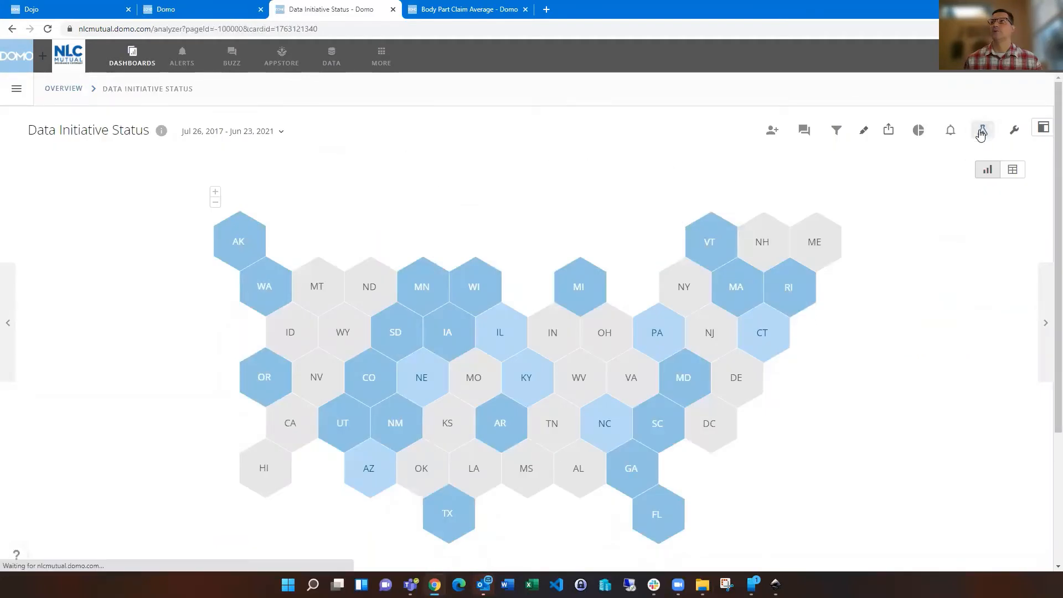
left_click(980, 130)
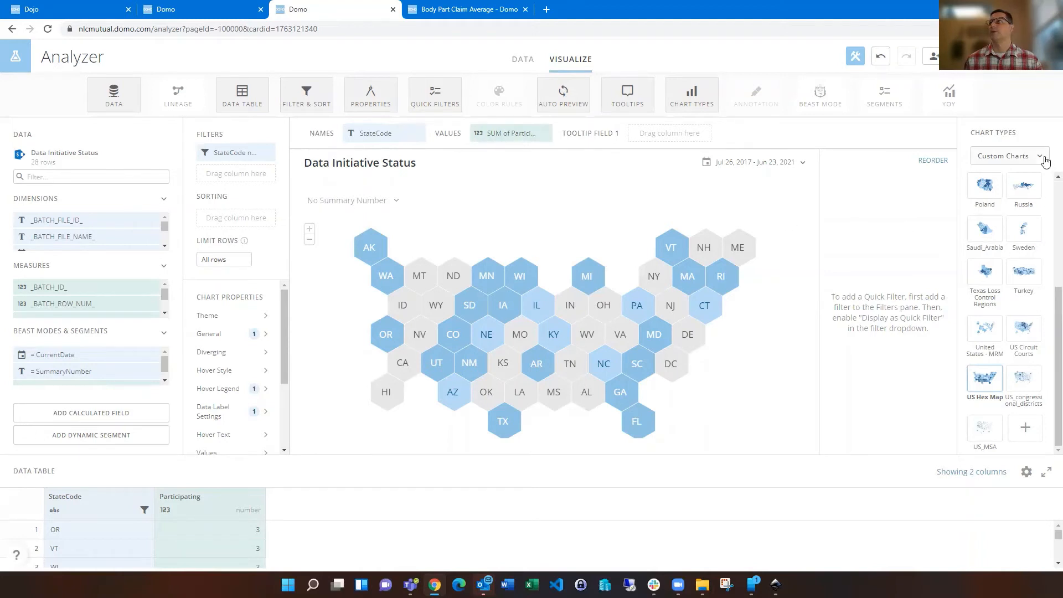
- Save and close Analyzer to return to the card's details page
left_click(1008, 156)
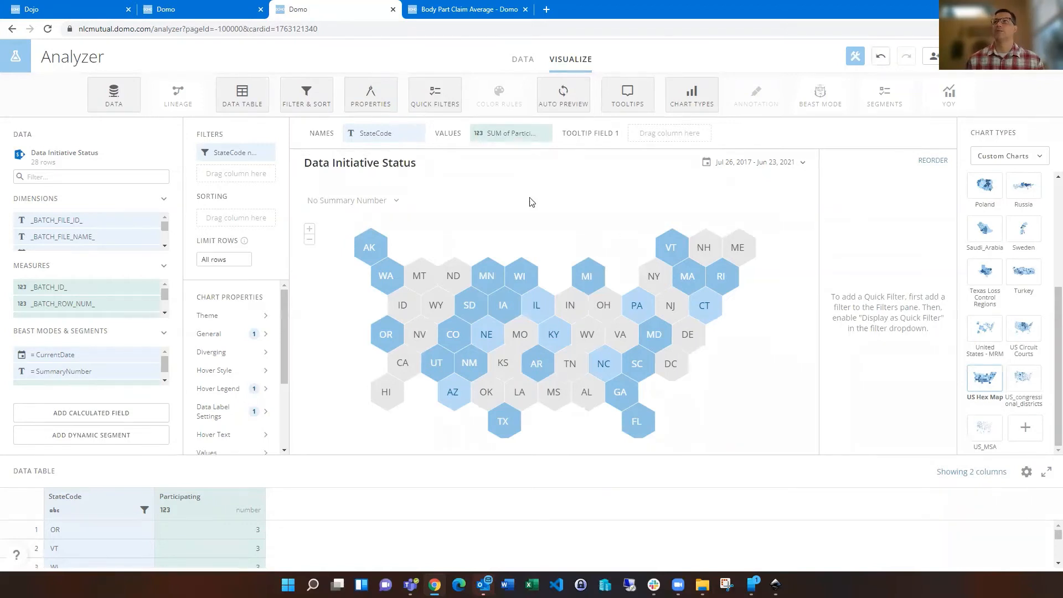
mouse_move(912, 238)
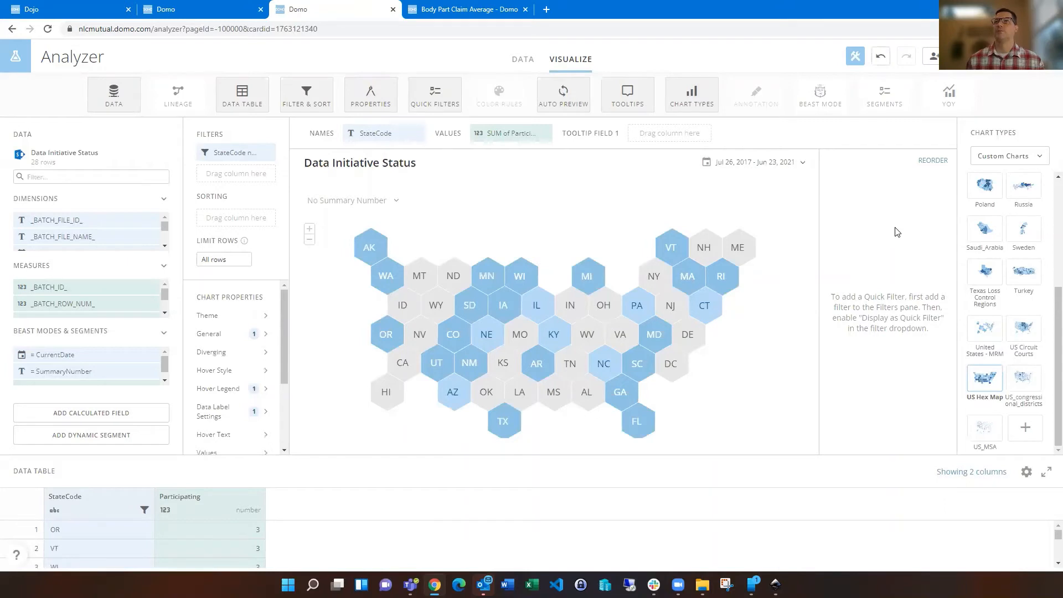
mouse_move(889, 210)
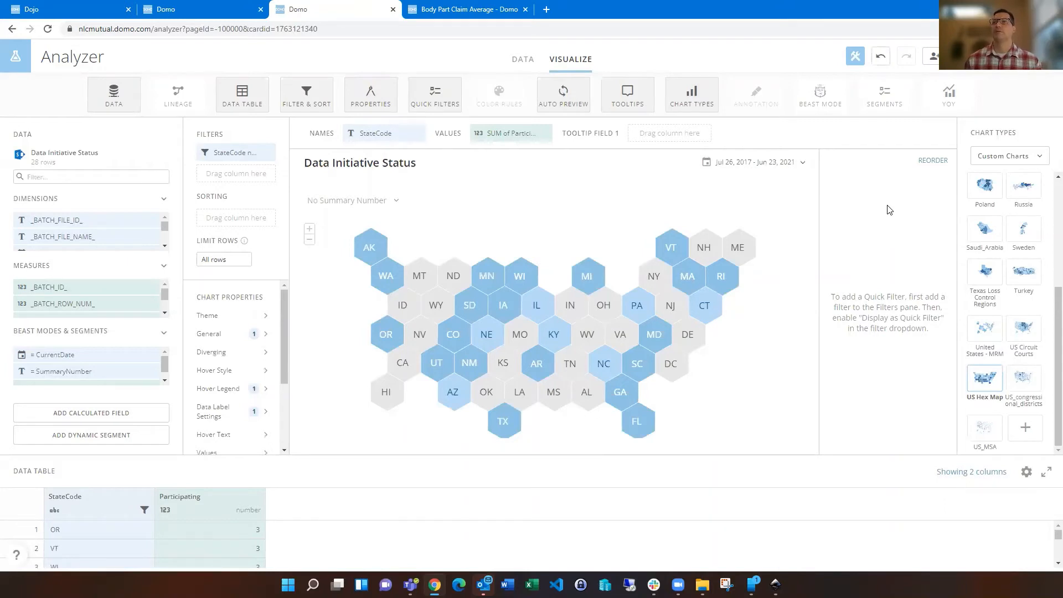
mouse_move(885, 208)
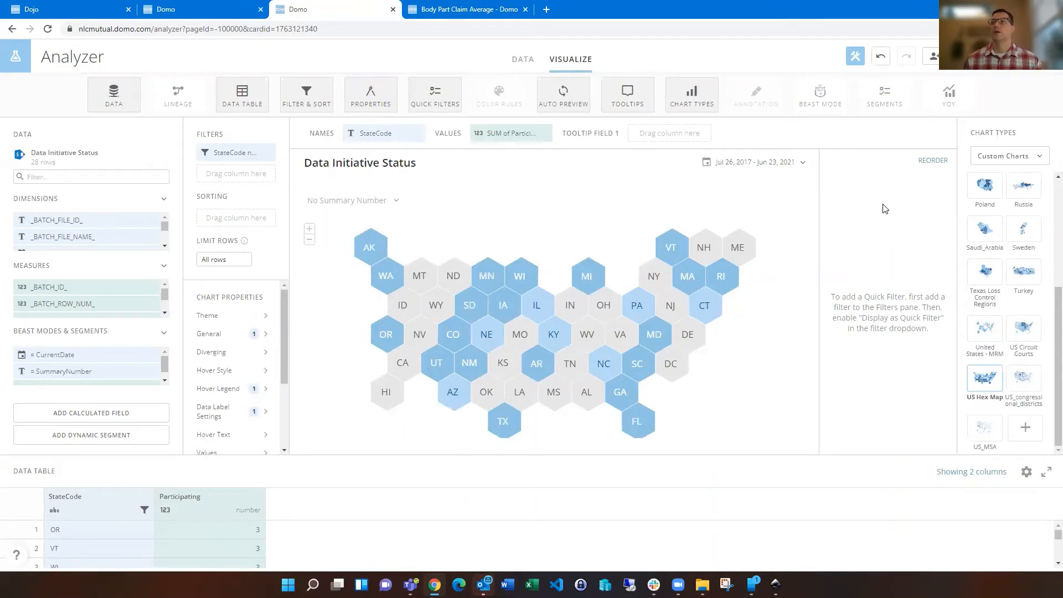
mouse_move(893, 241)
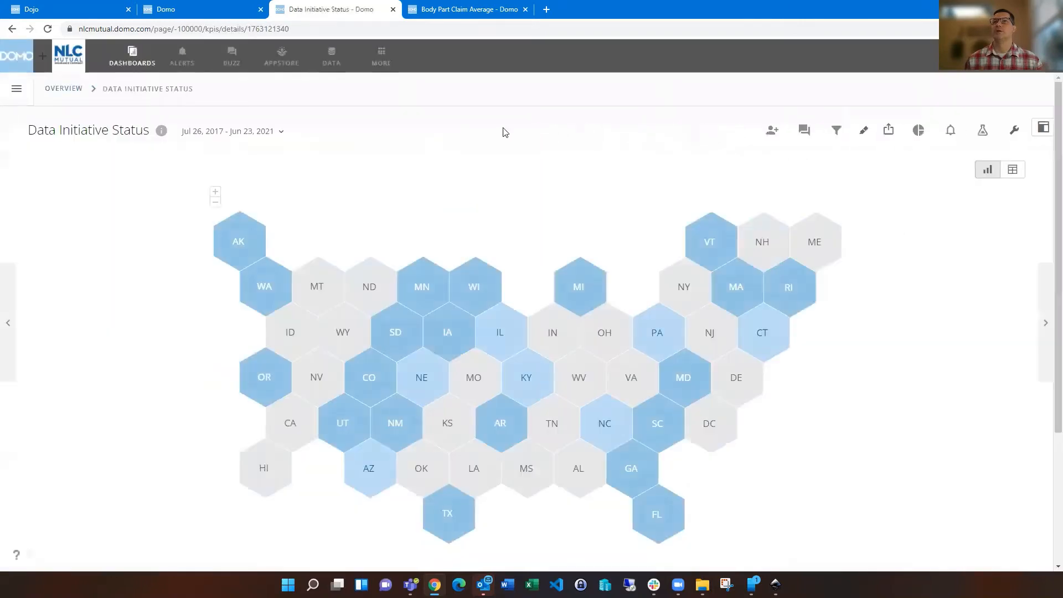
mouse_move(478, 150)
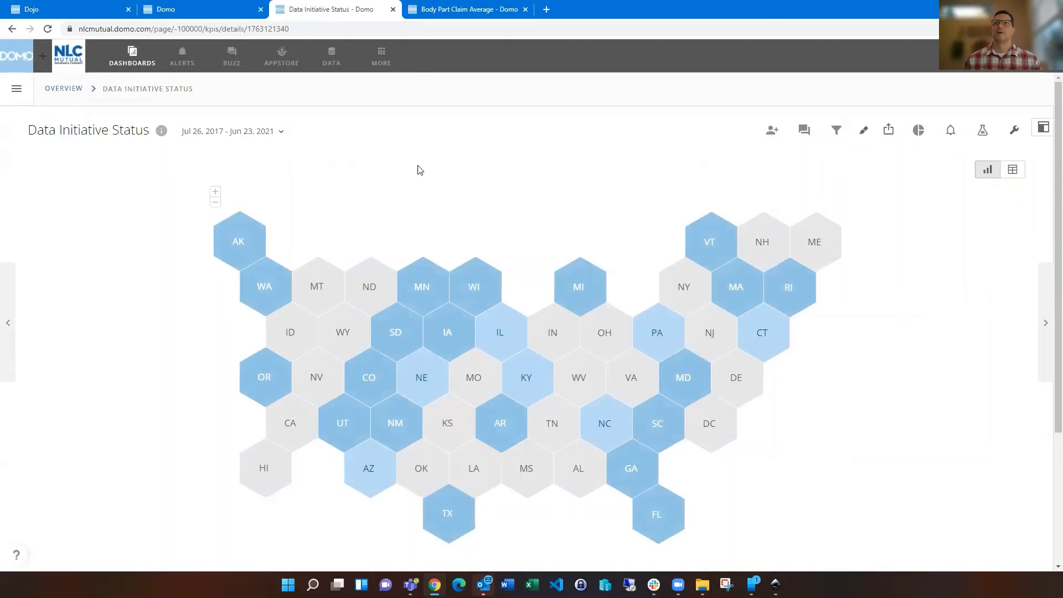
mouse_move(446, 118)
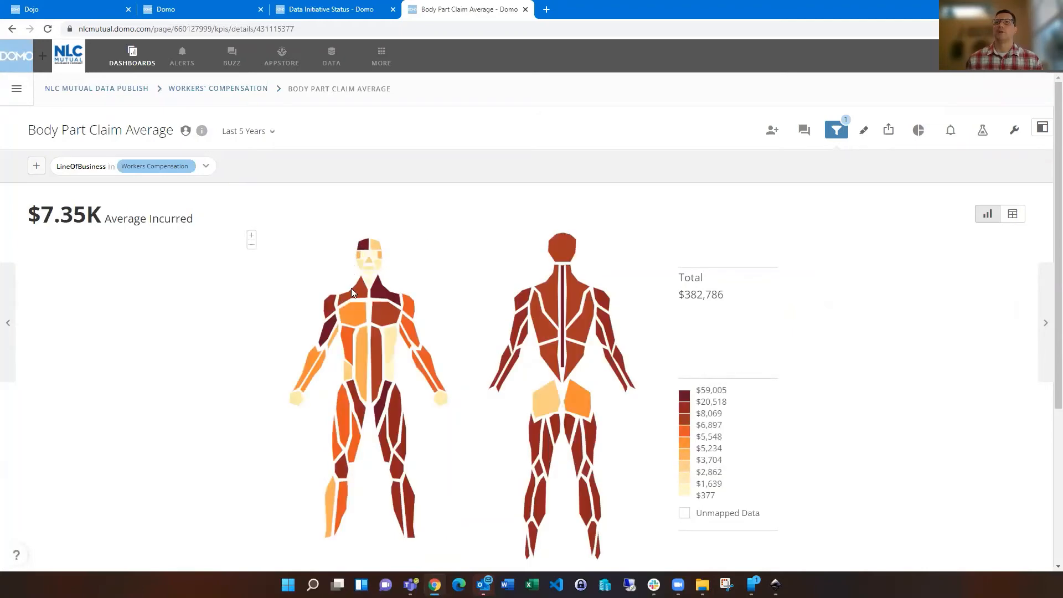
- Go to the Company Settings Custom Charts tab and scroll back to the top
left_click(328, 302)
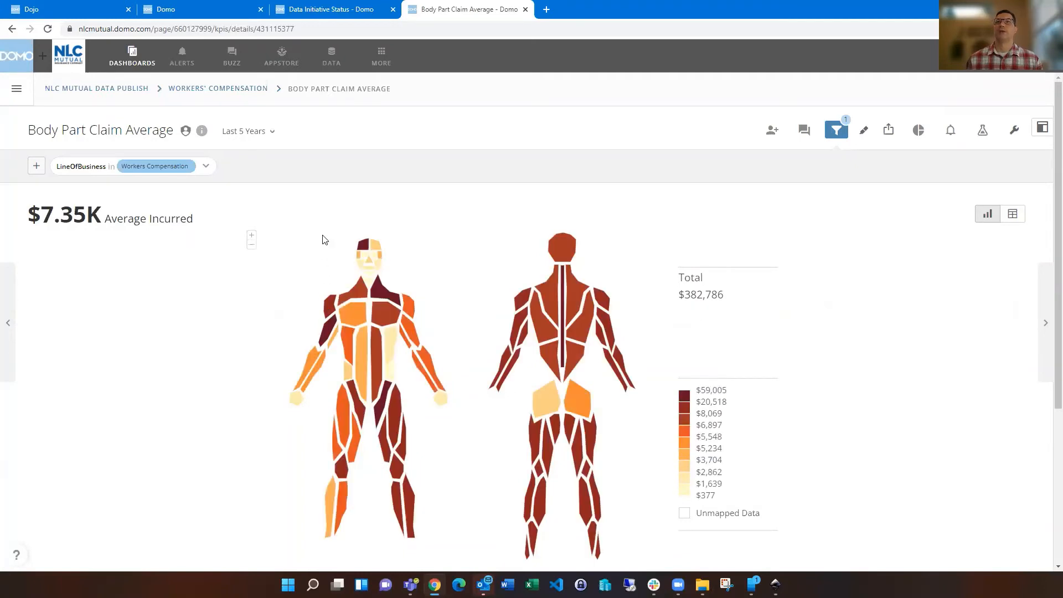
mouse_move(374, 190)
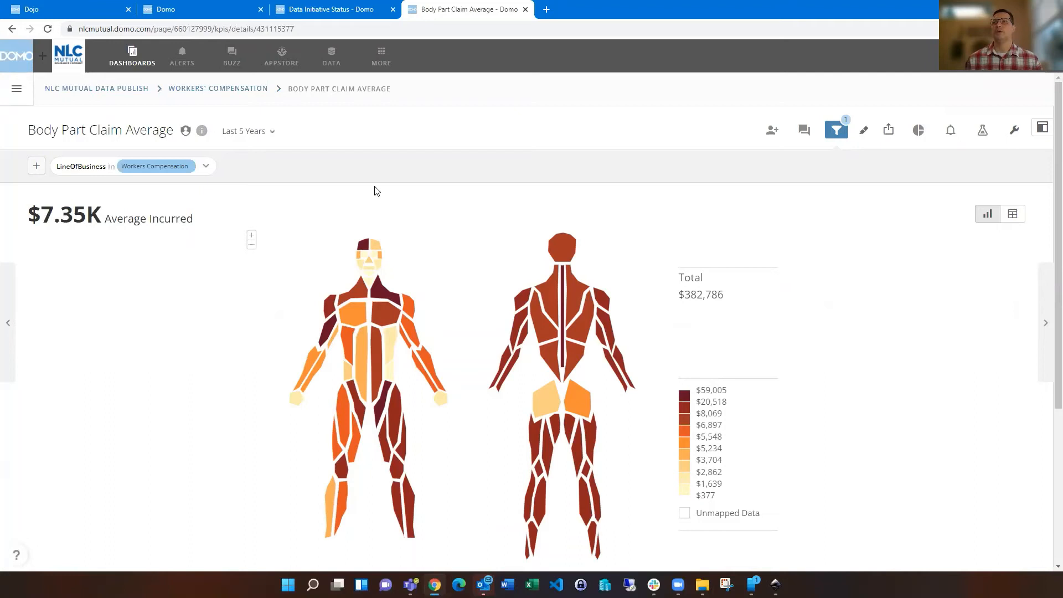
mouse_move(388, 140)
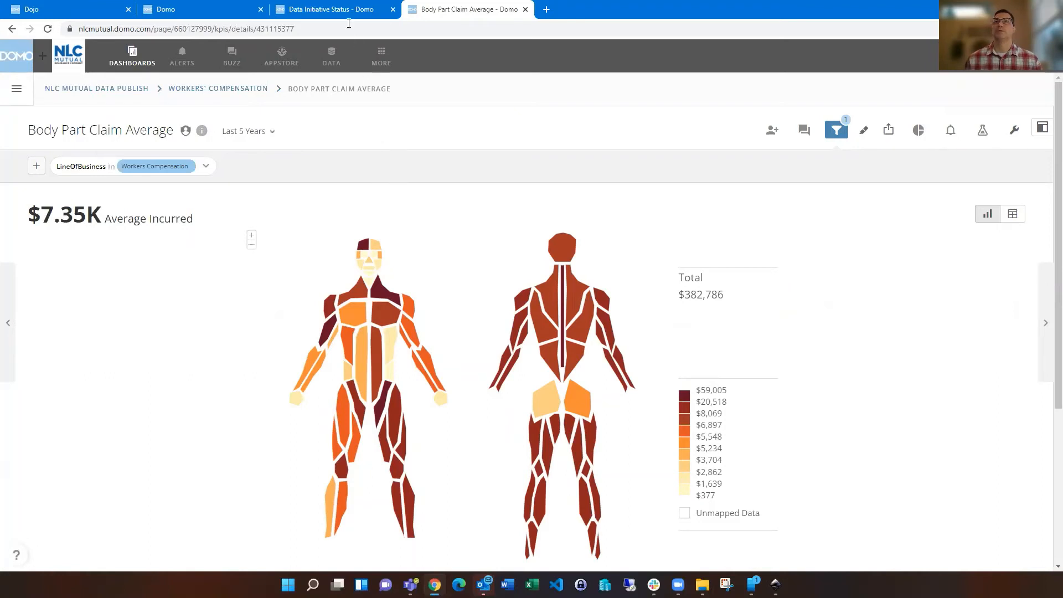
left_click(333, 9)
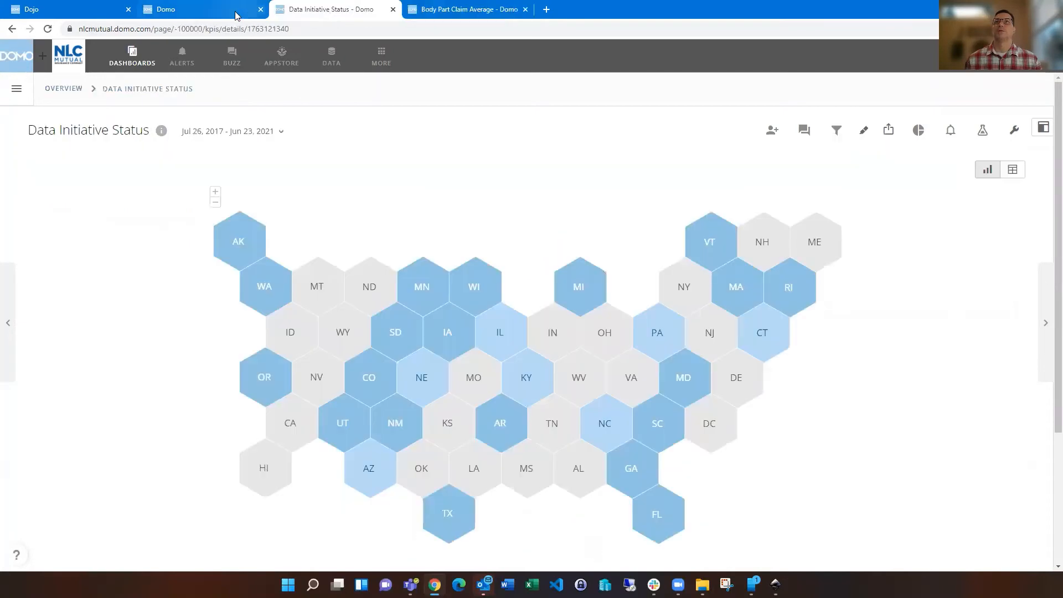
left_click(196, 9)
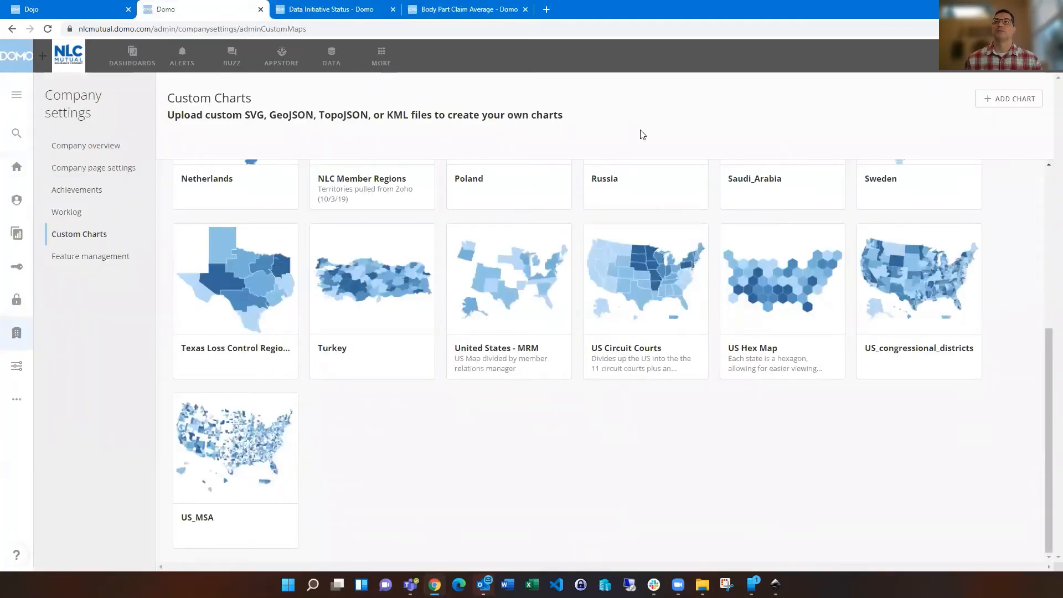
scroll("up", 3)
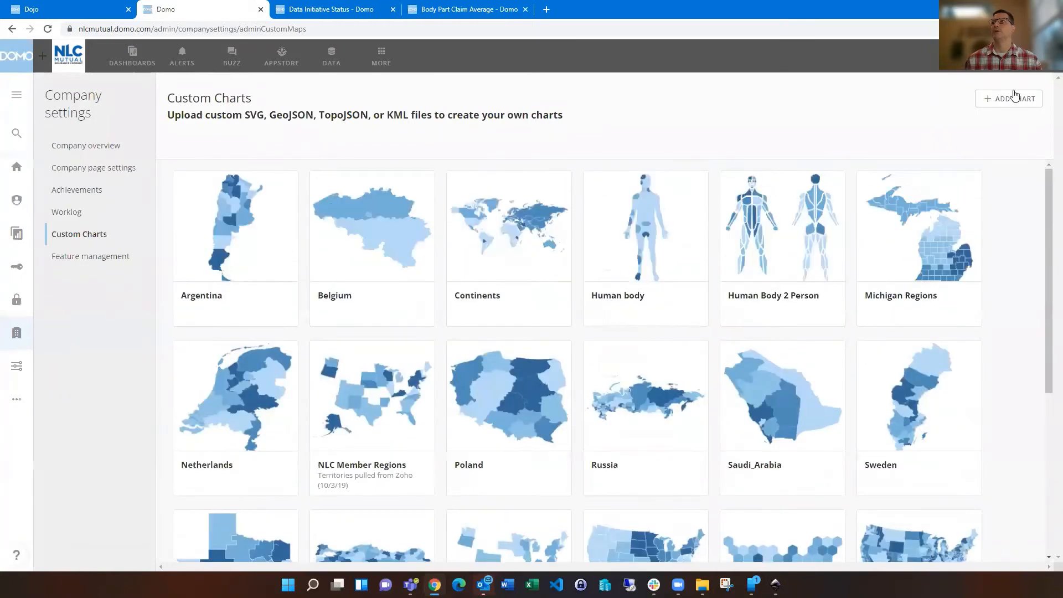
- Start a new custom chart and choose Create regions for an existing map
left_click(1012, 99)
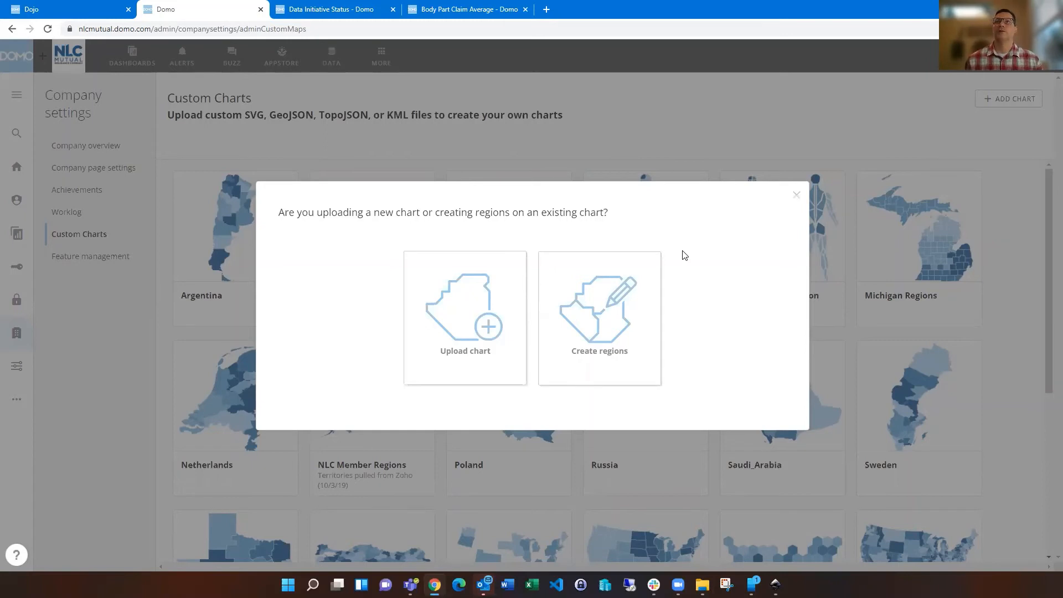
mouse_move(384, 127)
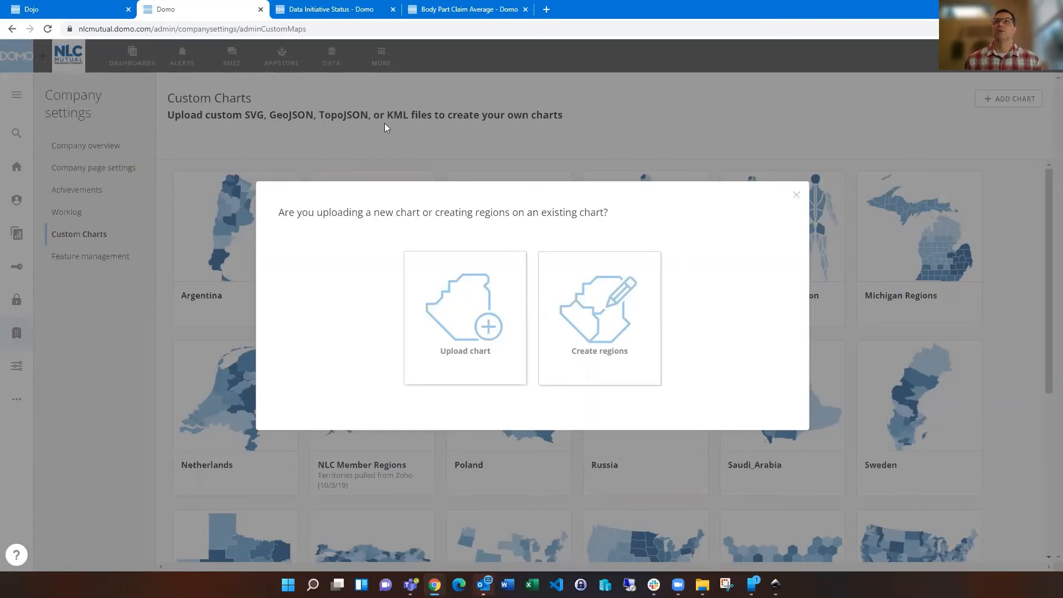
mouse_move(624, 231)
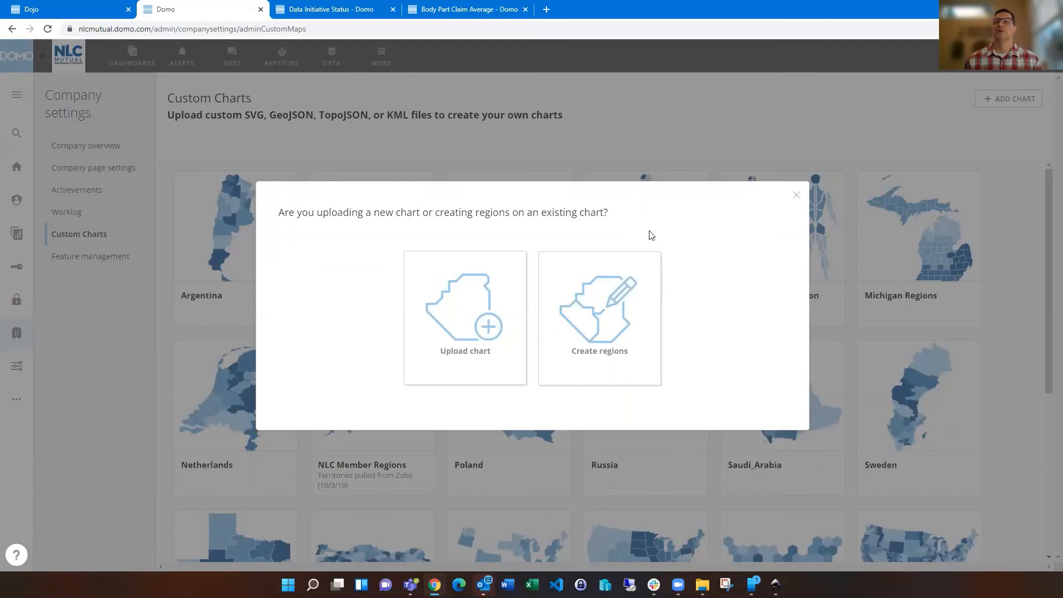
mouse_move(679, 237)
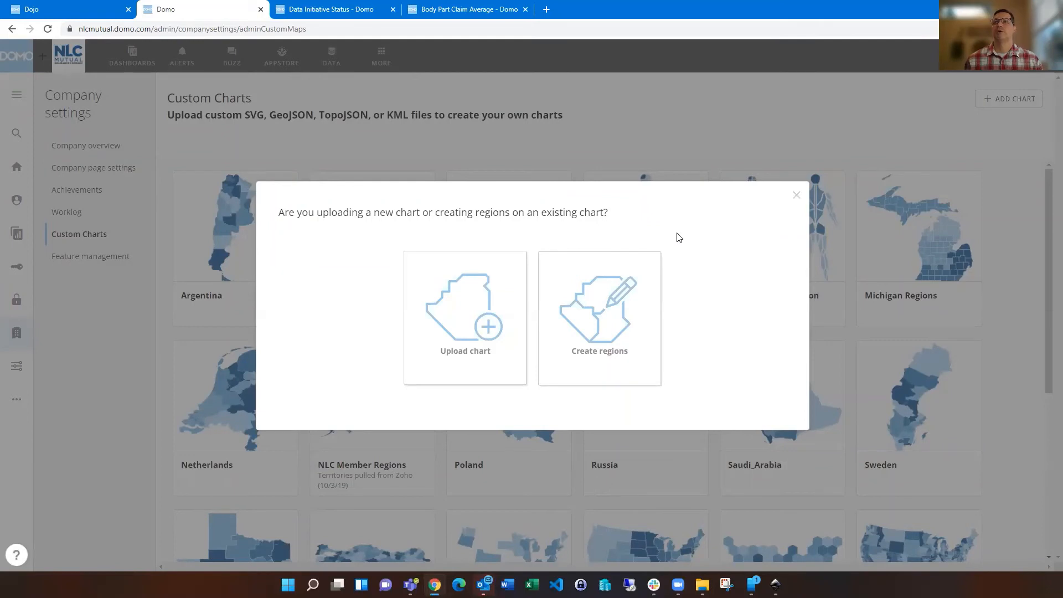
mouse_move(680, 236)
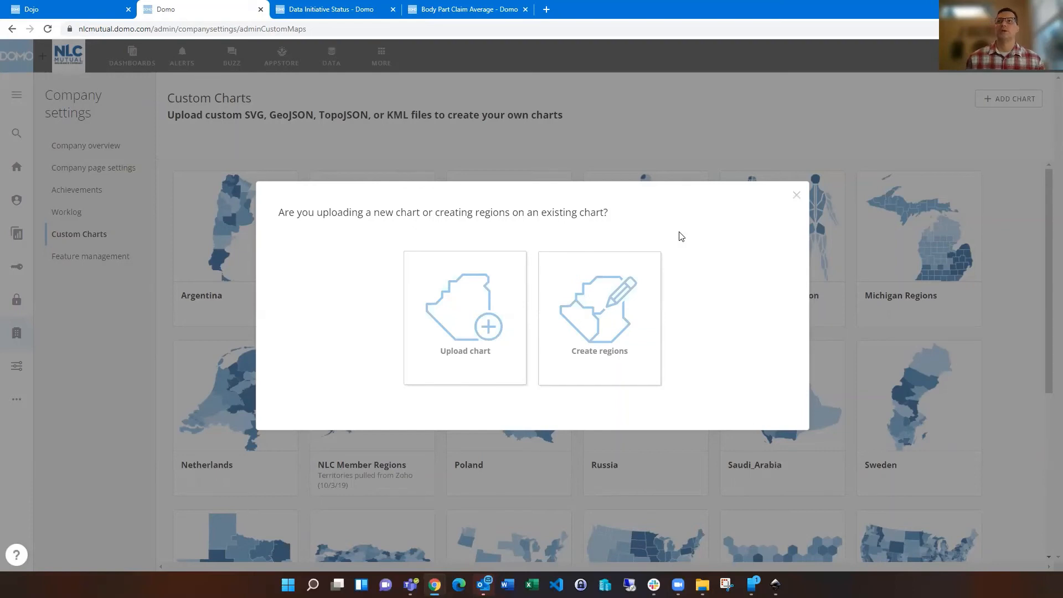
mouse_move(663, 254)
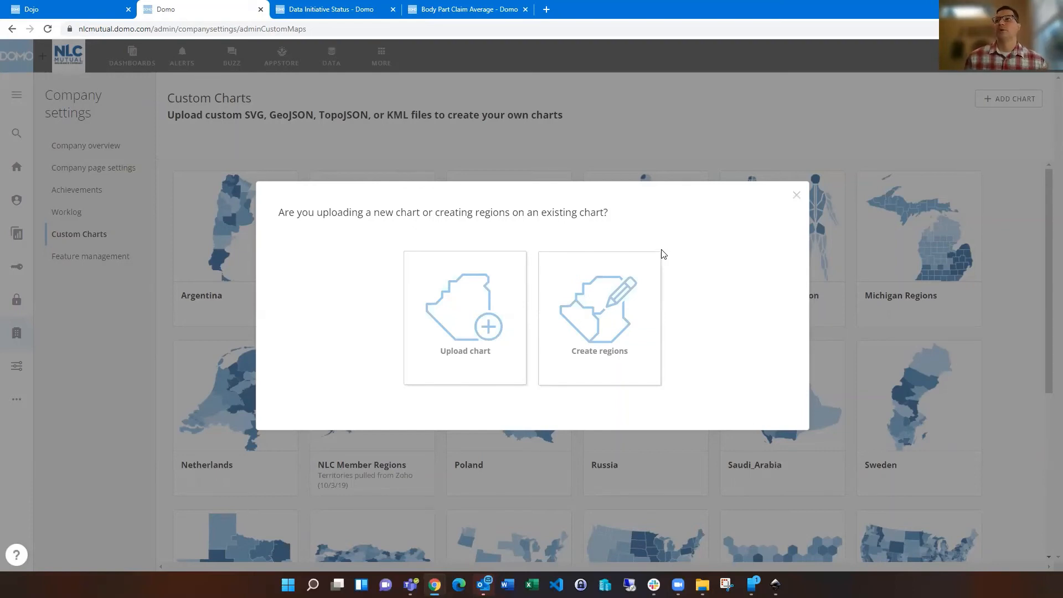
left_click(599, 315)
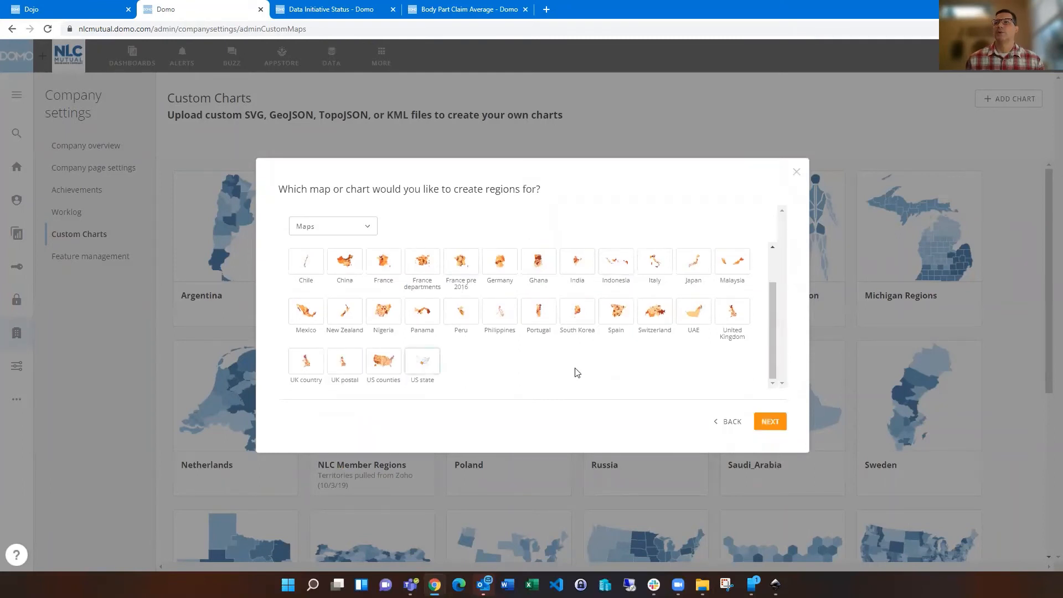
- Base the custom chart on the US state map with the Oregon Zip Code Regions dataset
left_click(769, 420)
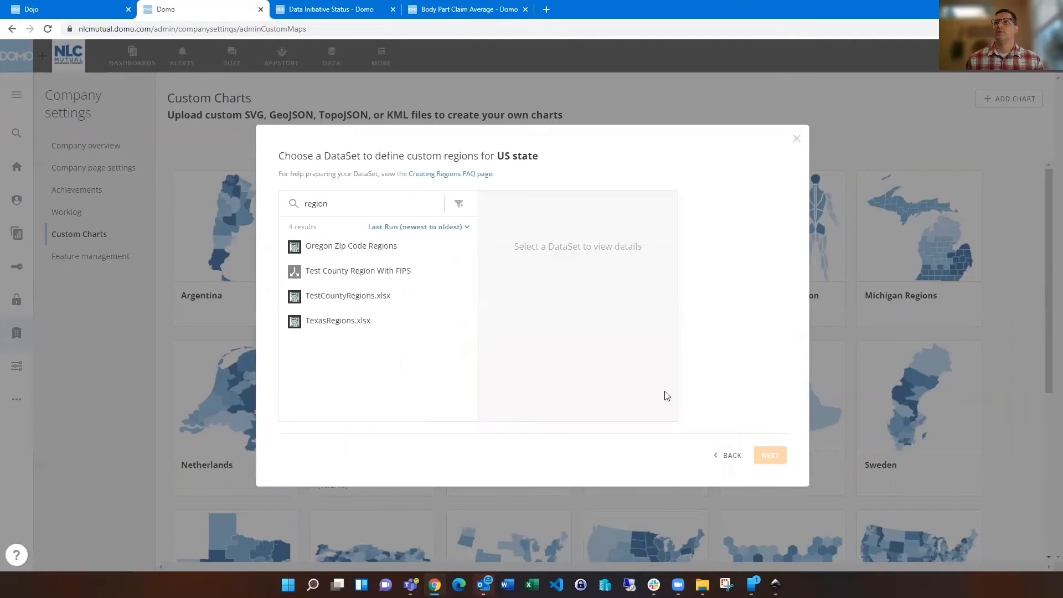
mouse_move(447, 259)
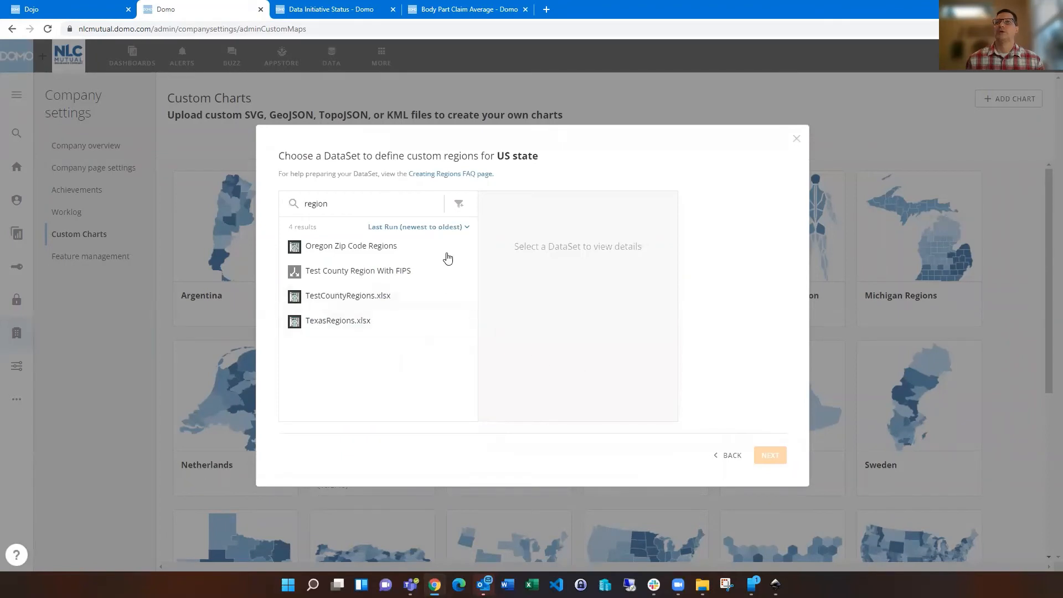
mouse_move(429, 251)
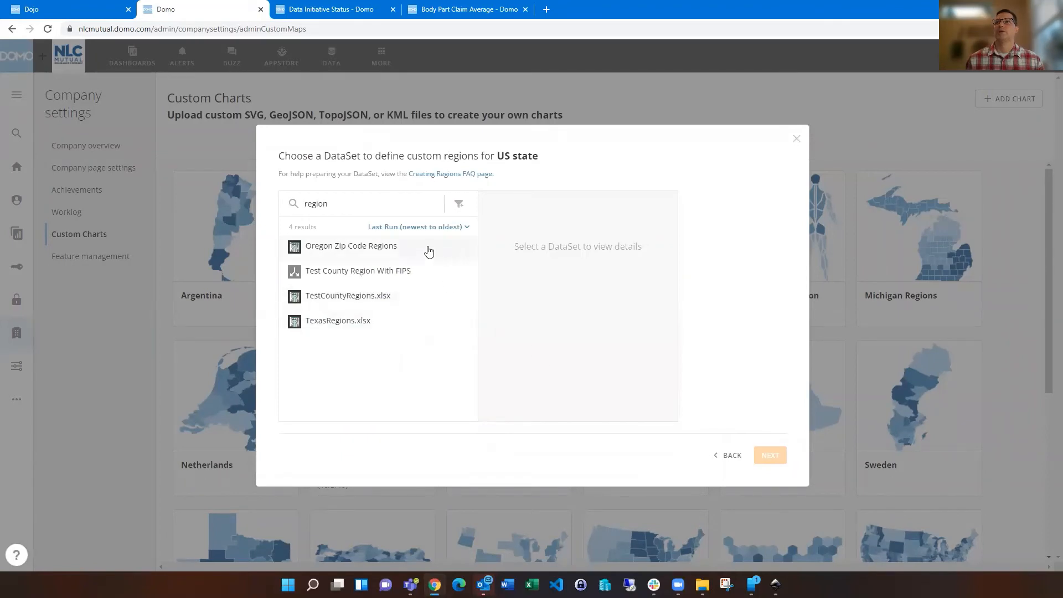
left_click(351, 245)
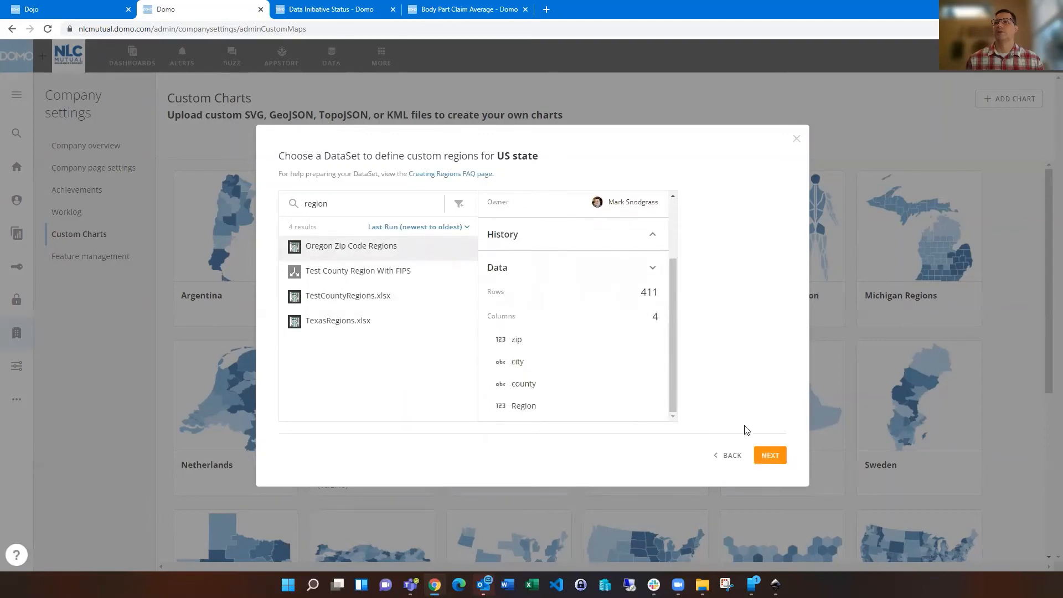
left_click(769, 455)
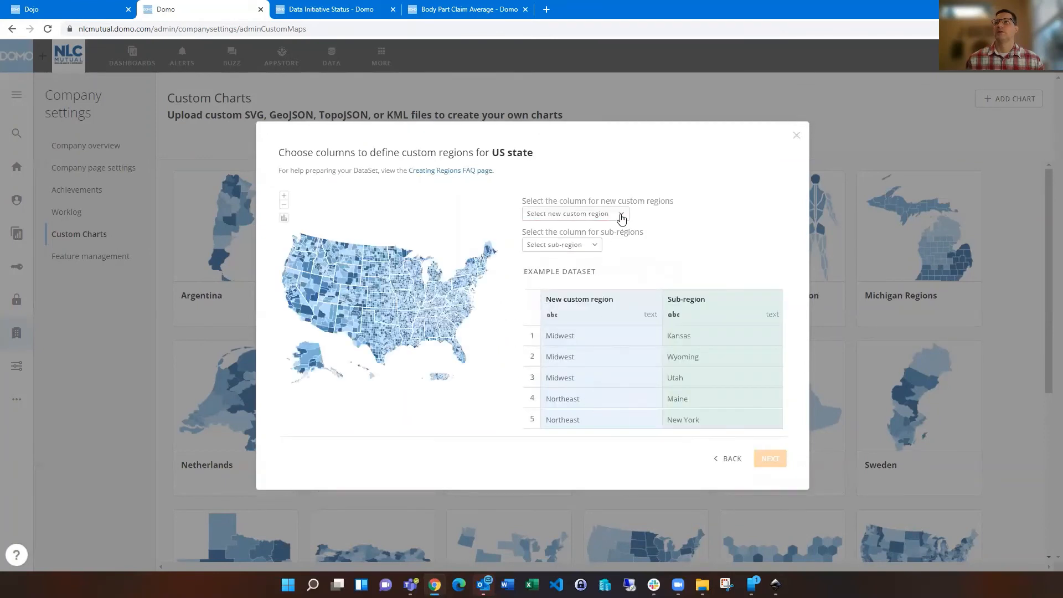
- Choose Region as the custom-region column and open the sub-region column dropdown
left_click(573, 213)
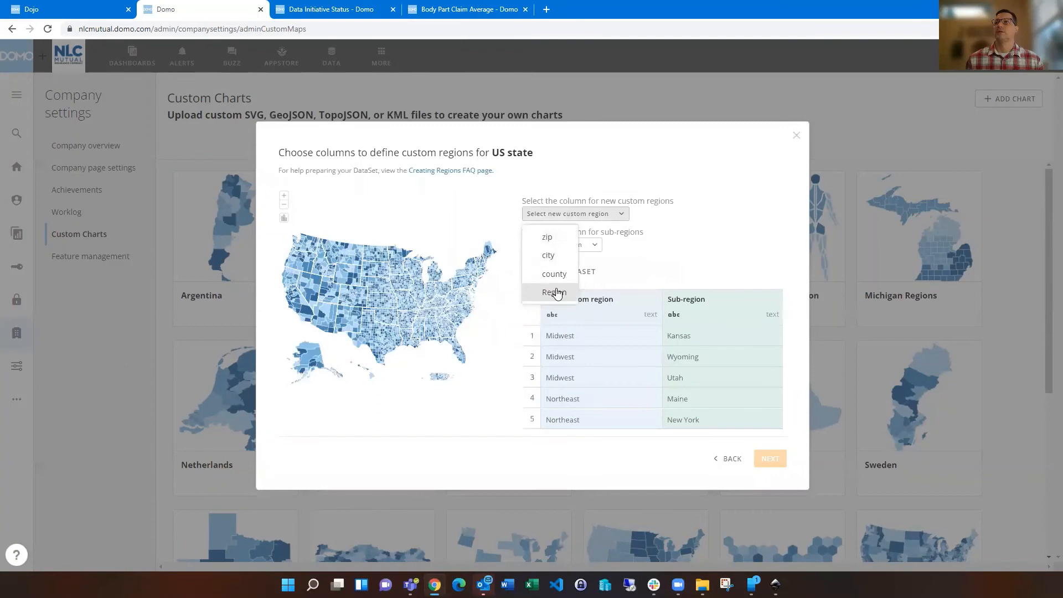
left_click(553, 291)
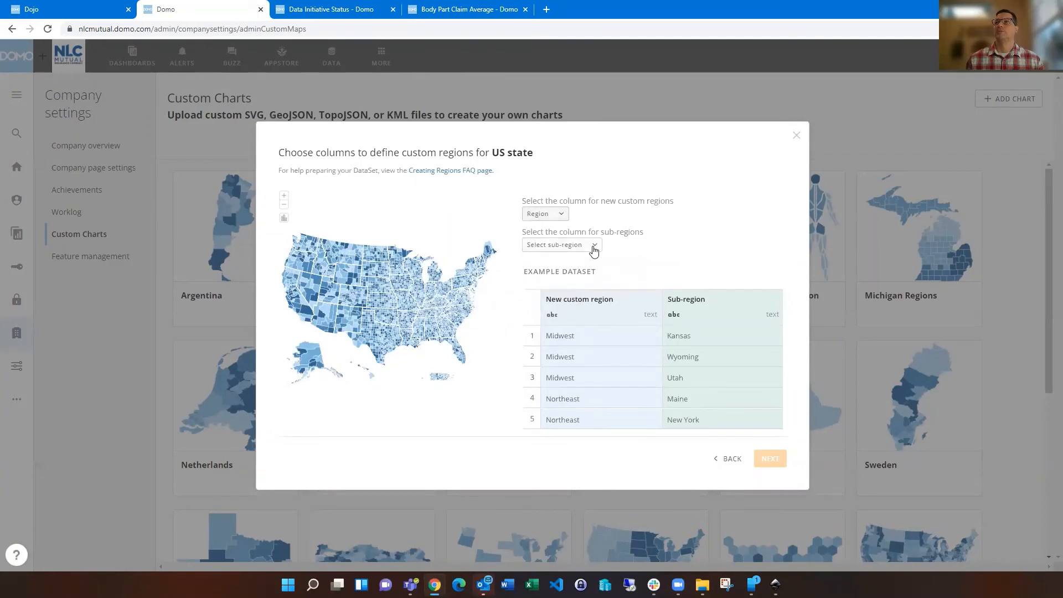
left_click(561, 244)
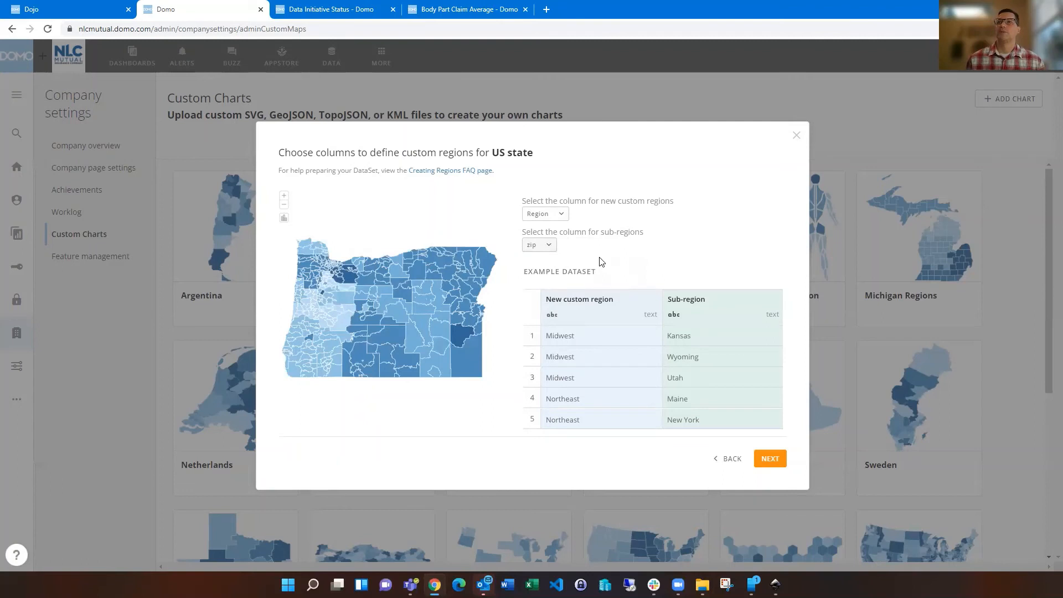
mouse_move(520, 365)
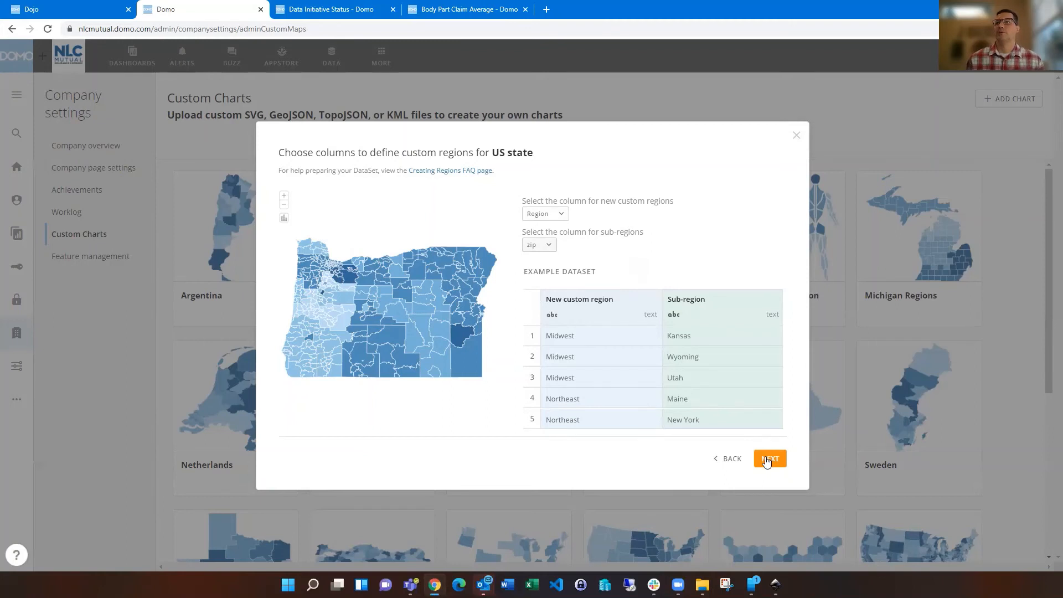
- Preview toggling sub-region lines and missing sub-regions, keeping both options on
left_click(769, 458)
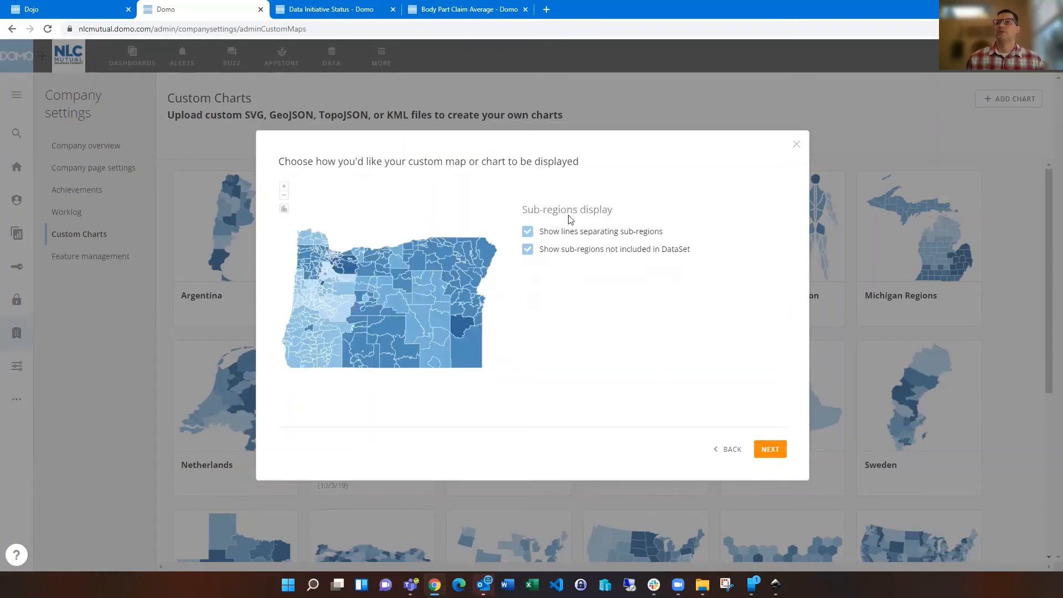
mouse_move(567, 273)
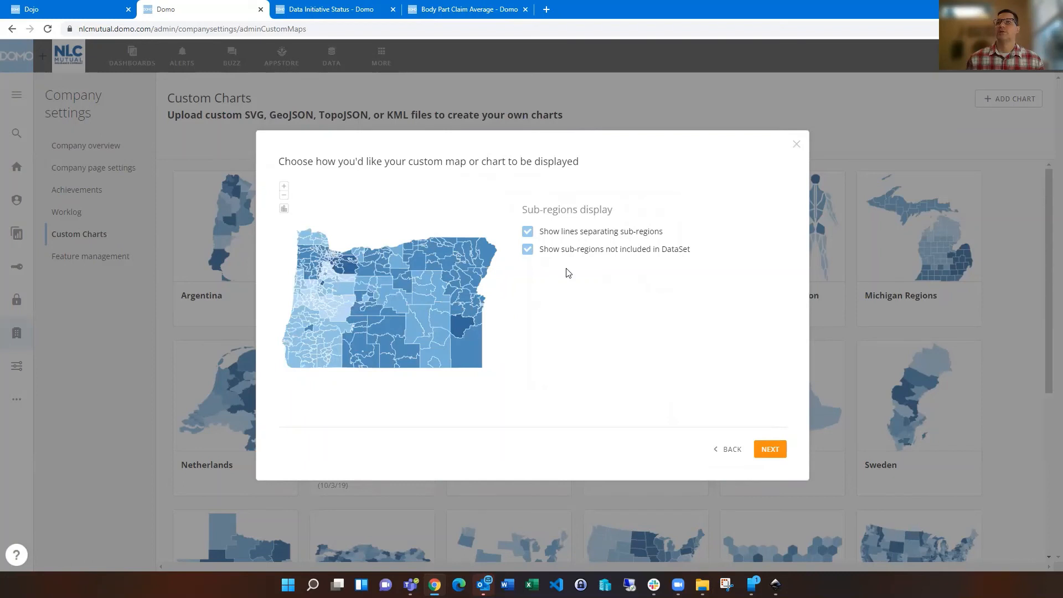
mouse_move(738, 398)
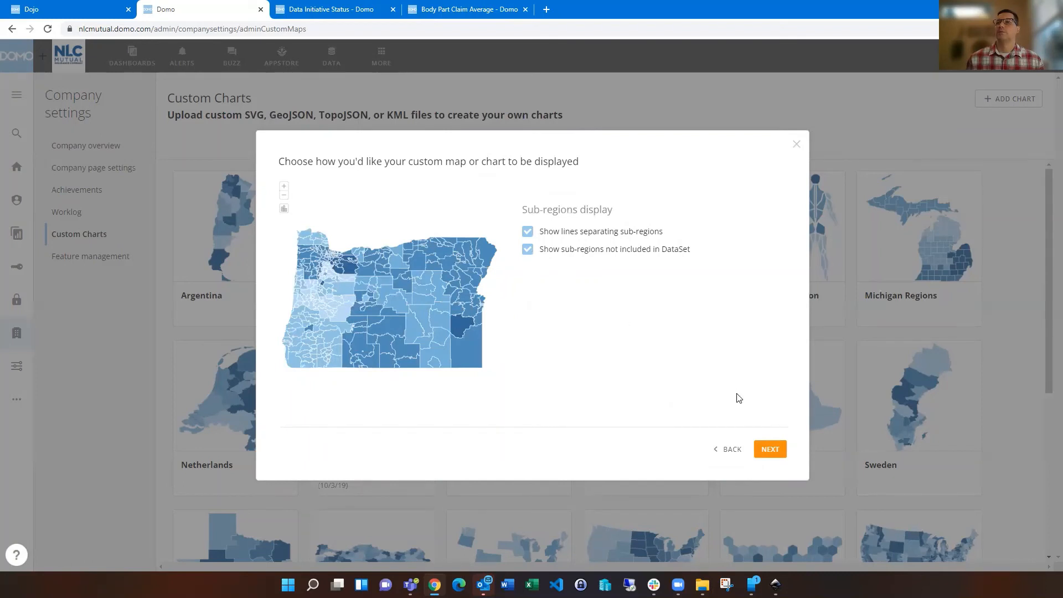
left_click(527, 249)
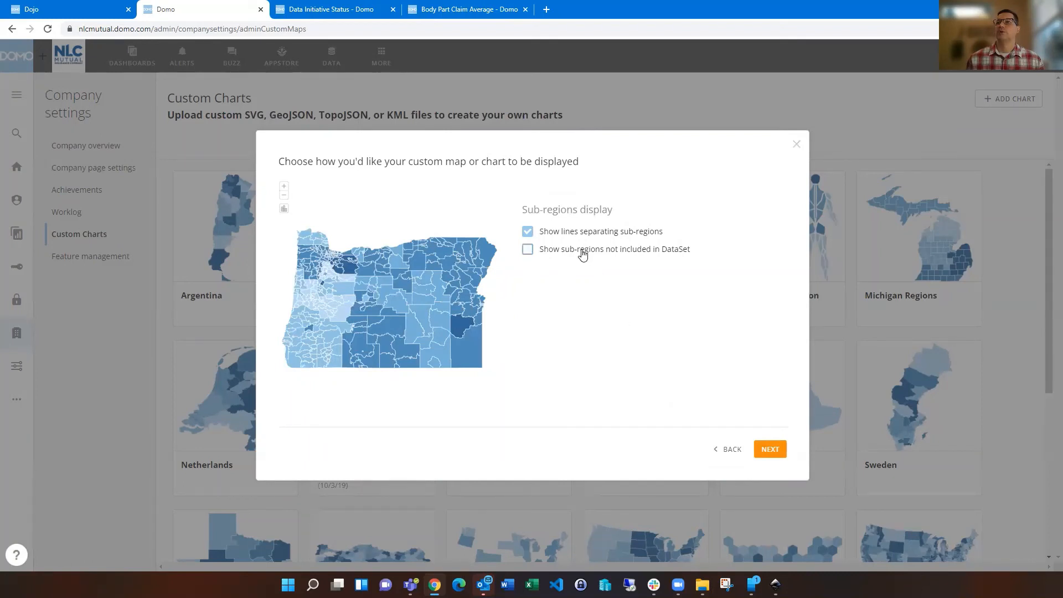
left_click(528, 249)
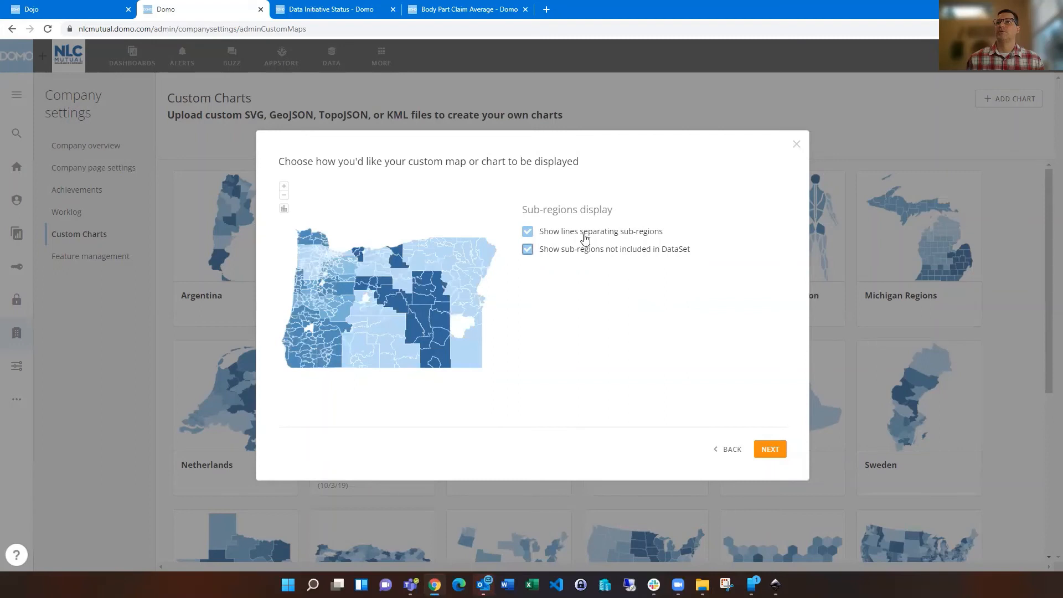
left_click(528, 232)
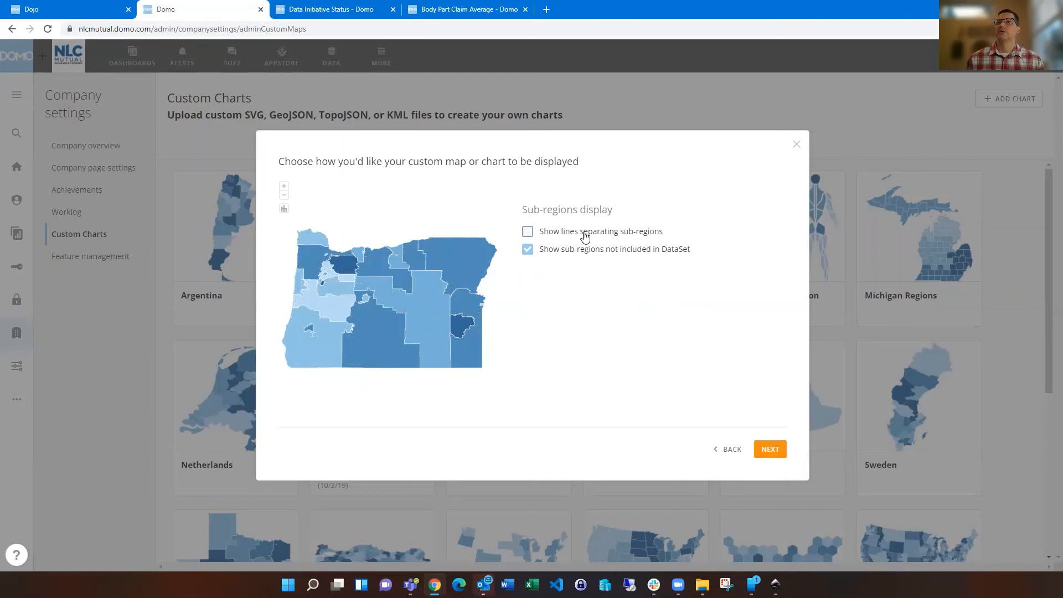
left_click(527, 231)
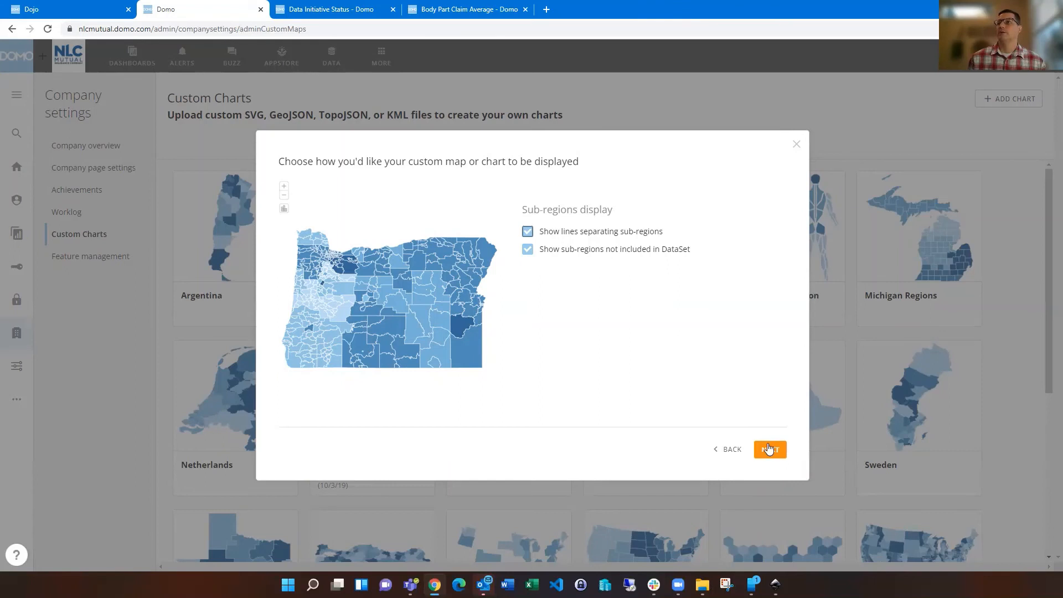
left_click(769, 449)
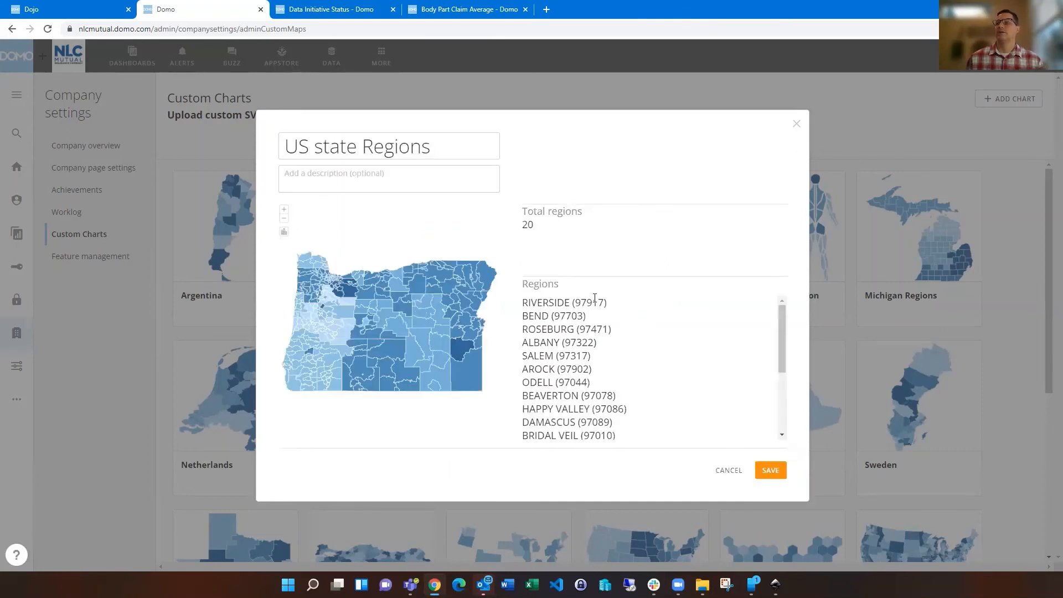
scroll("down", 3)
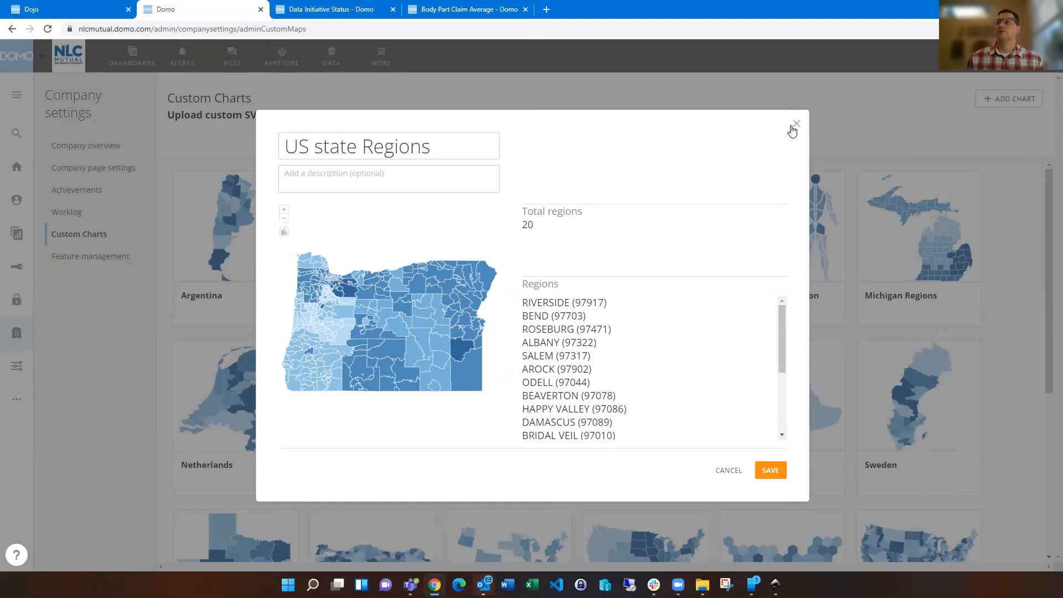
- Close the chart setup and open the Oregon Zip Code Regions dataset from DATA search
left_click(796, 125)
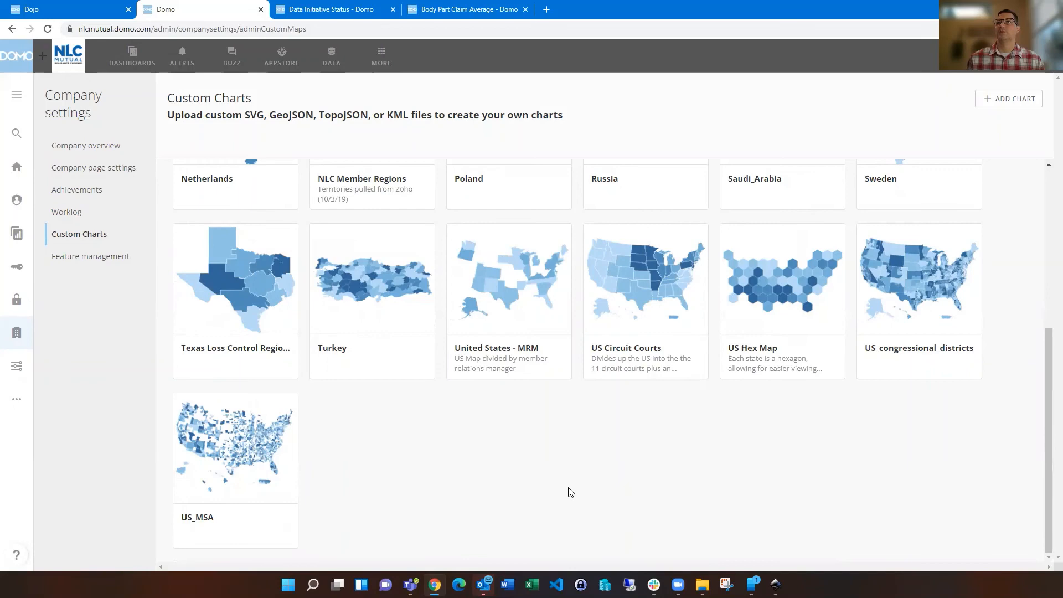
scroll("up", 3)
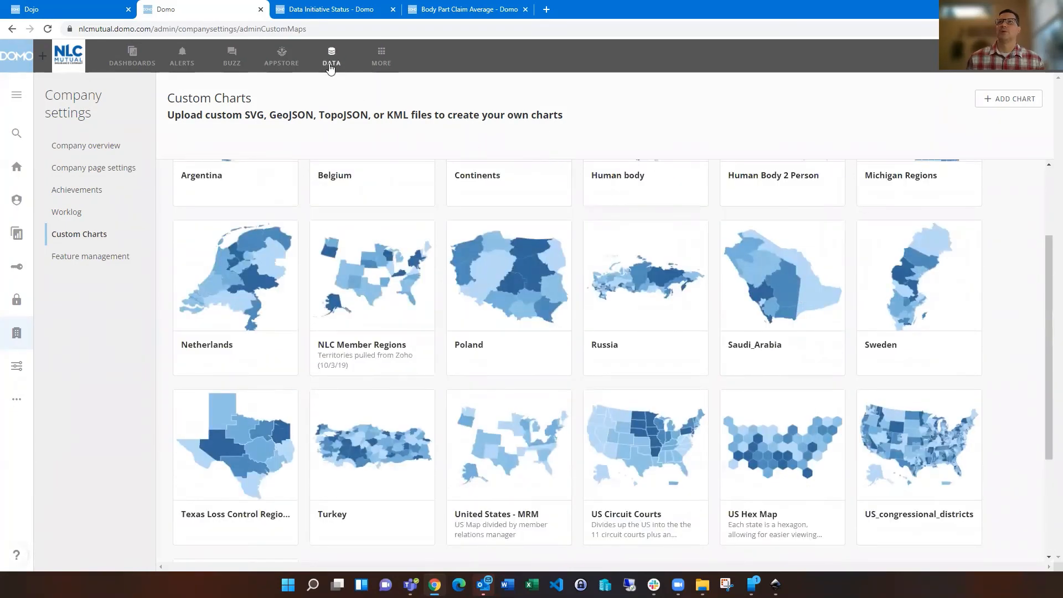
left_click(332, 56)
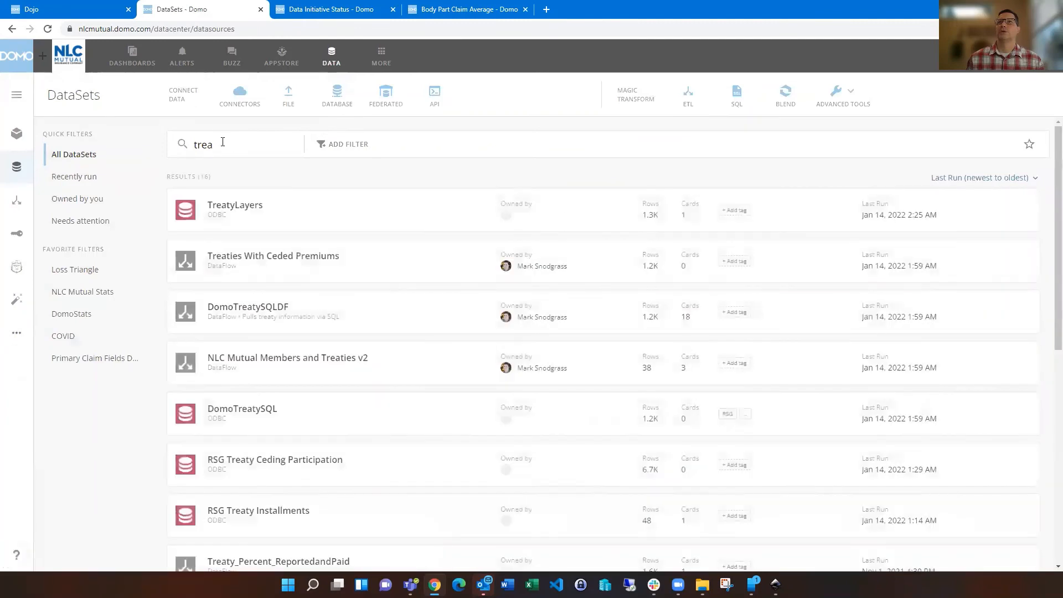
type("region")
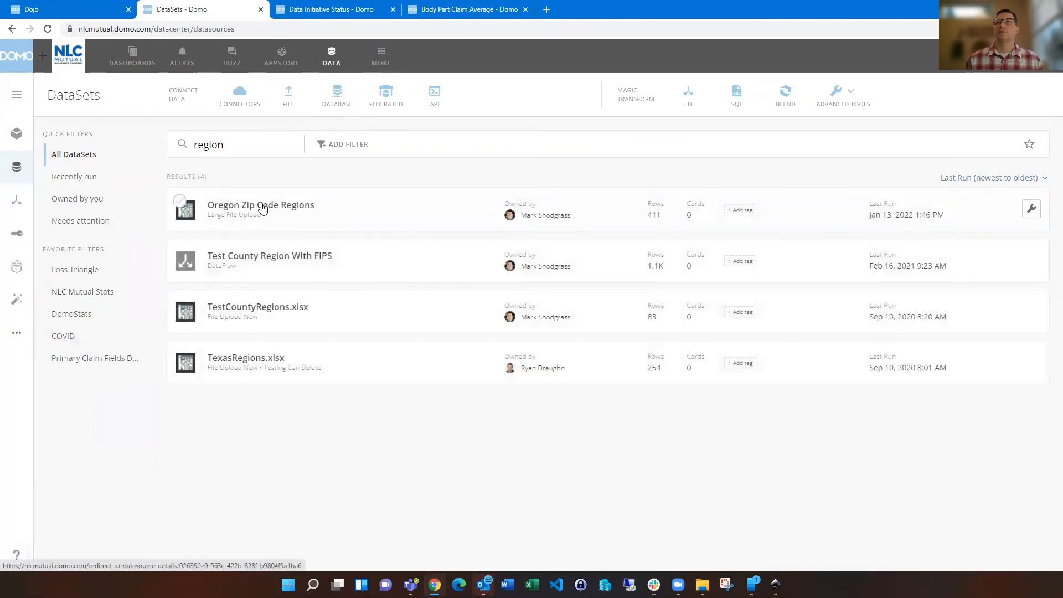
left_click(260, 205)
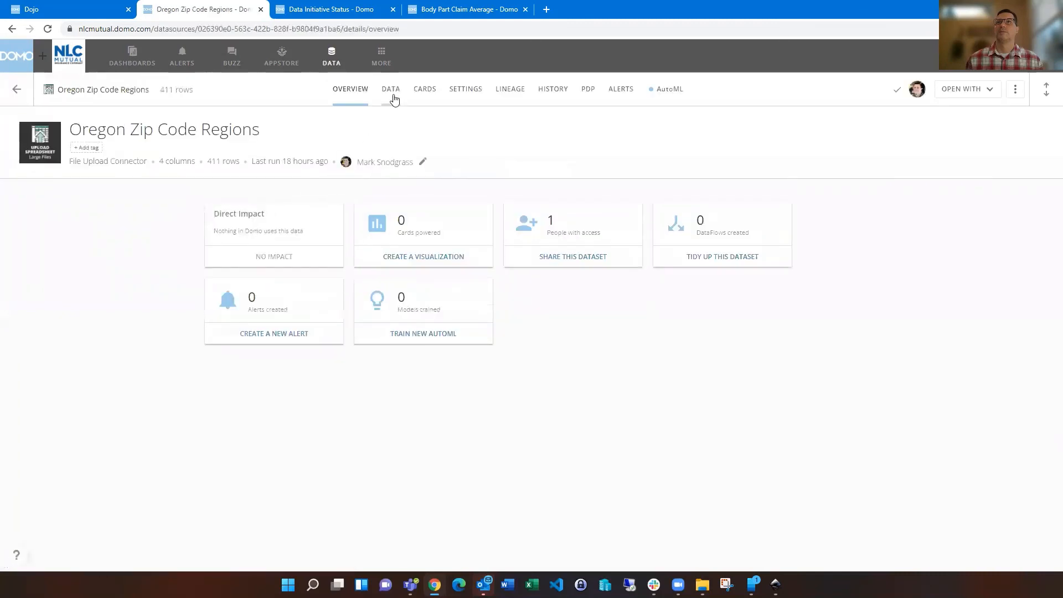
- View the Oregon Zip Code Regions table of zips, cities, counties and Regions, then go back
left_click(390, 89)
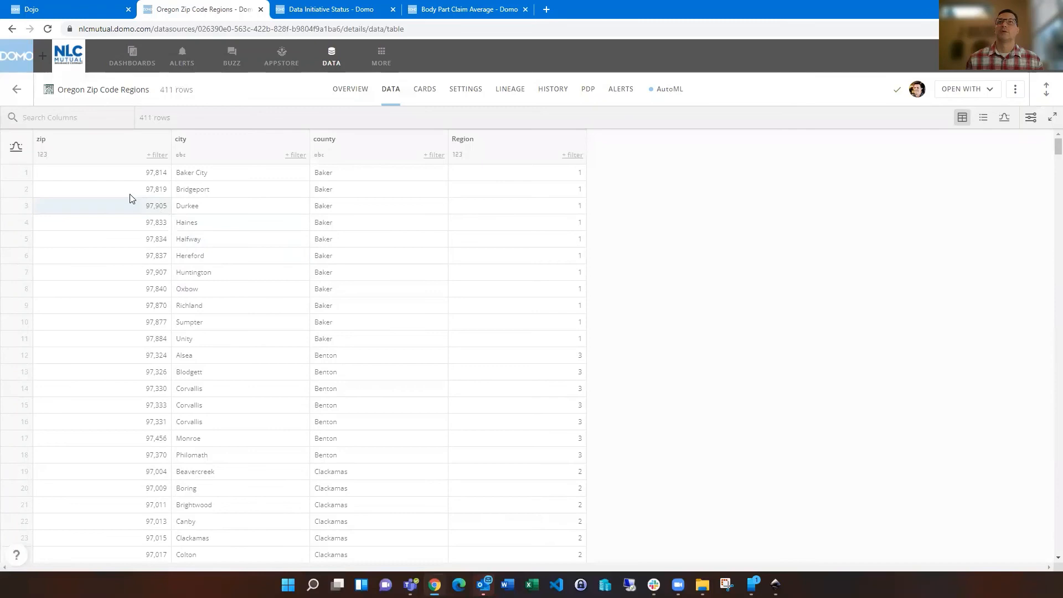
mouse_move(118, 267)
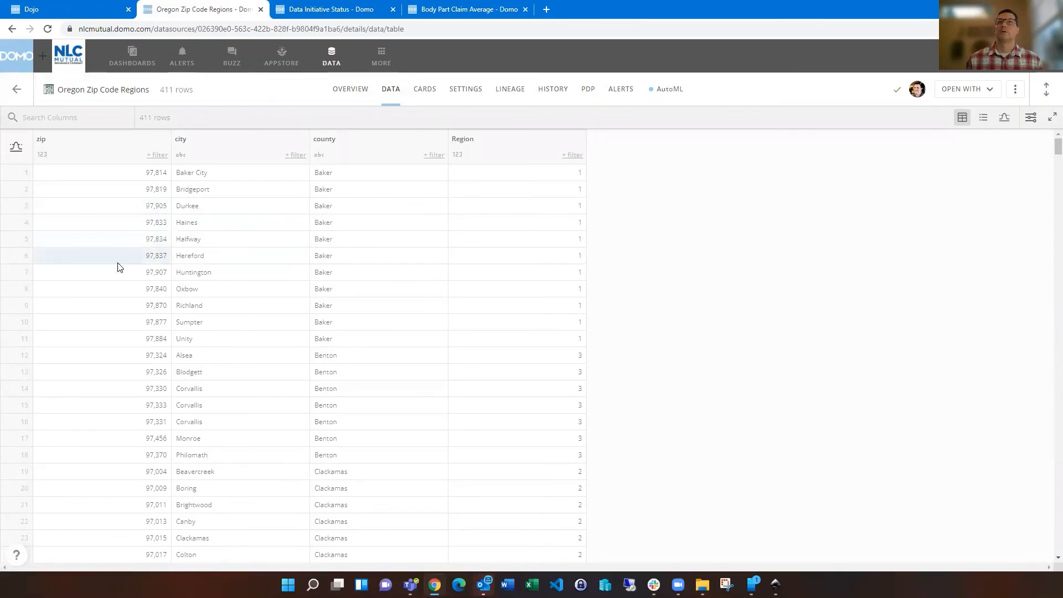
mouse_move(507, 322)
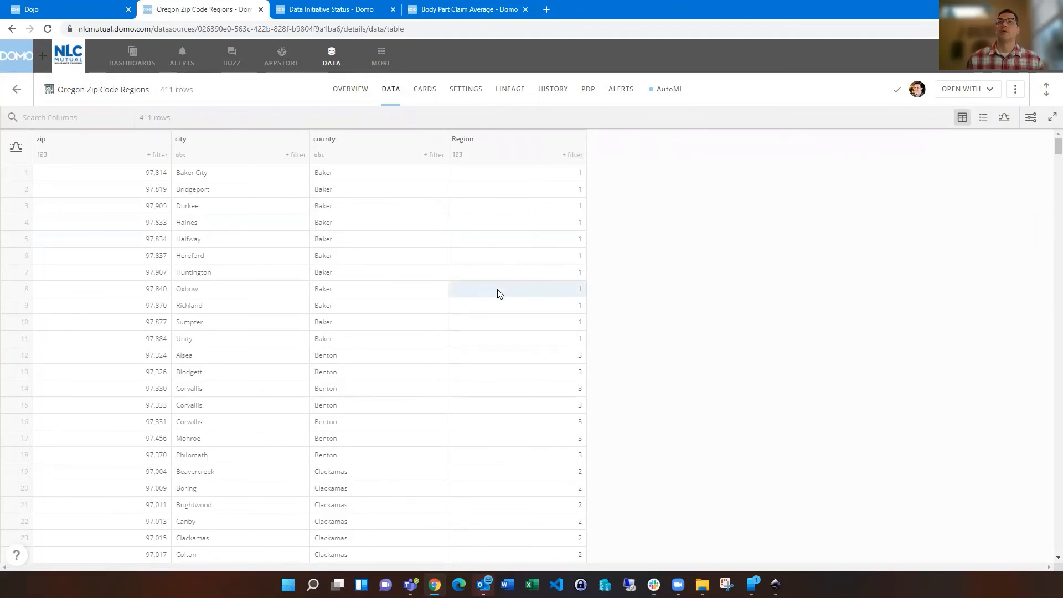
mouse_move(493, 189)
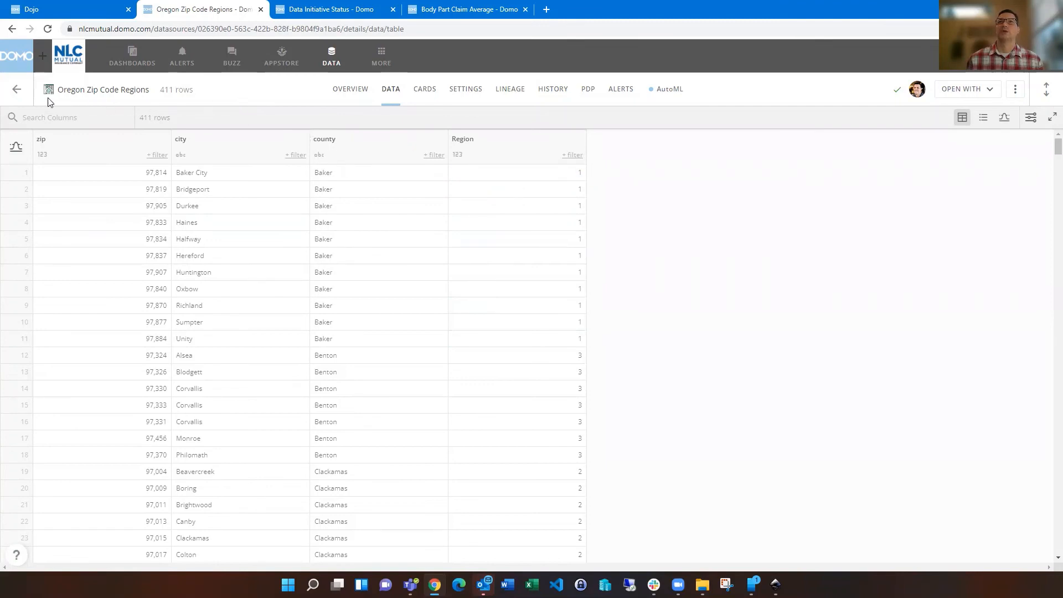
left_click(16, 89)
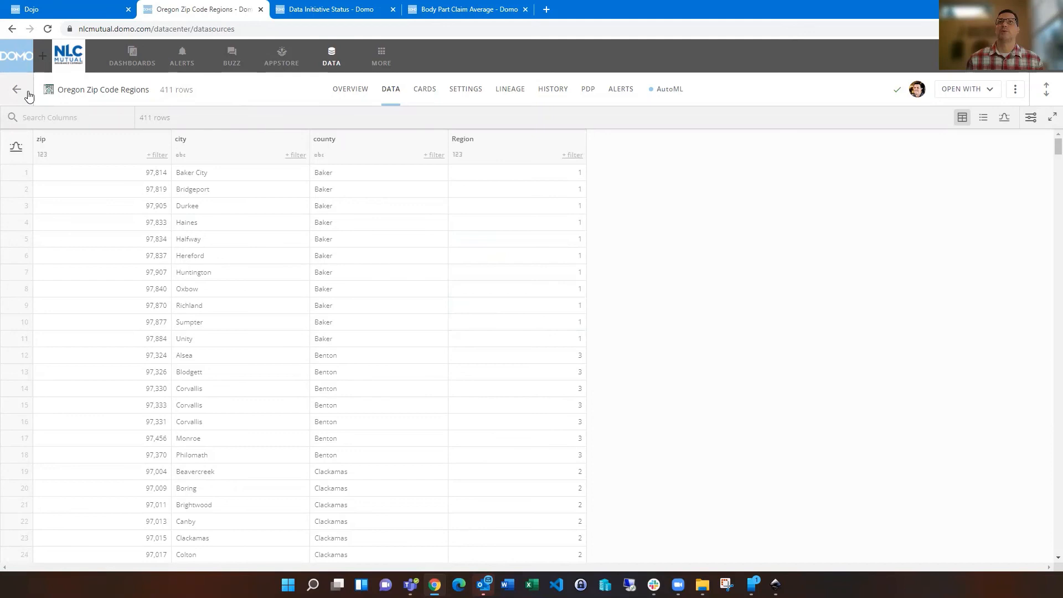
- Open the TexasRegions.xlsx dataset and view its county, FIPS and region rows
left_click(11, 88)
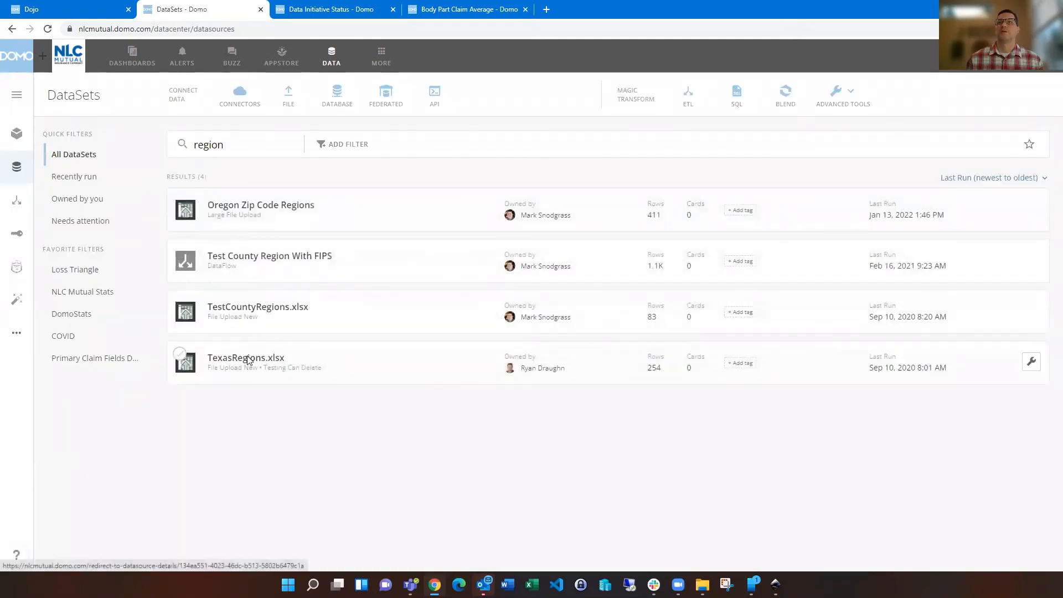
left_click(245, 357)
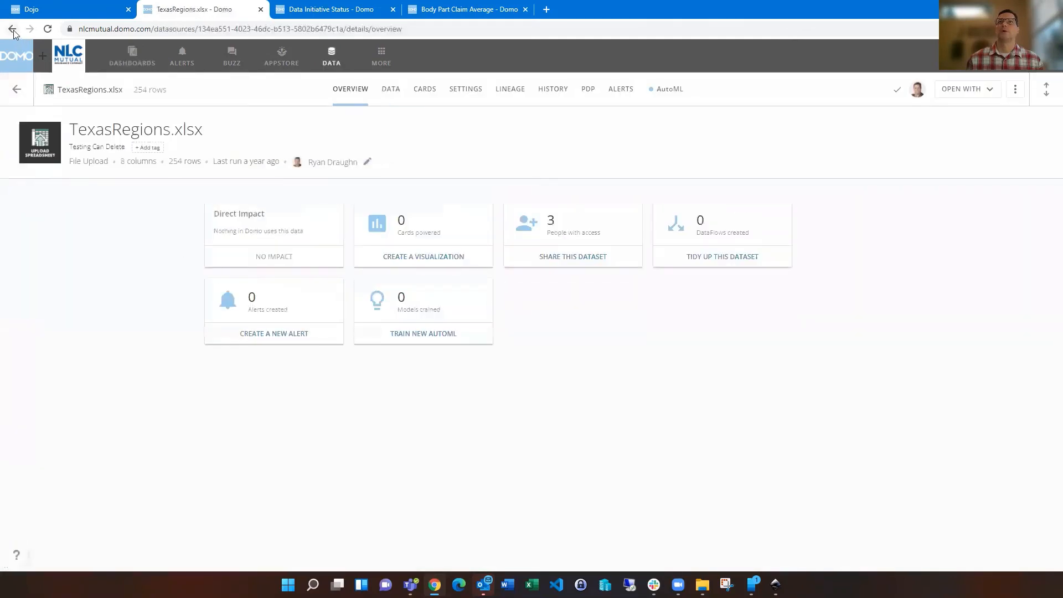
left_click(12, 28)
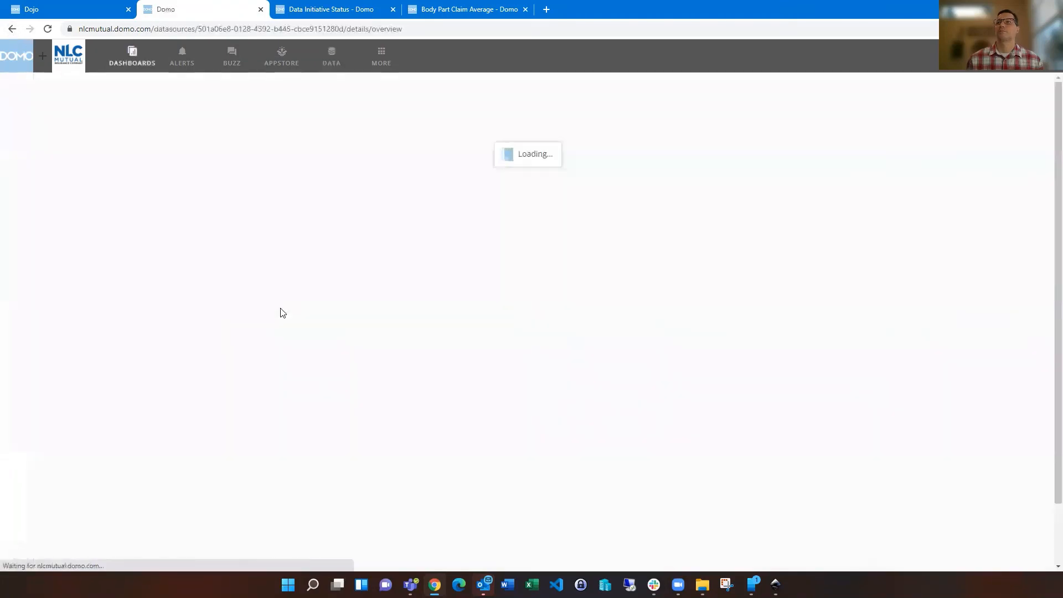
left_click(390, 89)
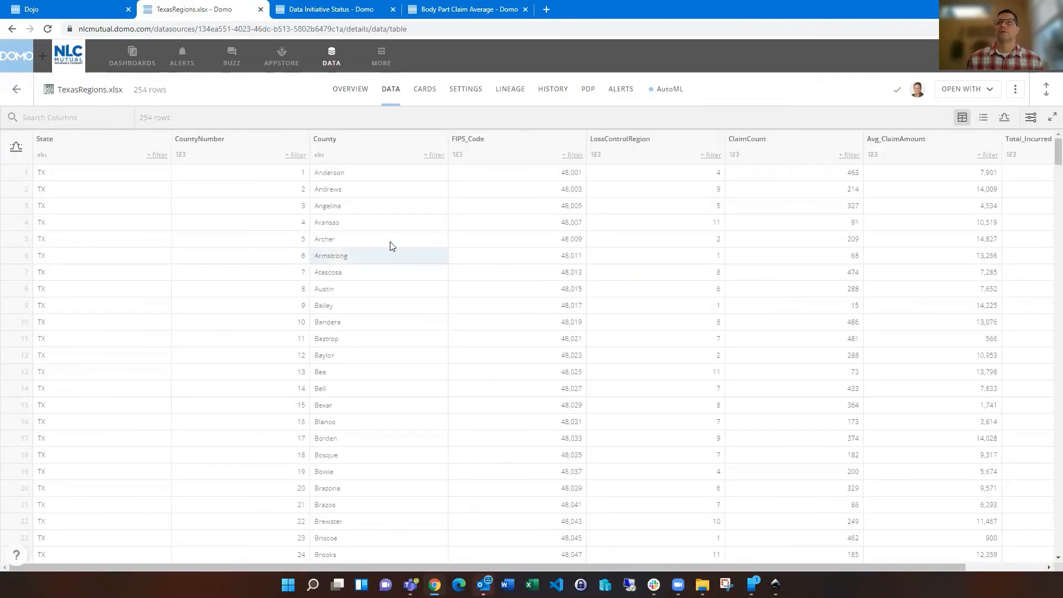
mouse_move(522, 272)
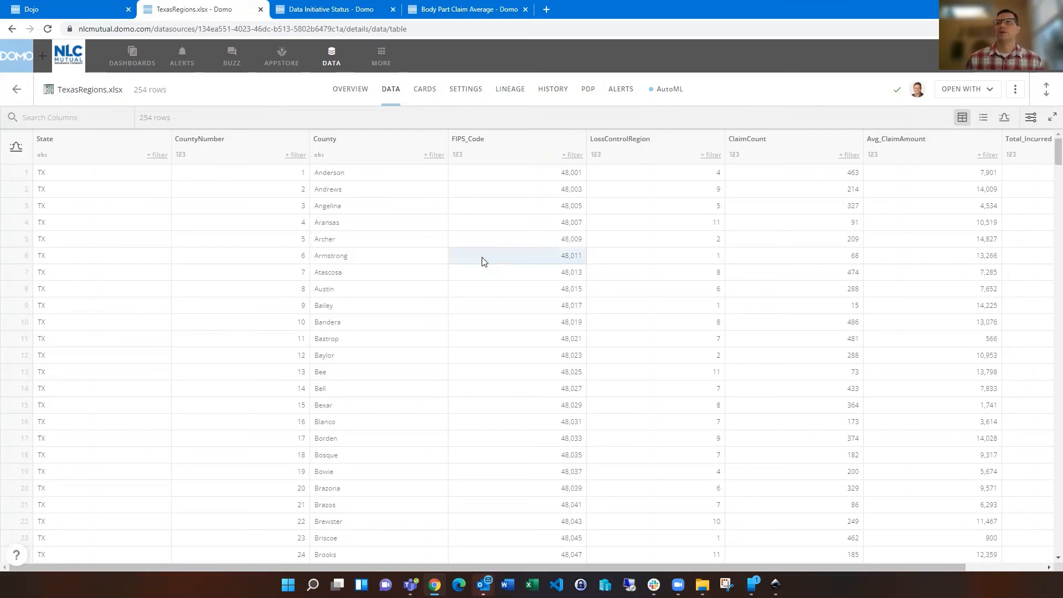
mouse_move(480, 246)
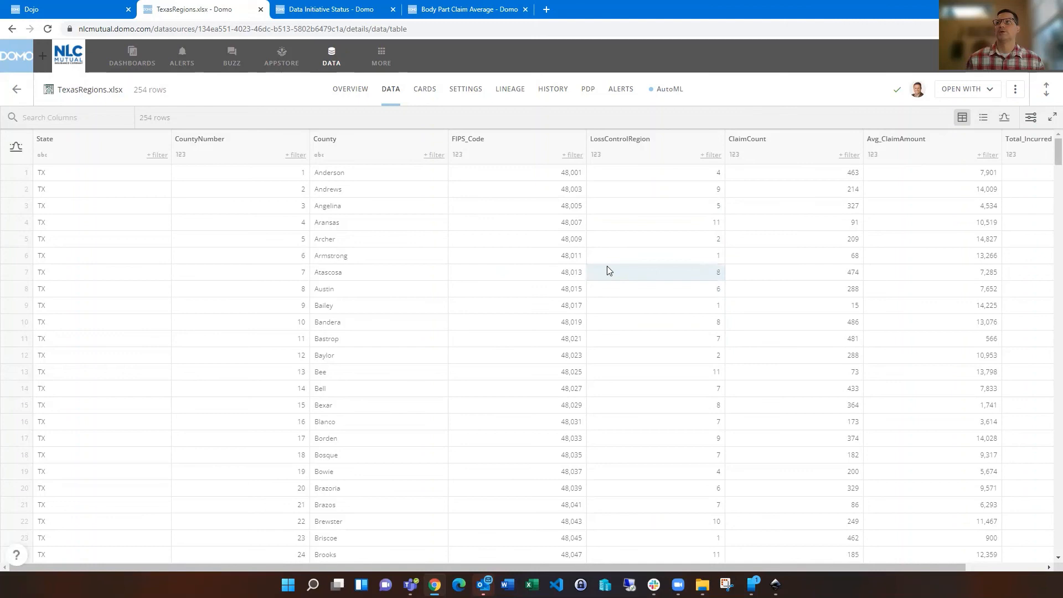
mouse_move(509, 272)
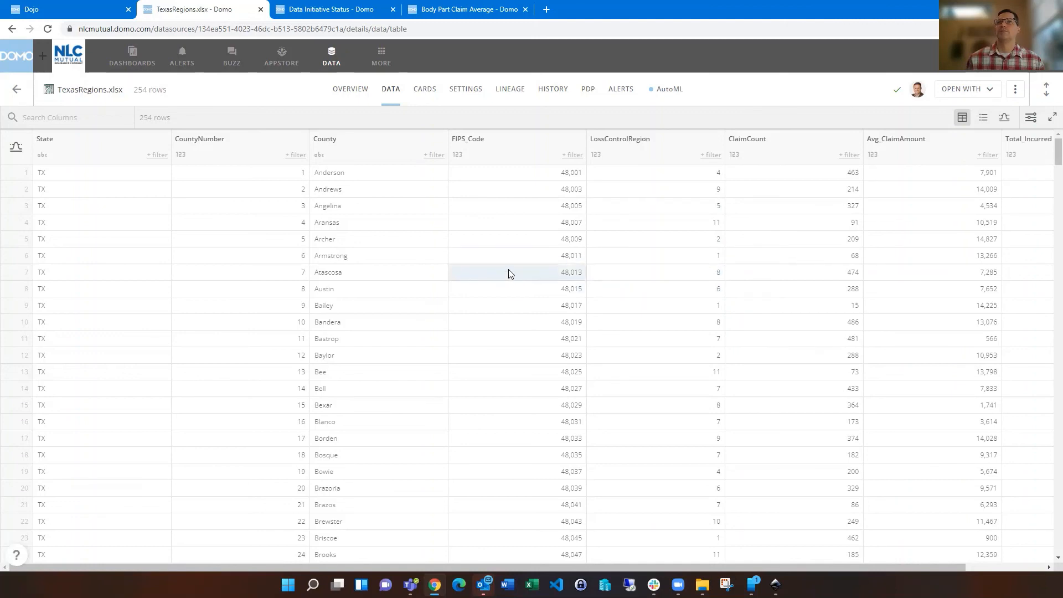
mouse_move(510, 263)
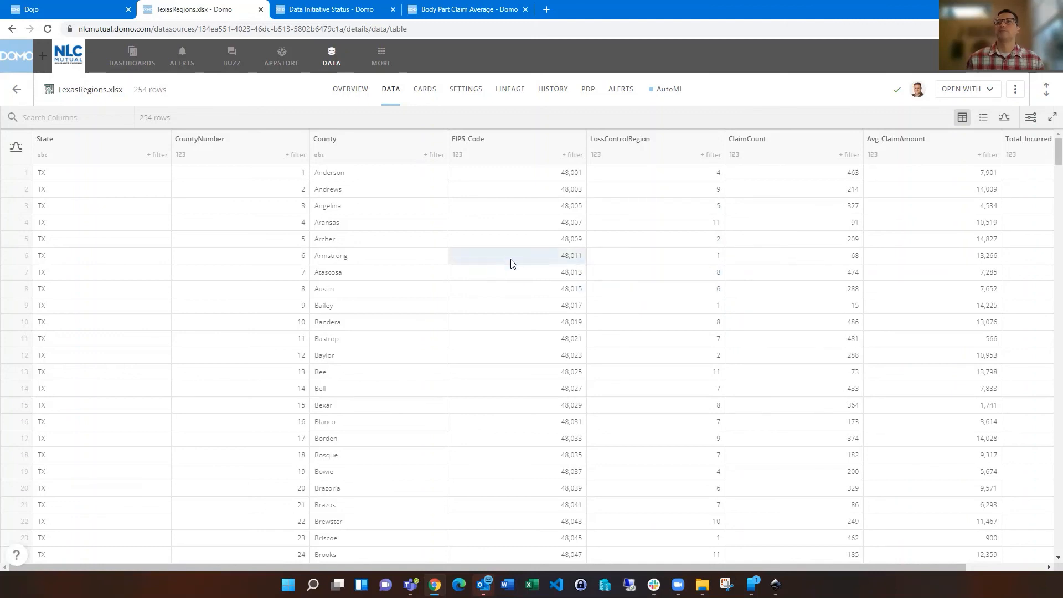